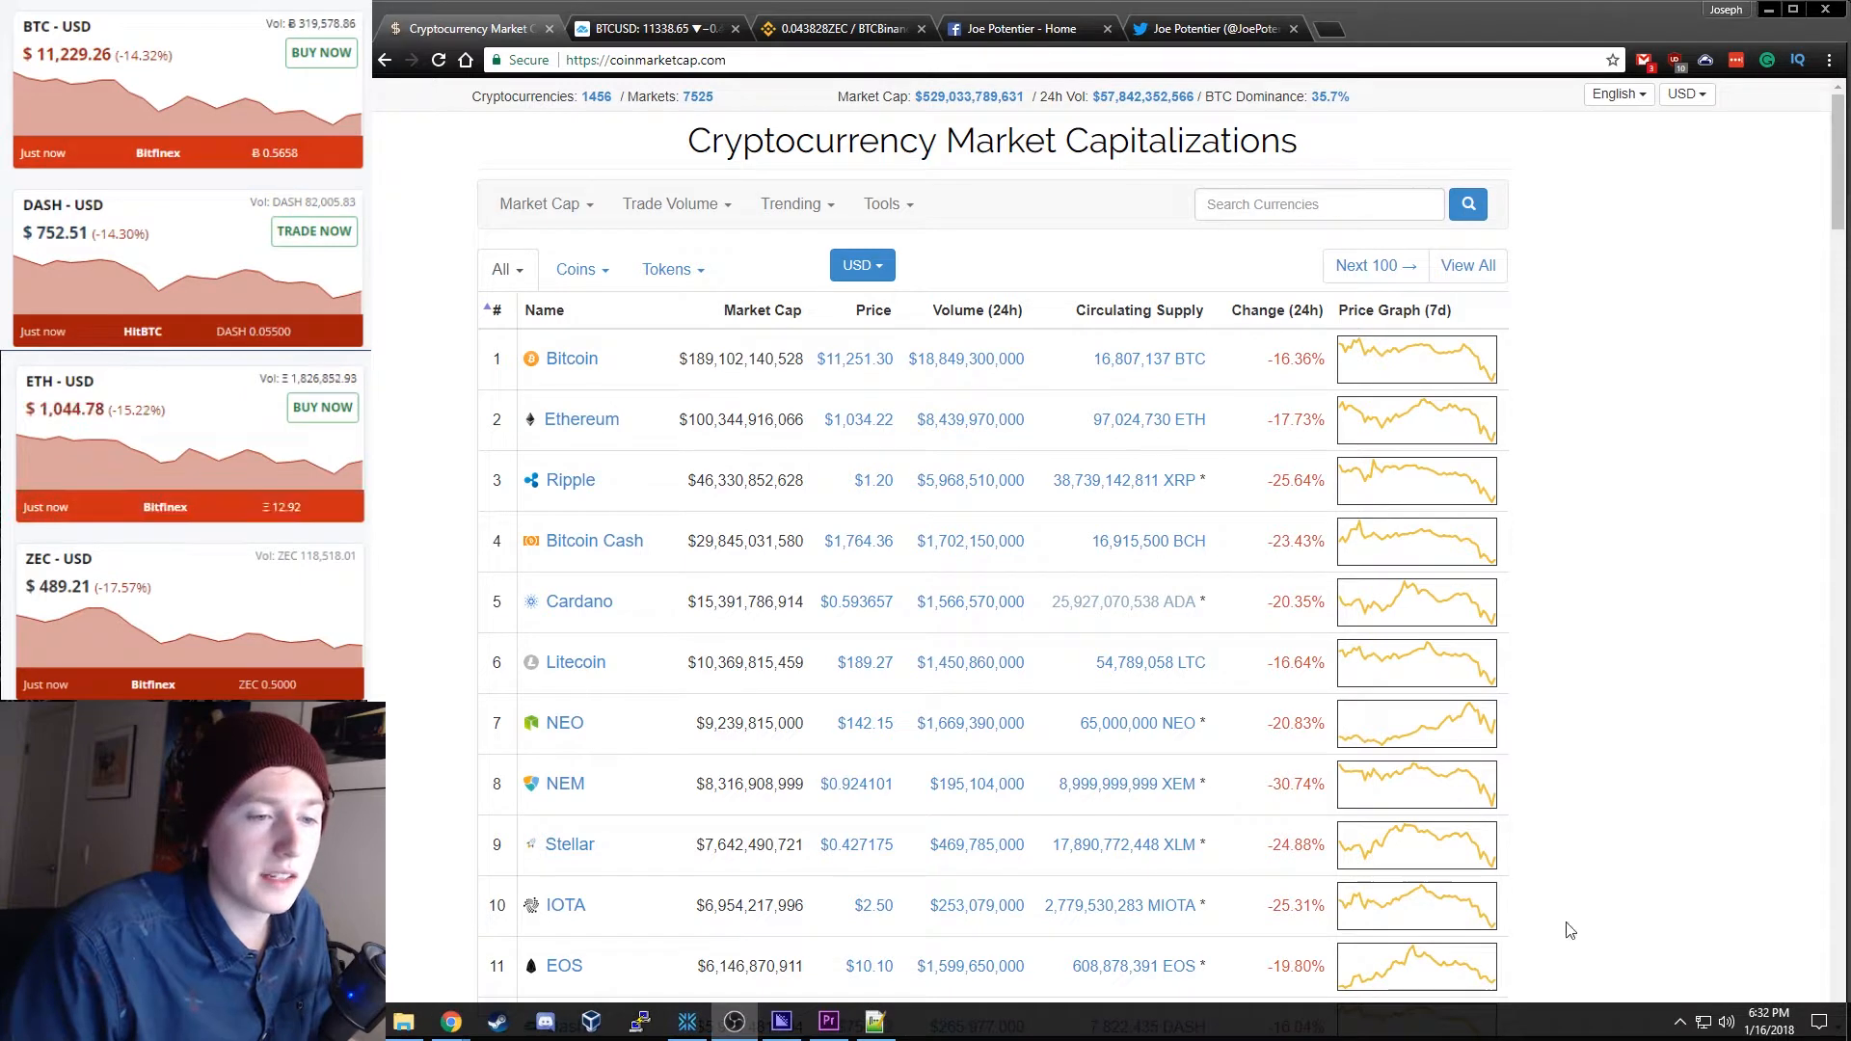
mouse_move(1638, 731)
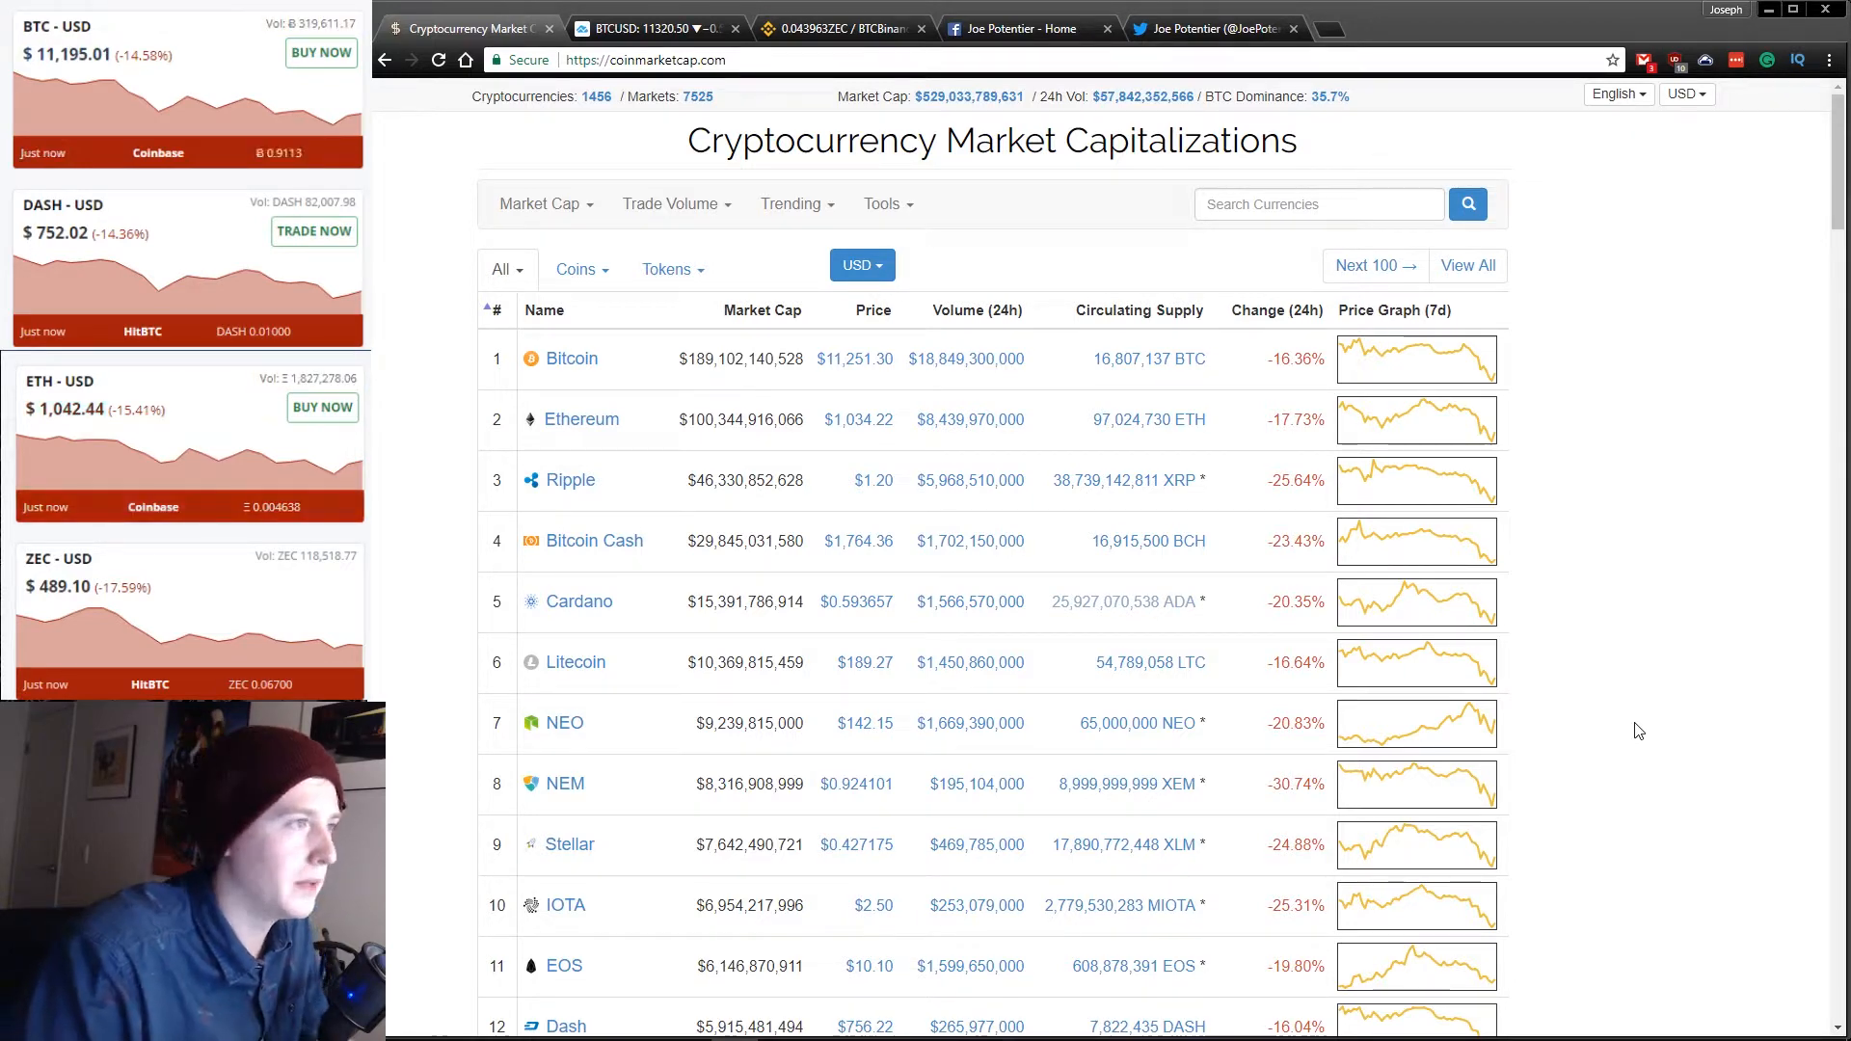
Switch from CoinMarketCap to the Binance home page with its BTC markets table.
left_click(833, 29)
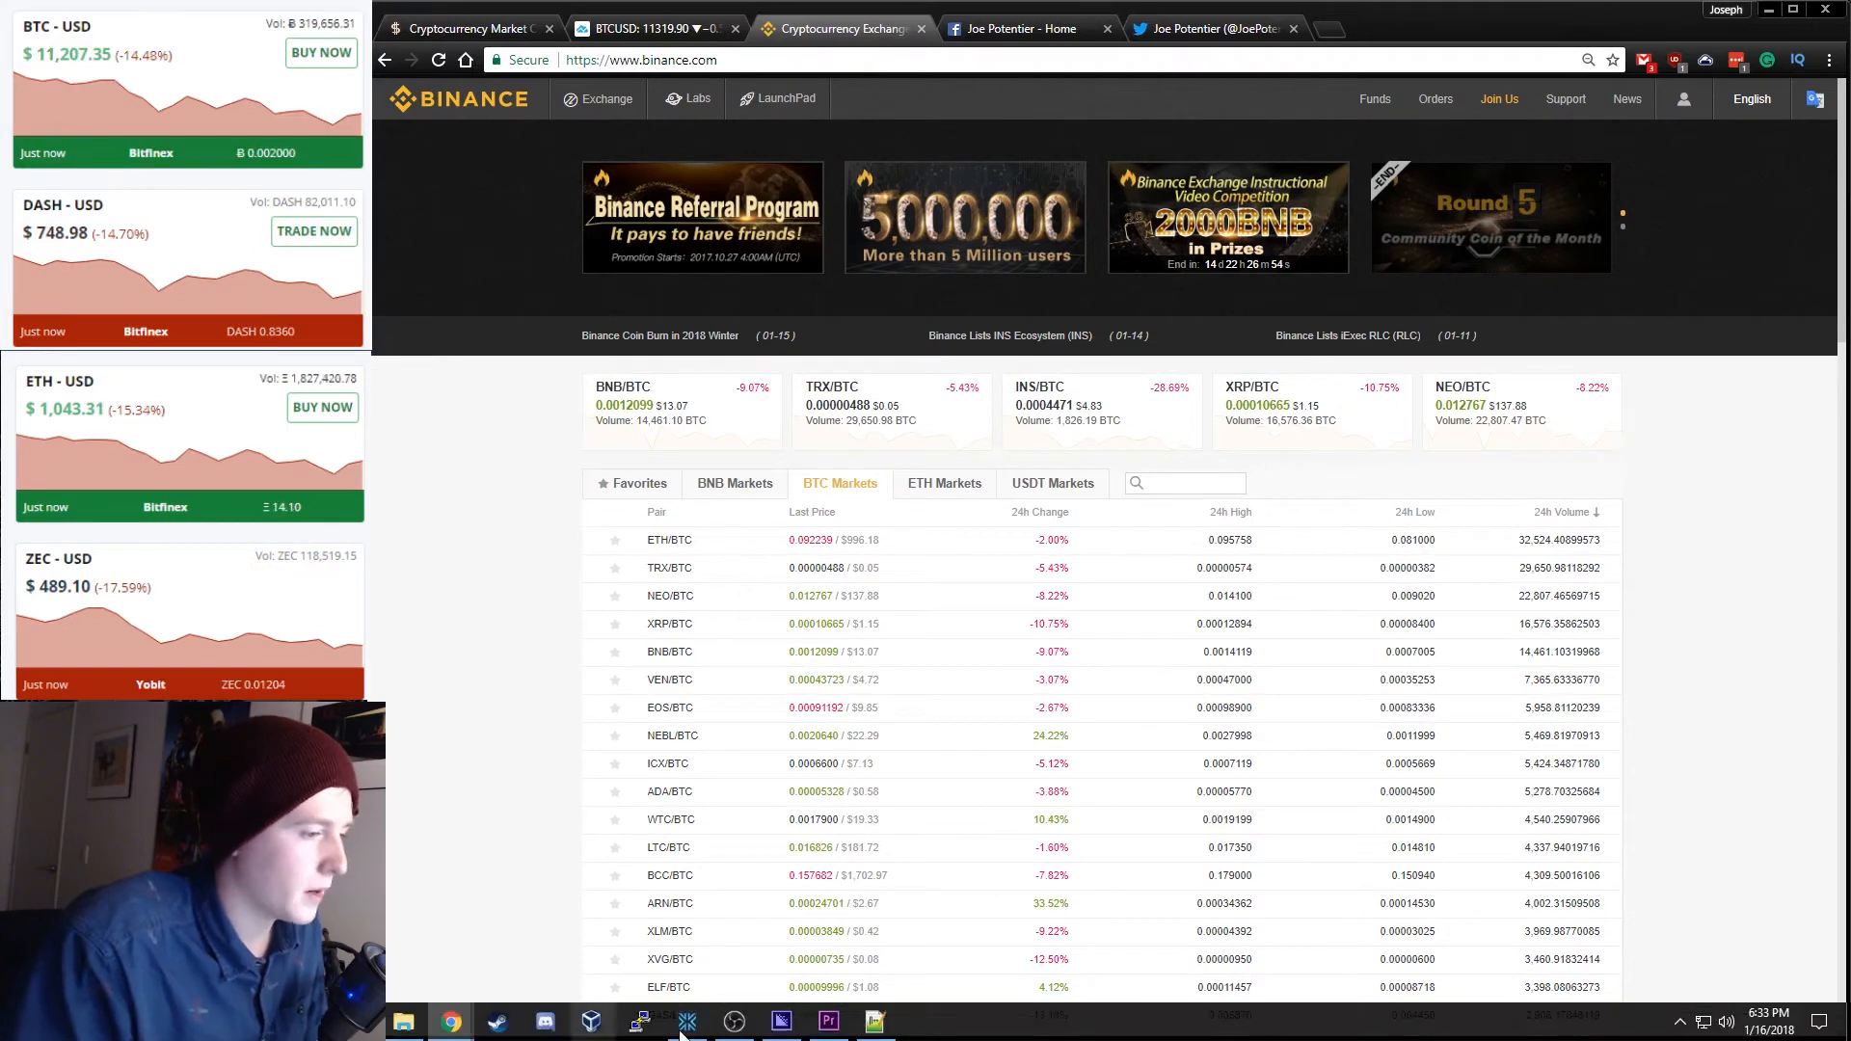
Browse BNB and BTC markets, then filter the BTC list by 'BN' to BNB/BTC and BNT/BTC.
left_click(638, 1021)
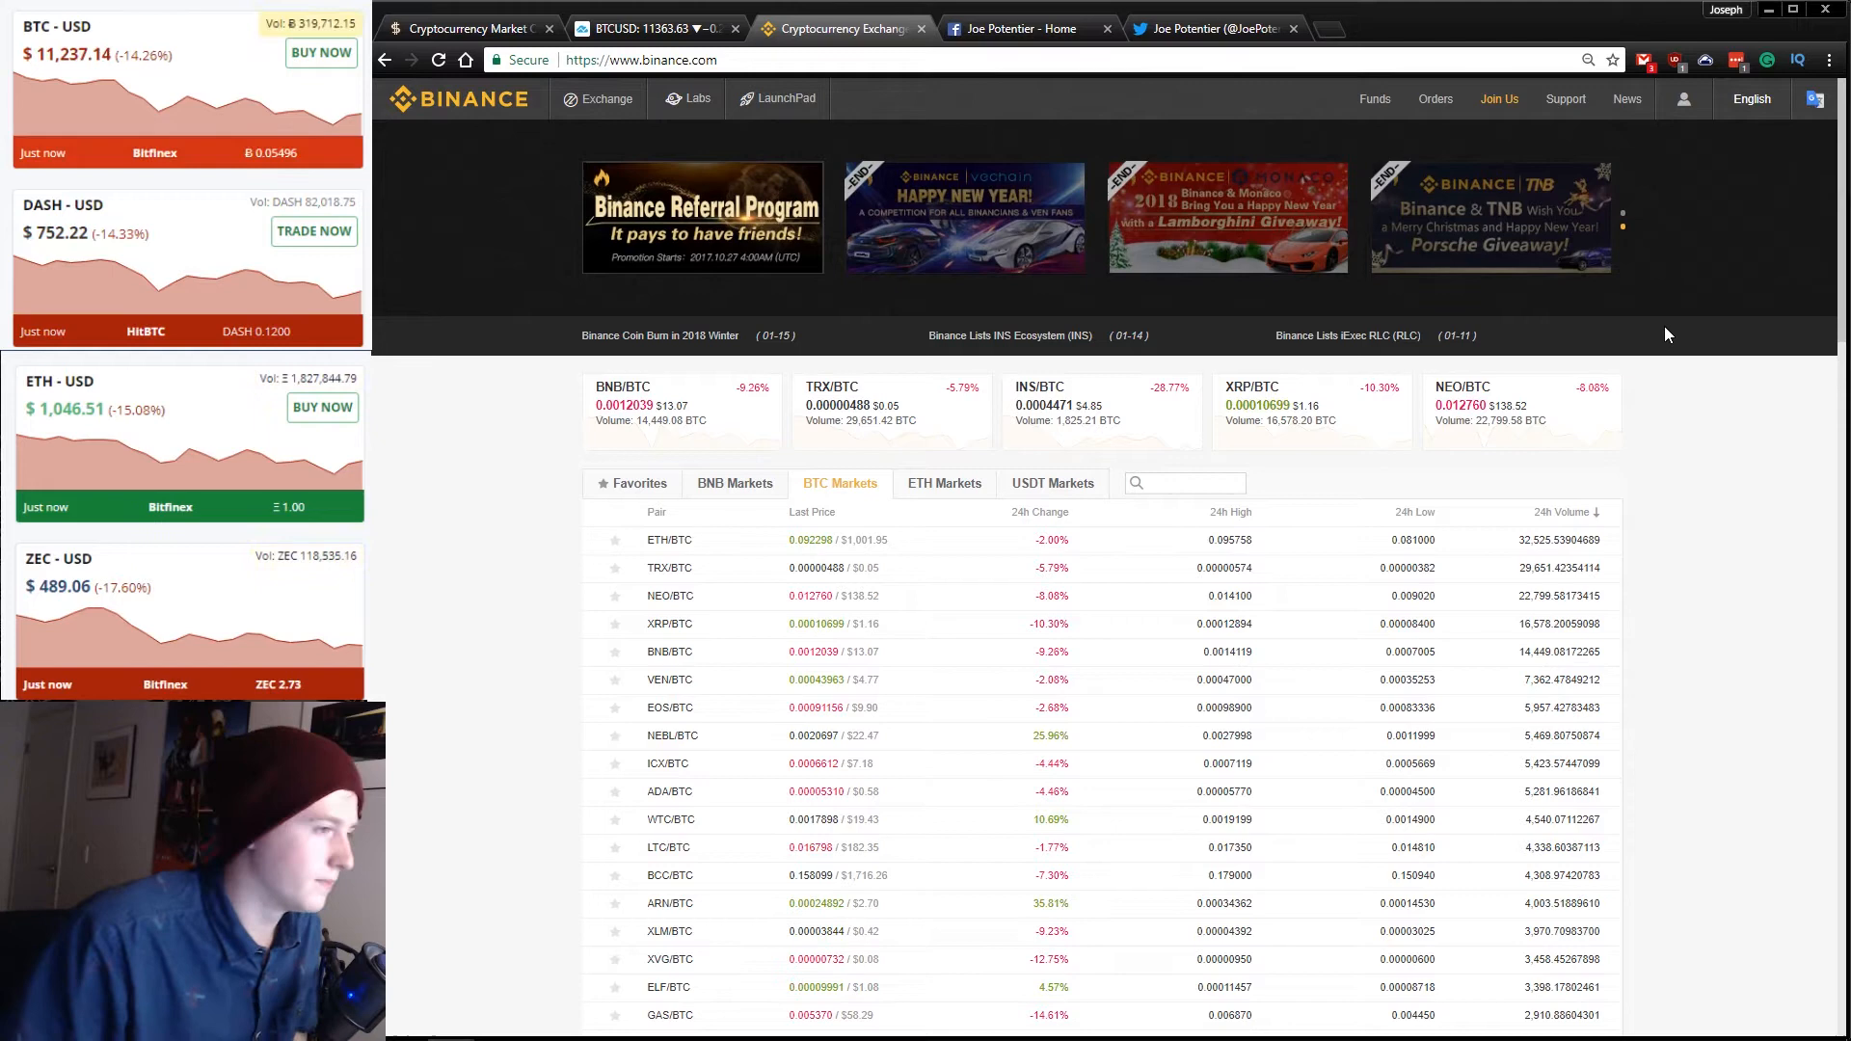
left_click(732, 482)
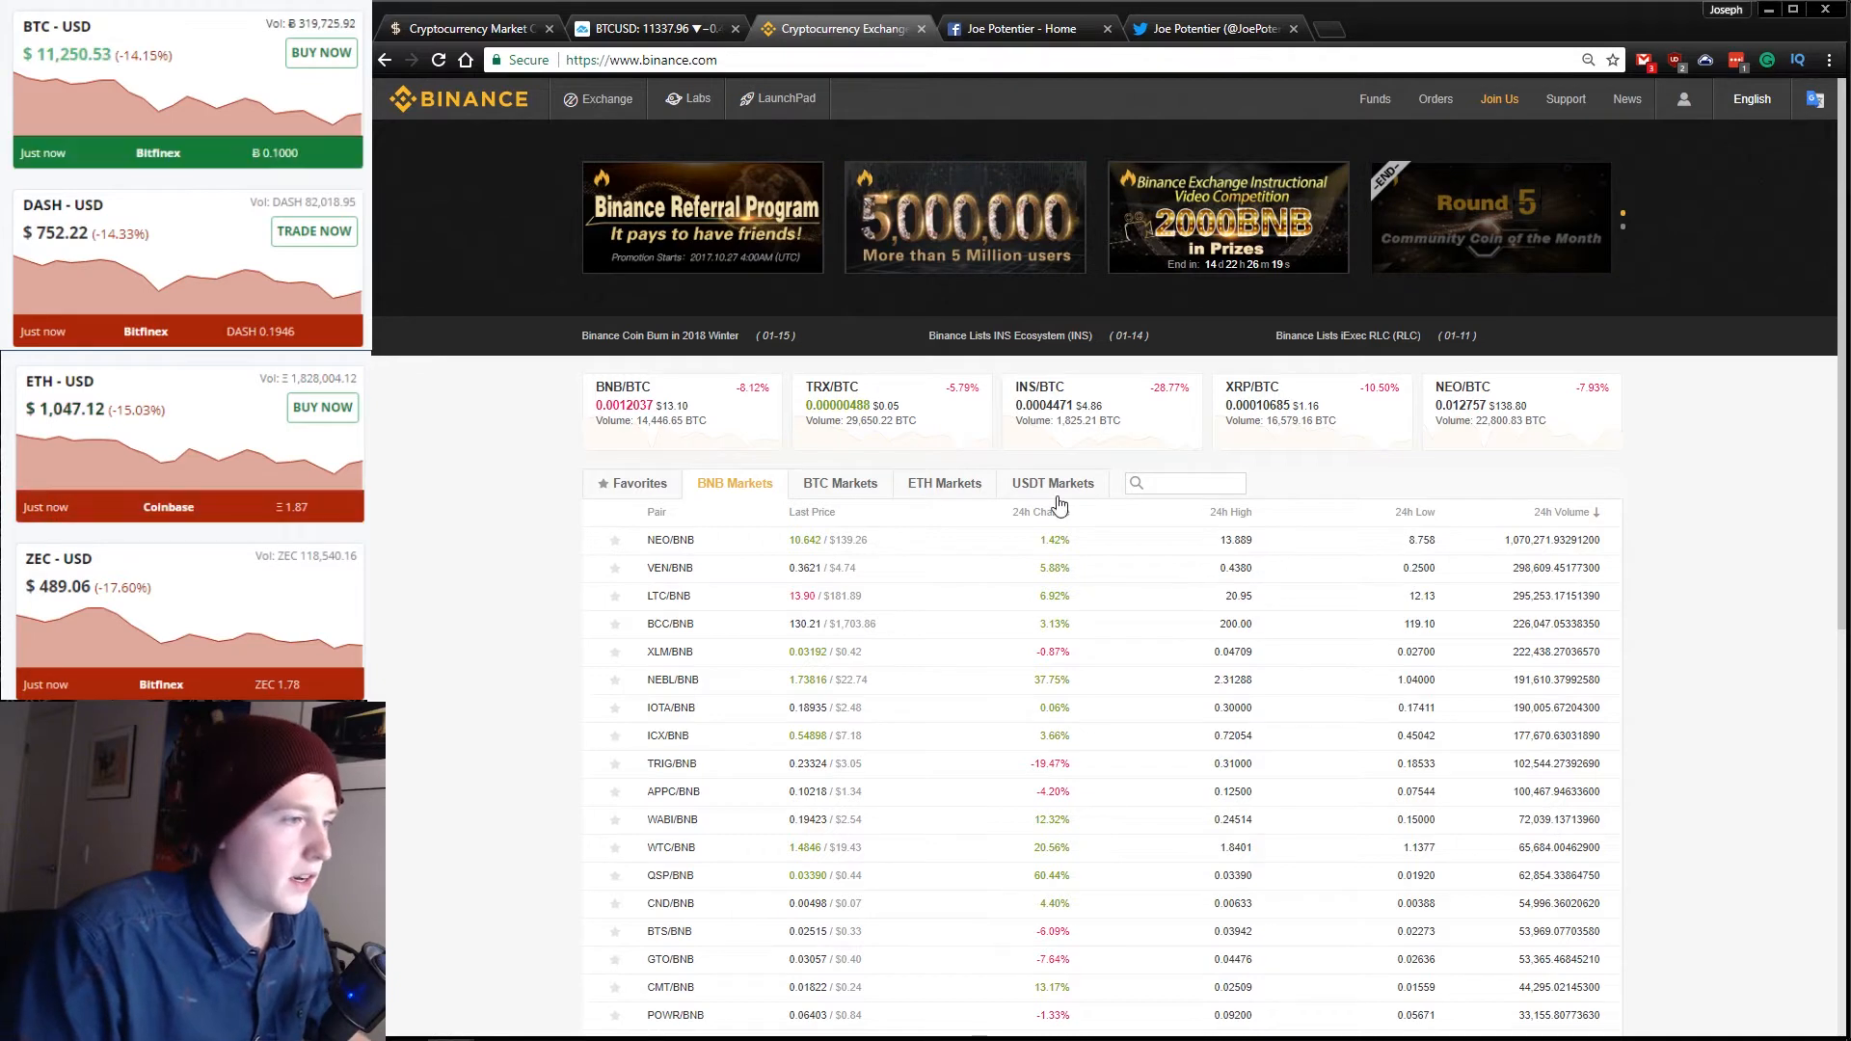
left_click(839, 482)
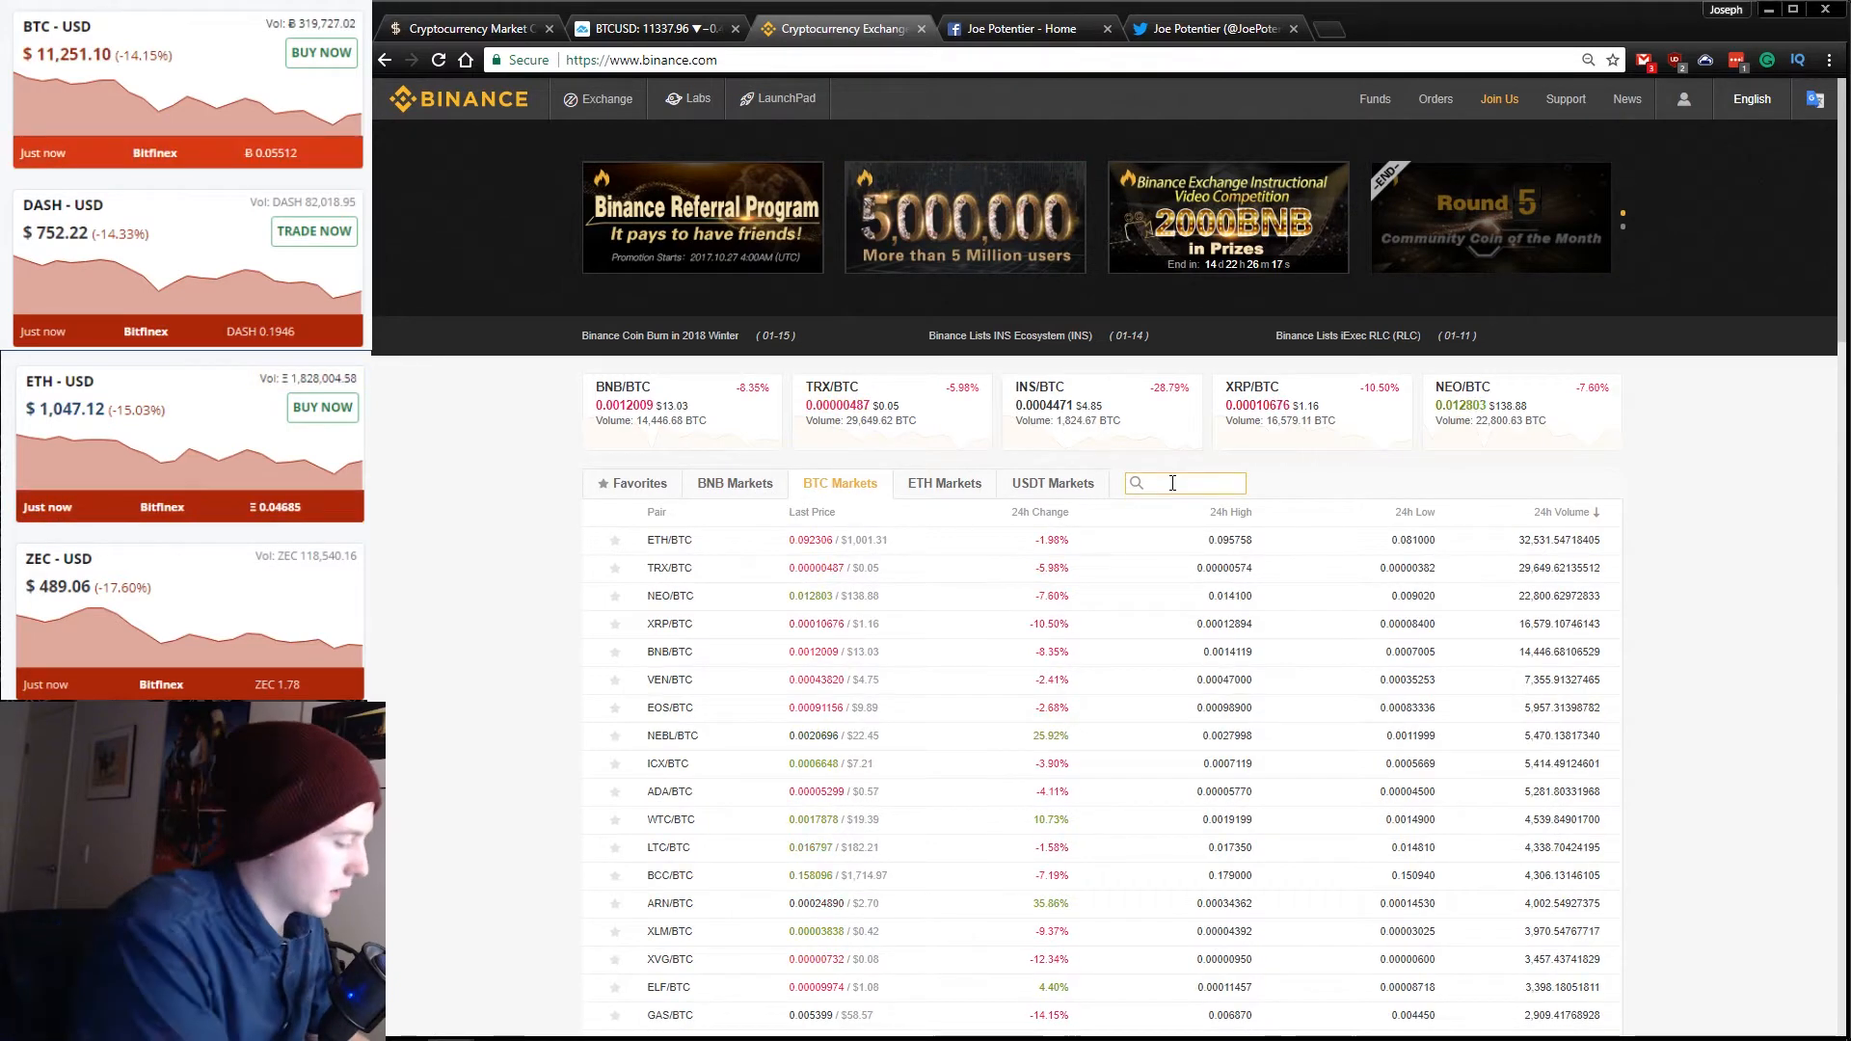
type("BN")
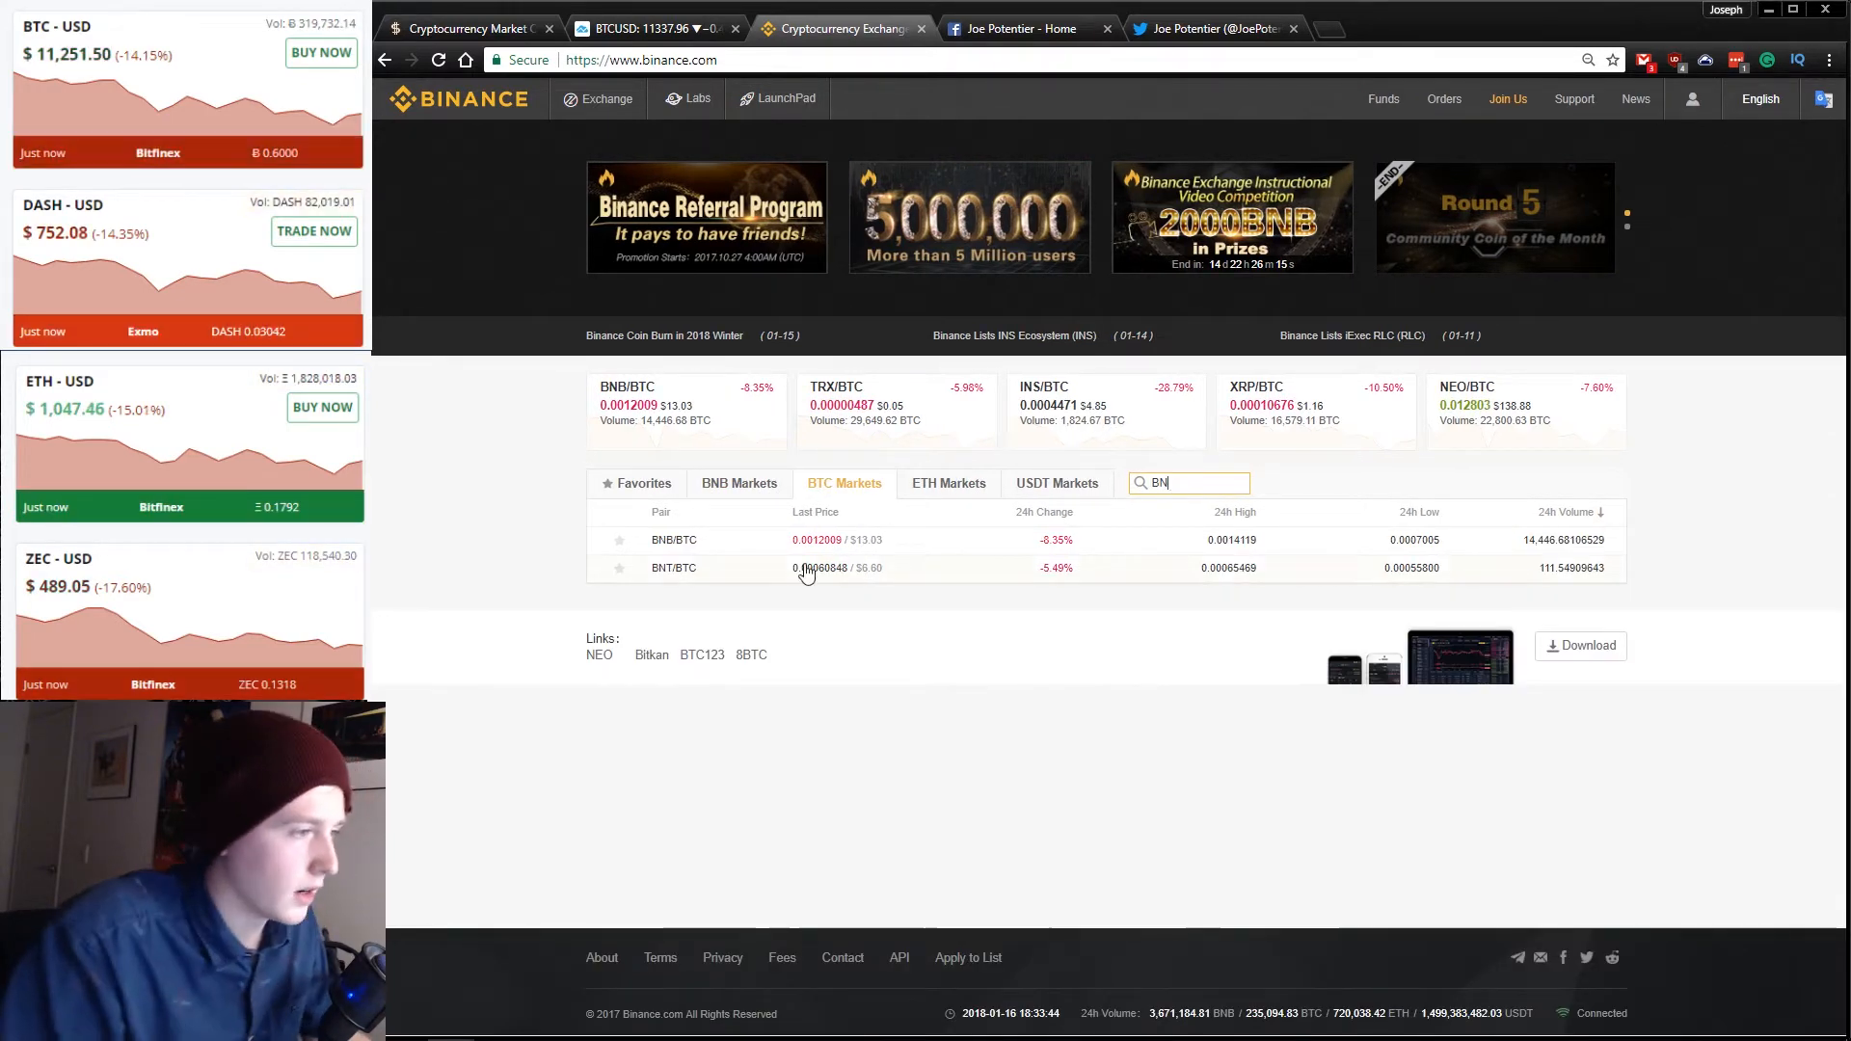
Buy BNB with BTC via a market order on the BNB/BTC page, ending with 2.49875 BNB.
left_click(673, 540)
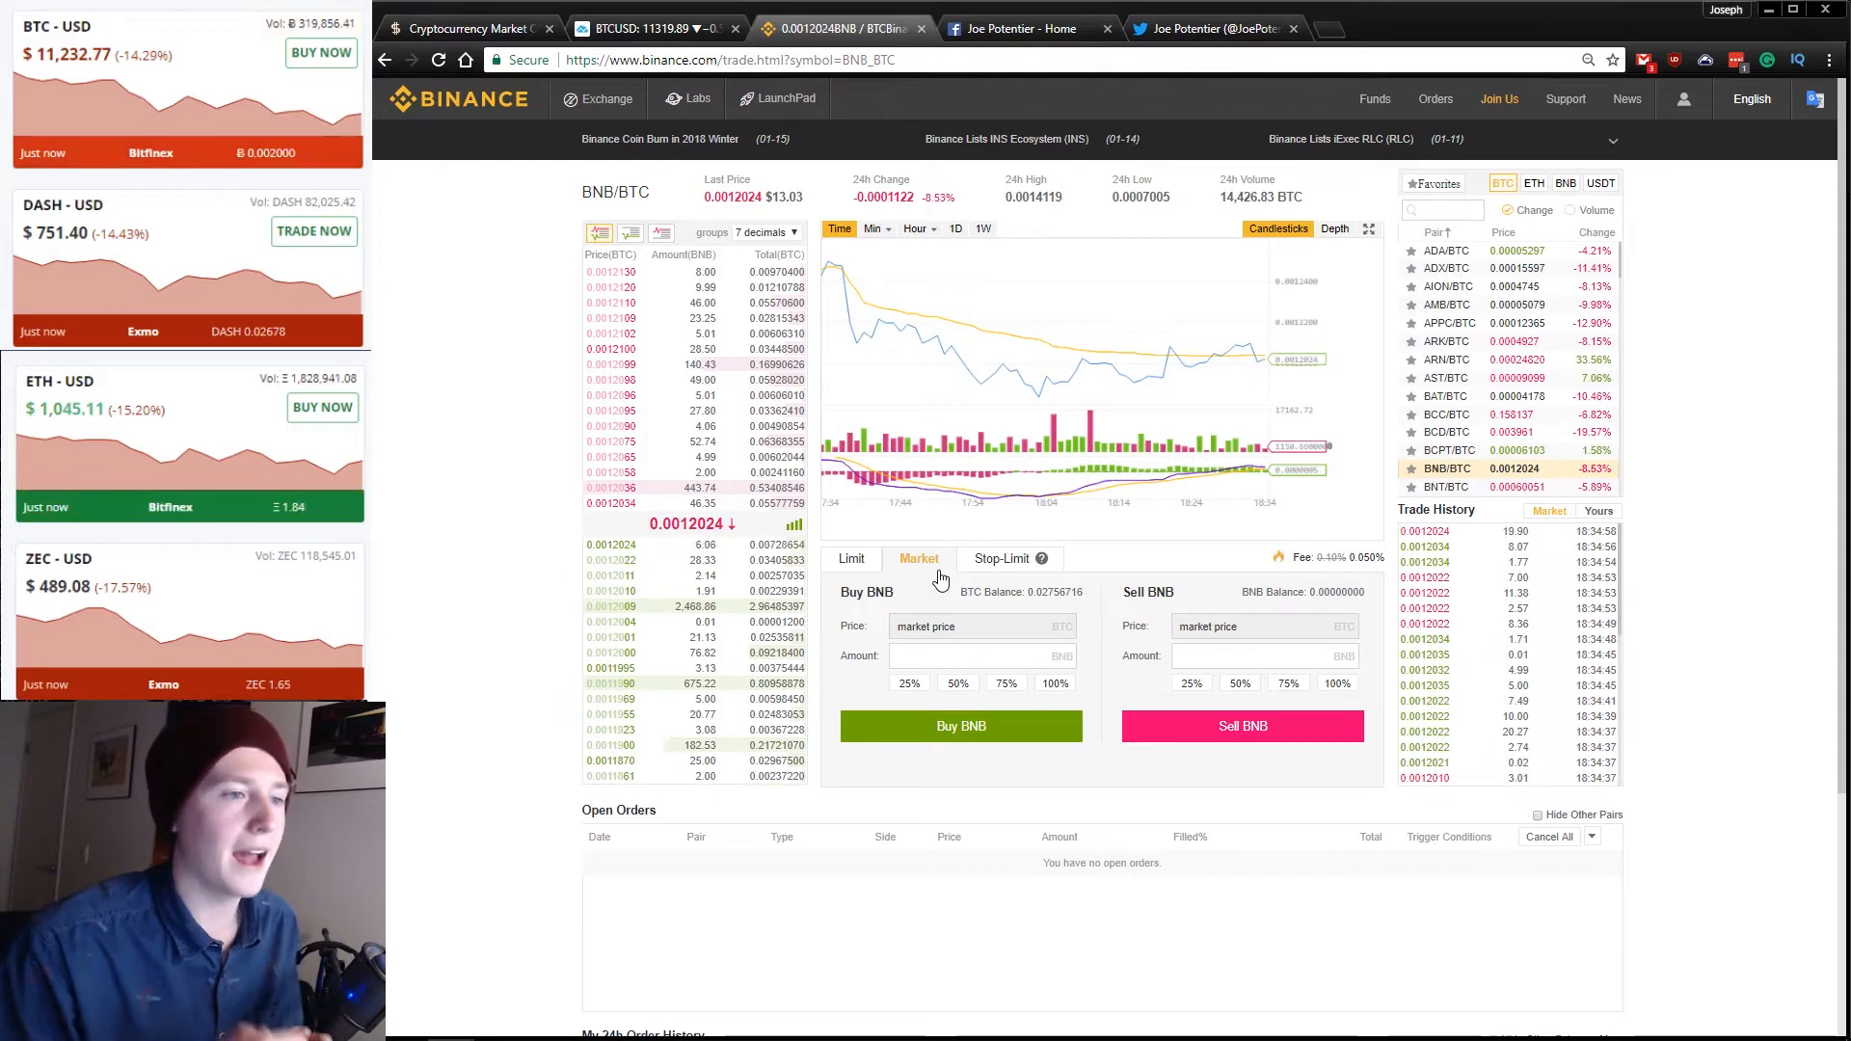
left_click(848, 557)
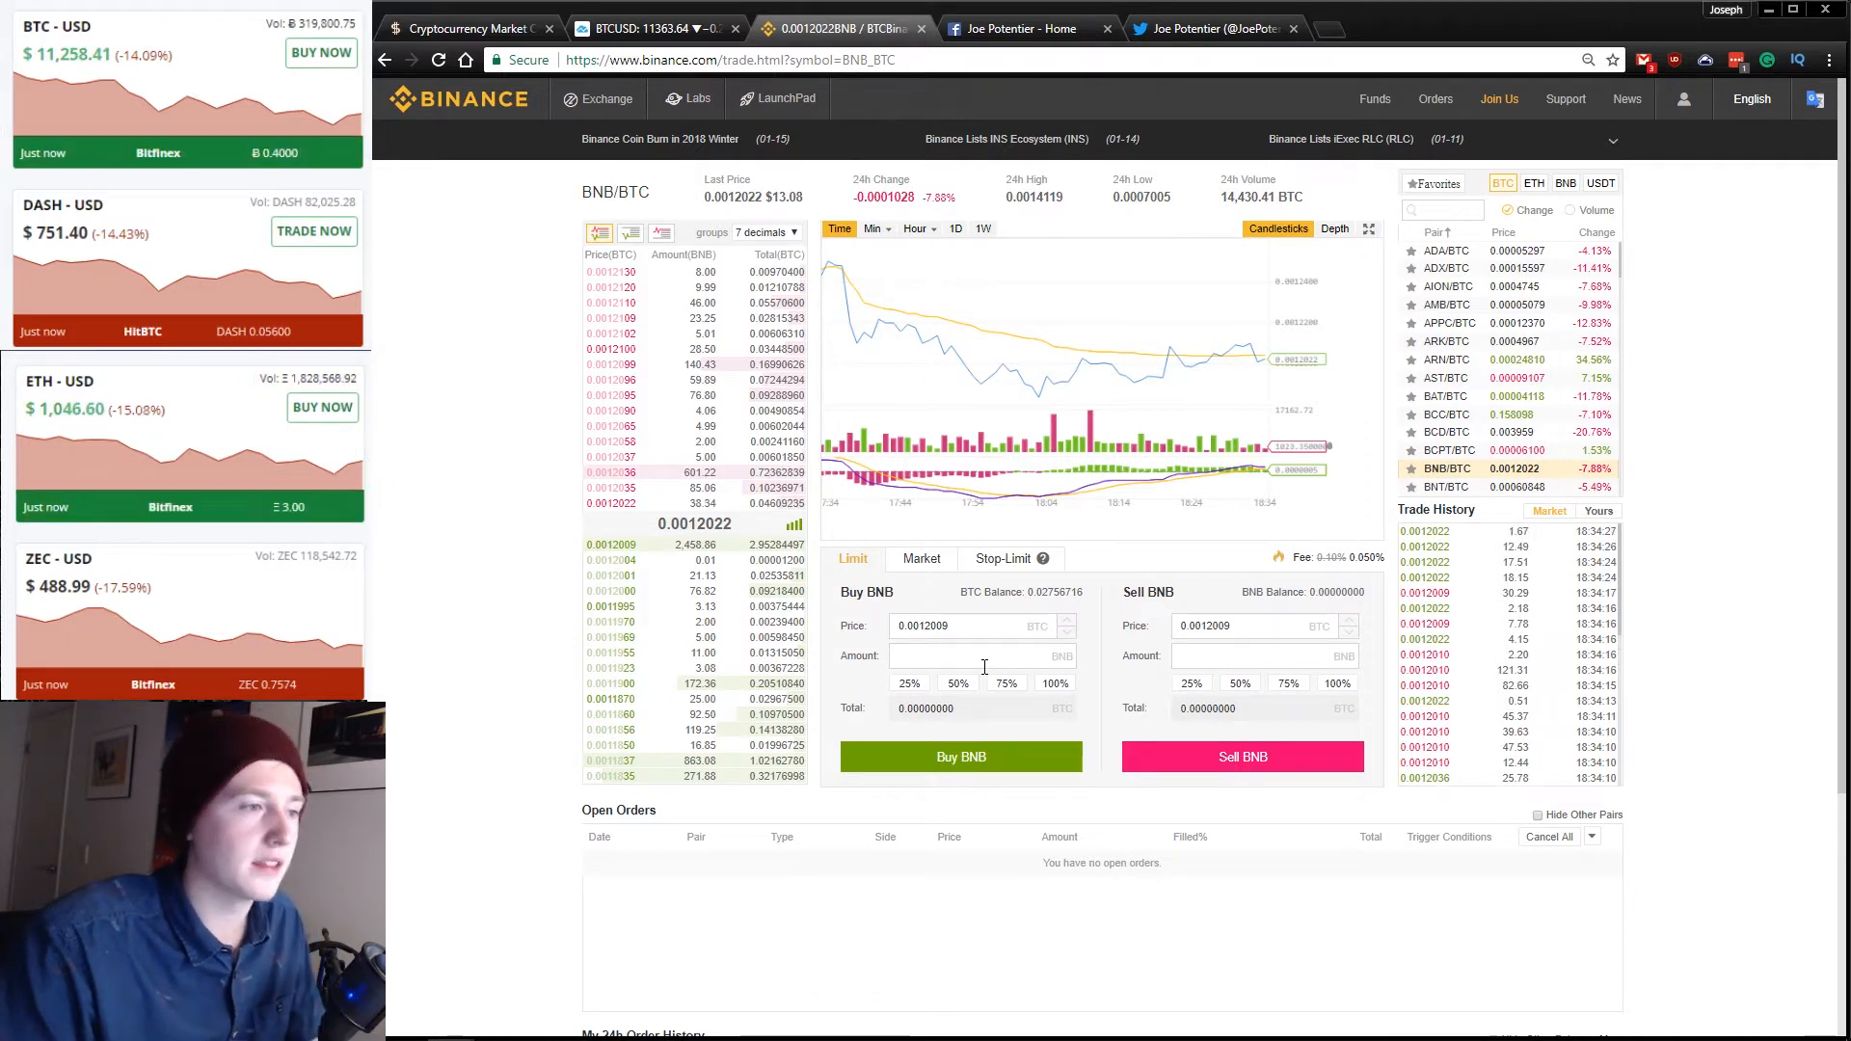
left_click(919, 559)
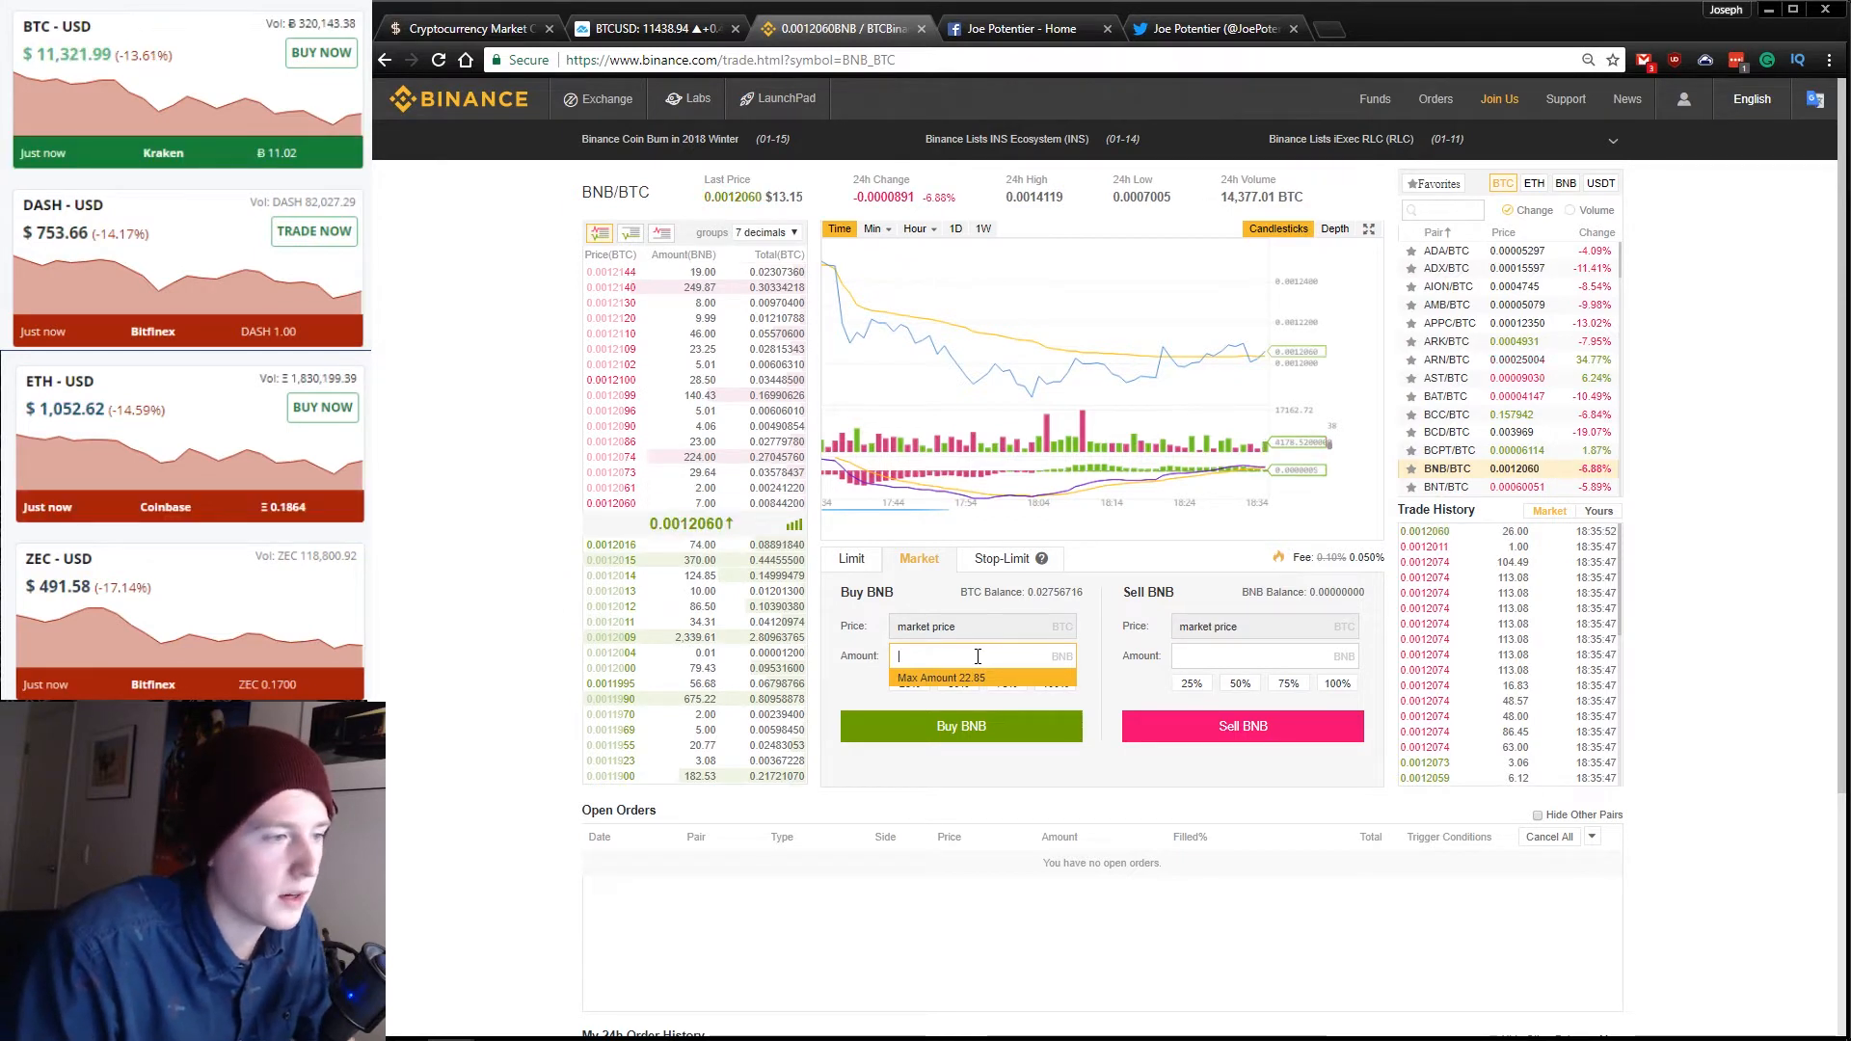
type("2")
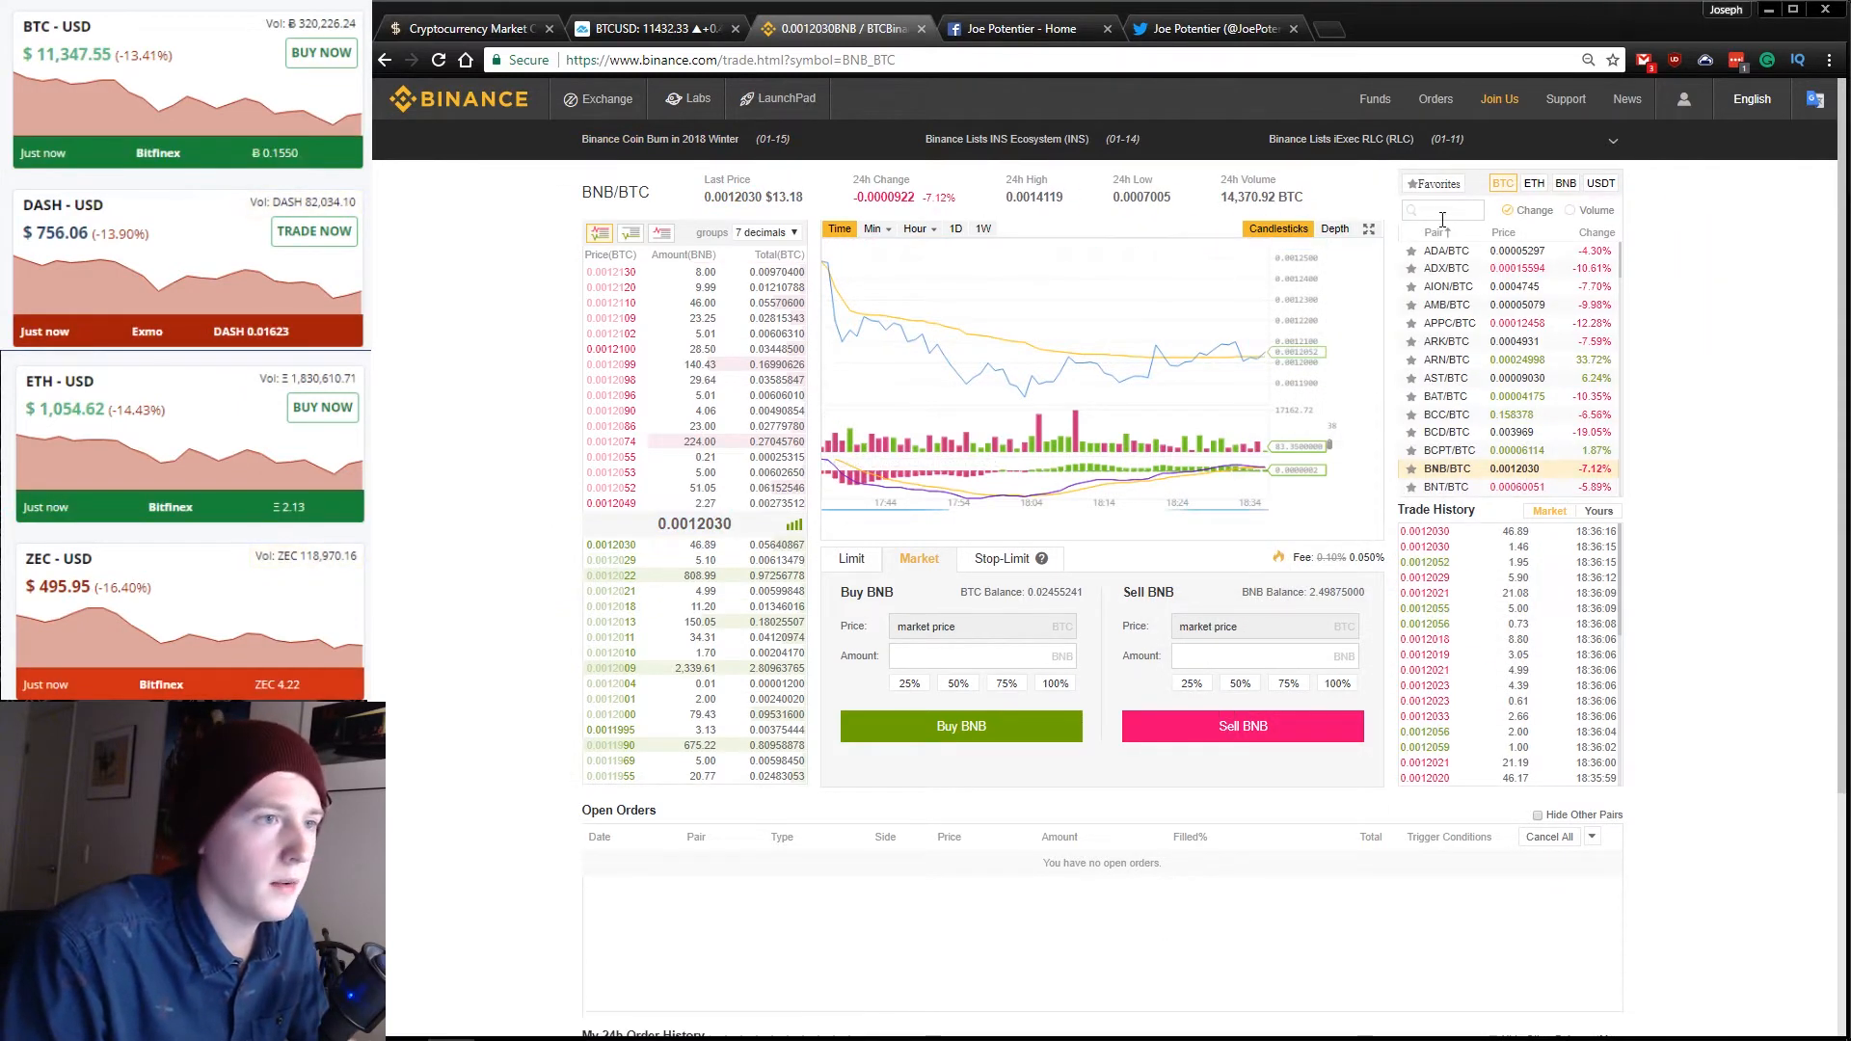
Market-buy 0.36 LTC on the LTC/BTC page, leaving 0.29 LTC and 0.01967751 BTC.
type("LTC")
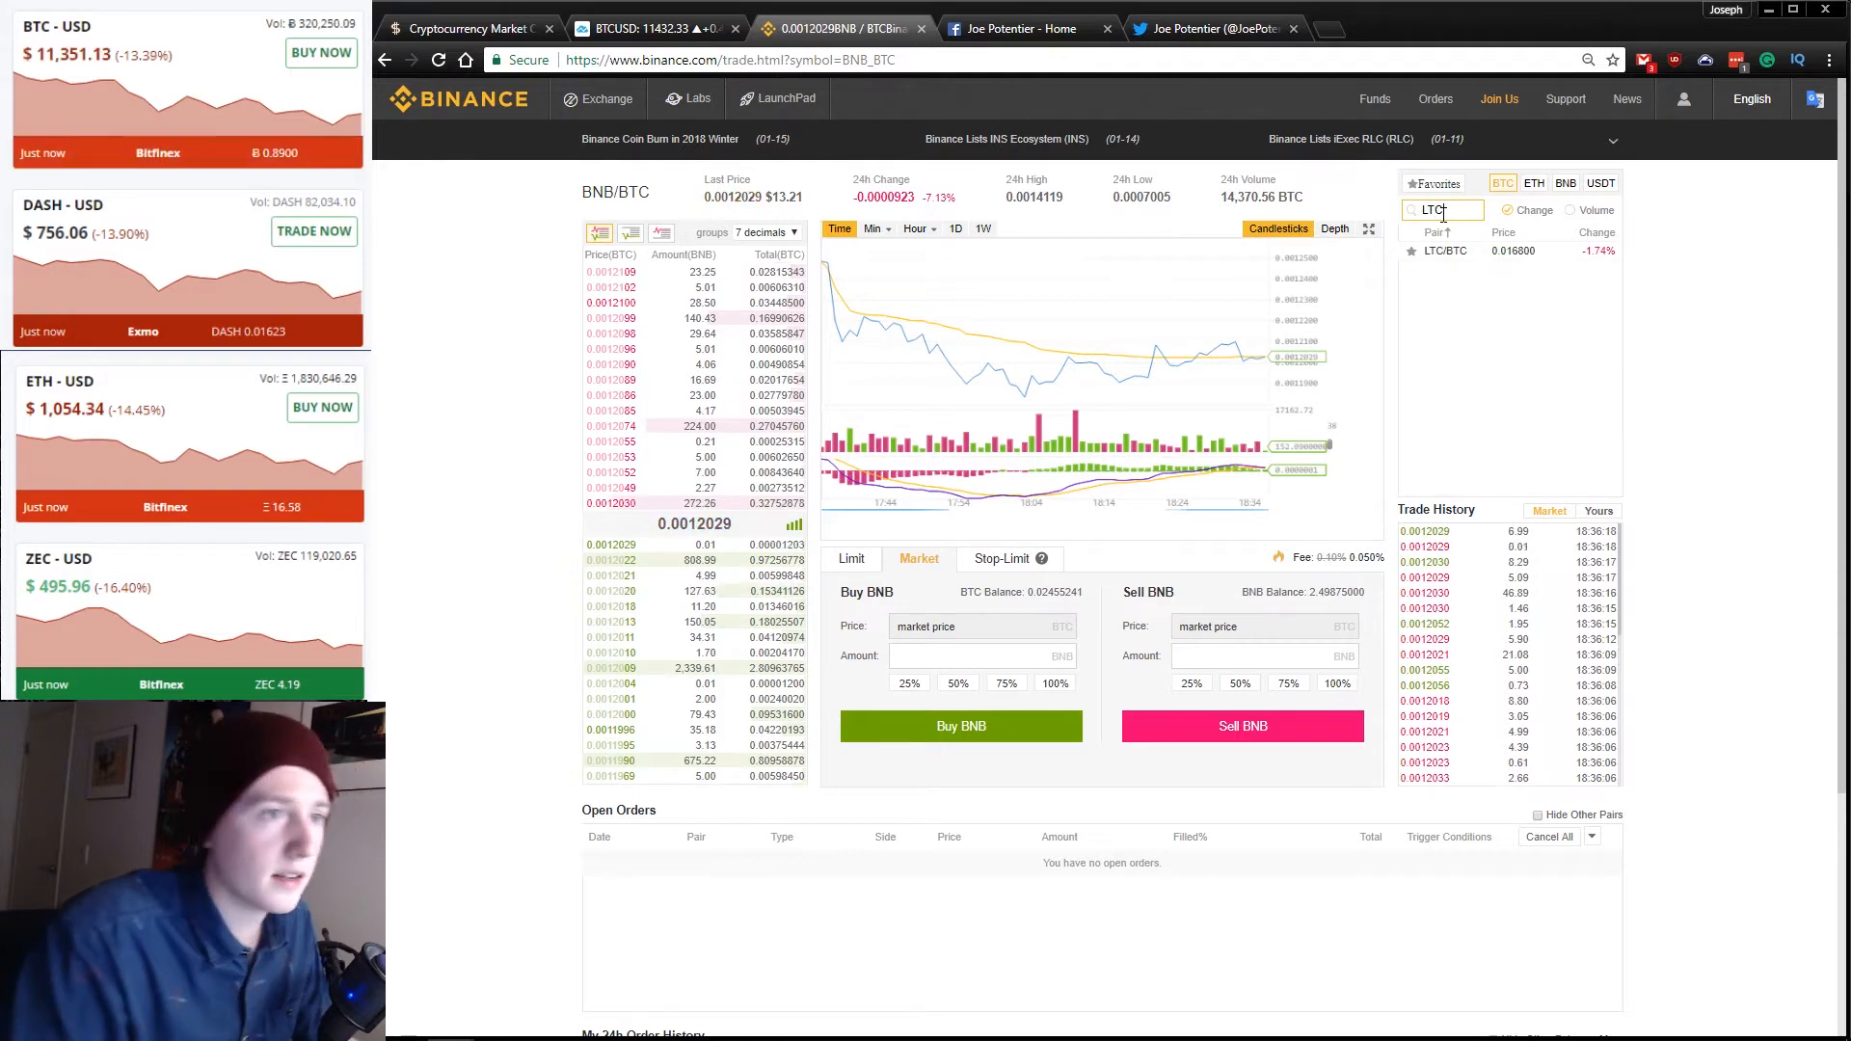
left_click(1444, 250)
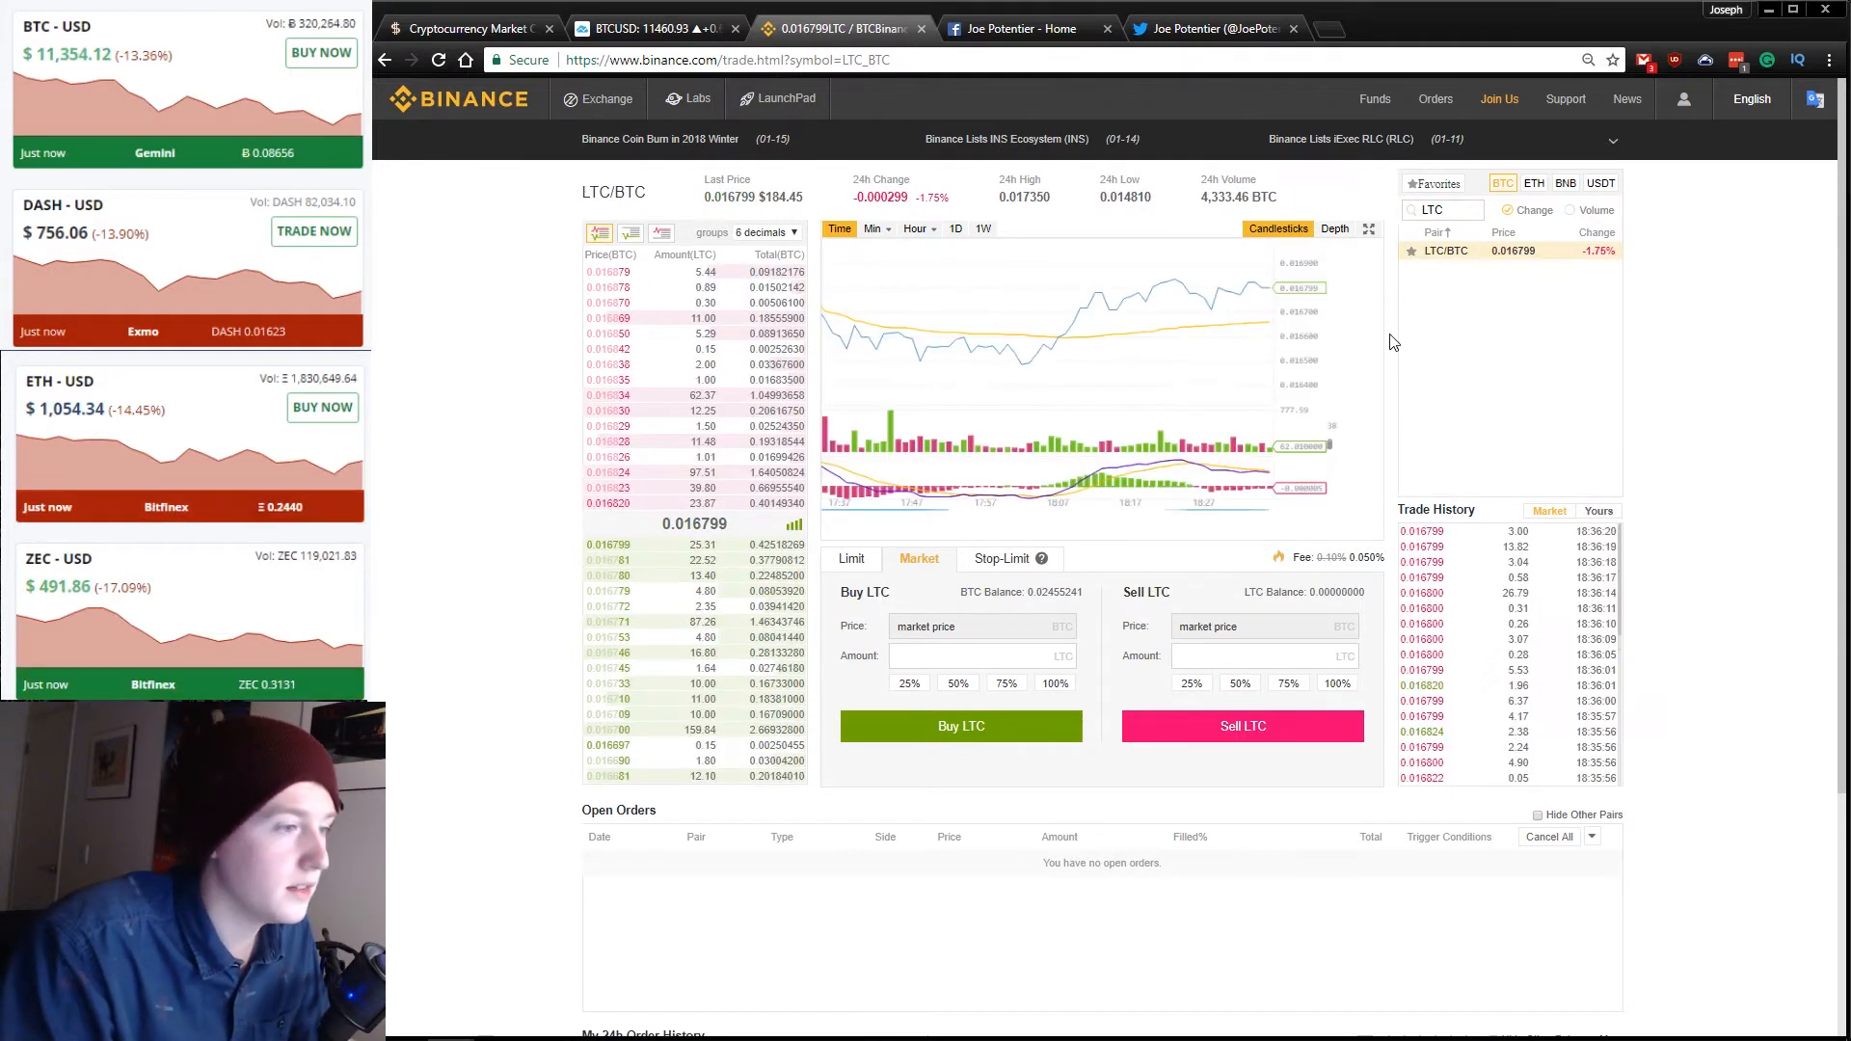
left_click(973, 655)
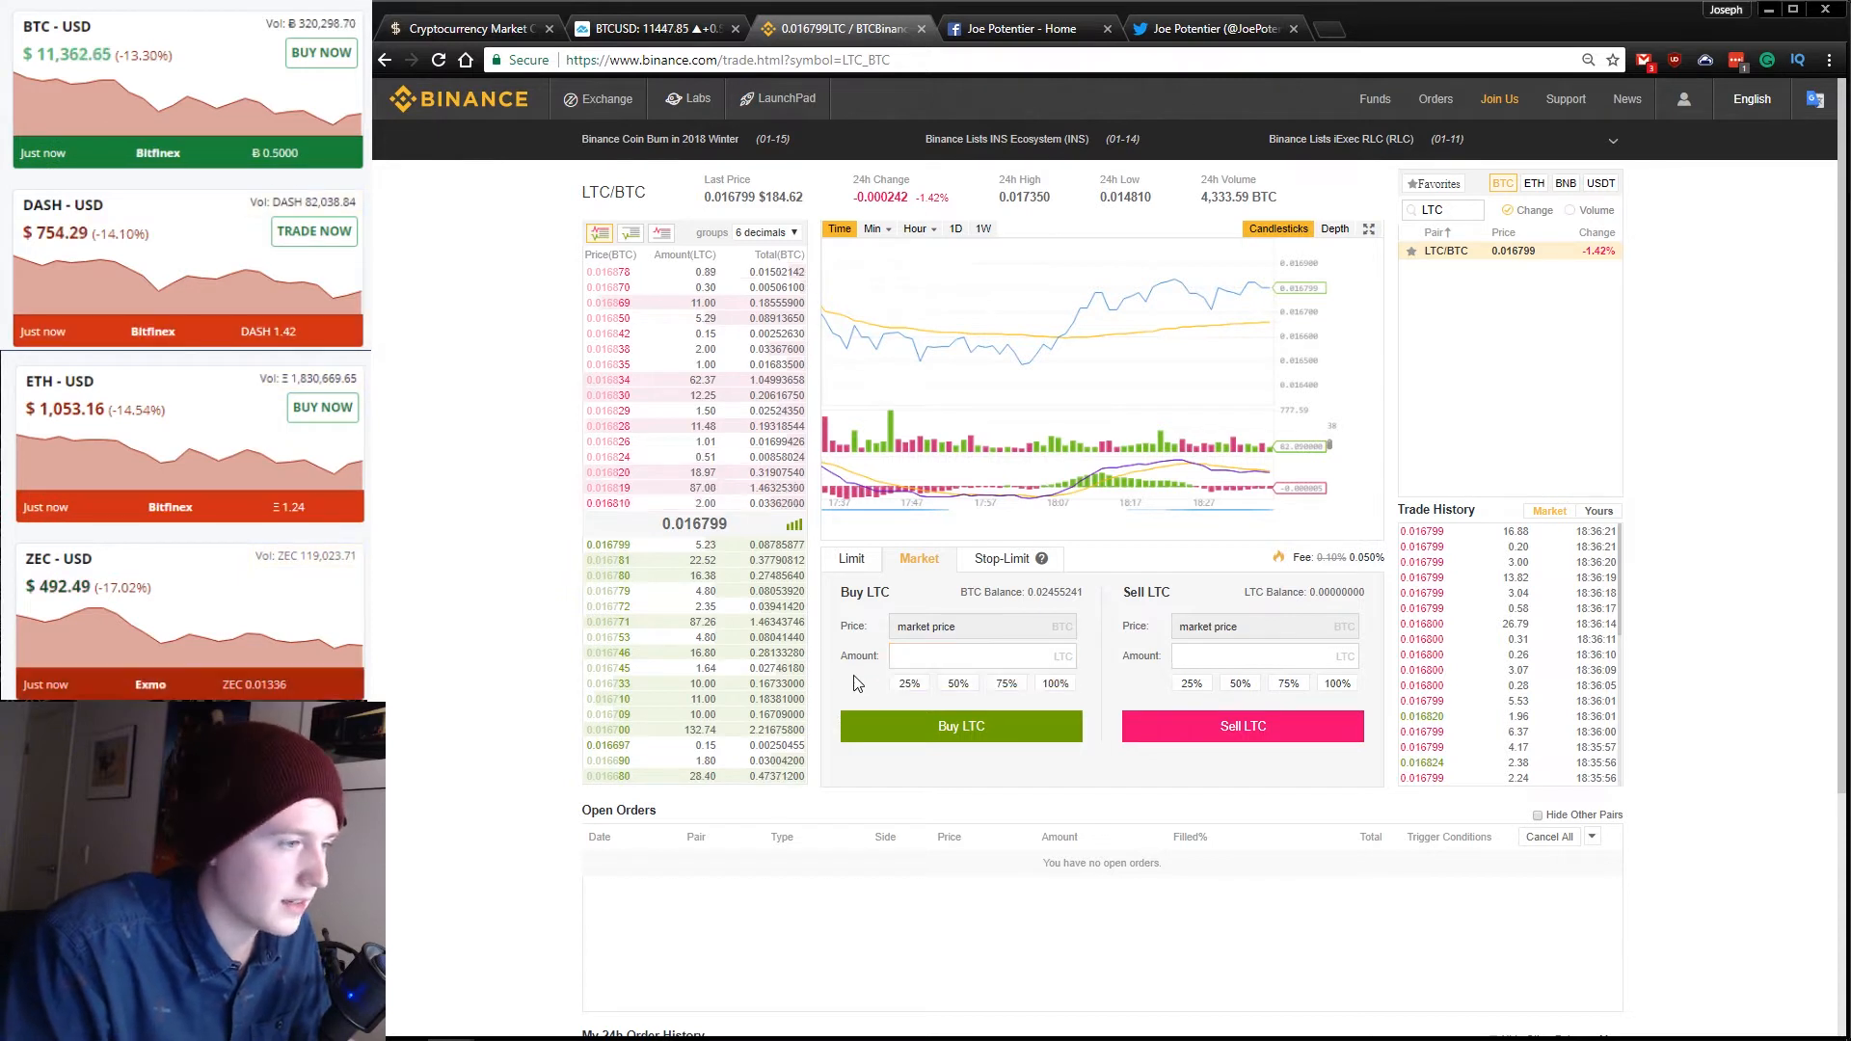
type("0.36")
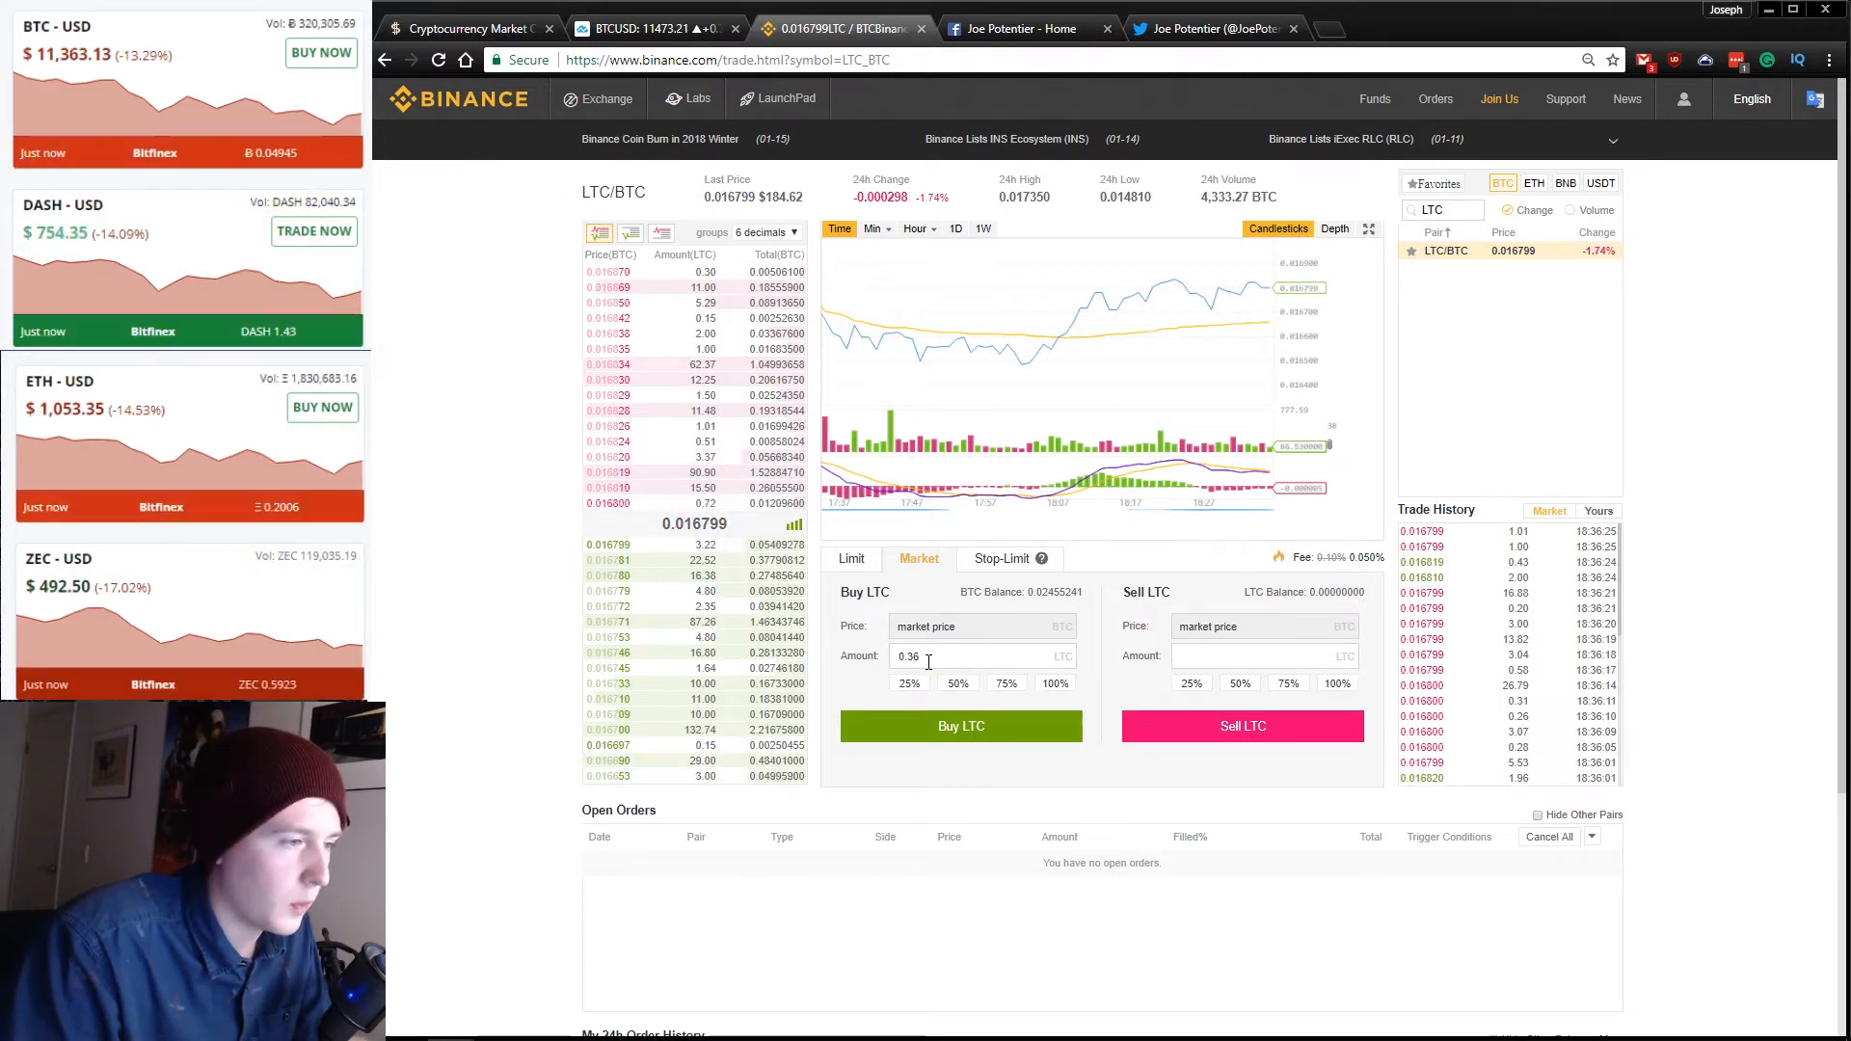
left_click(977, 655)
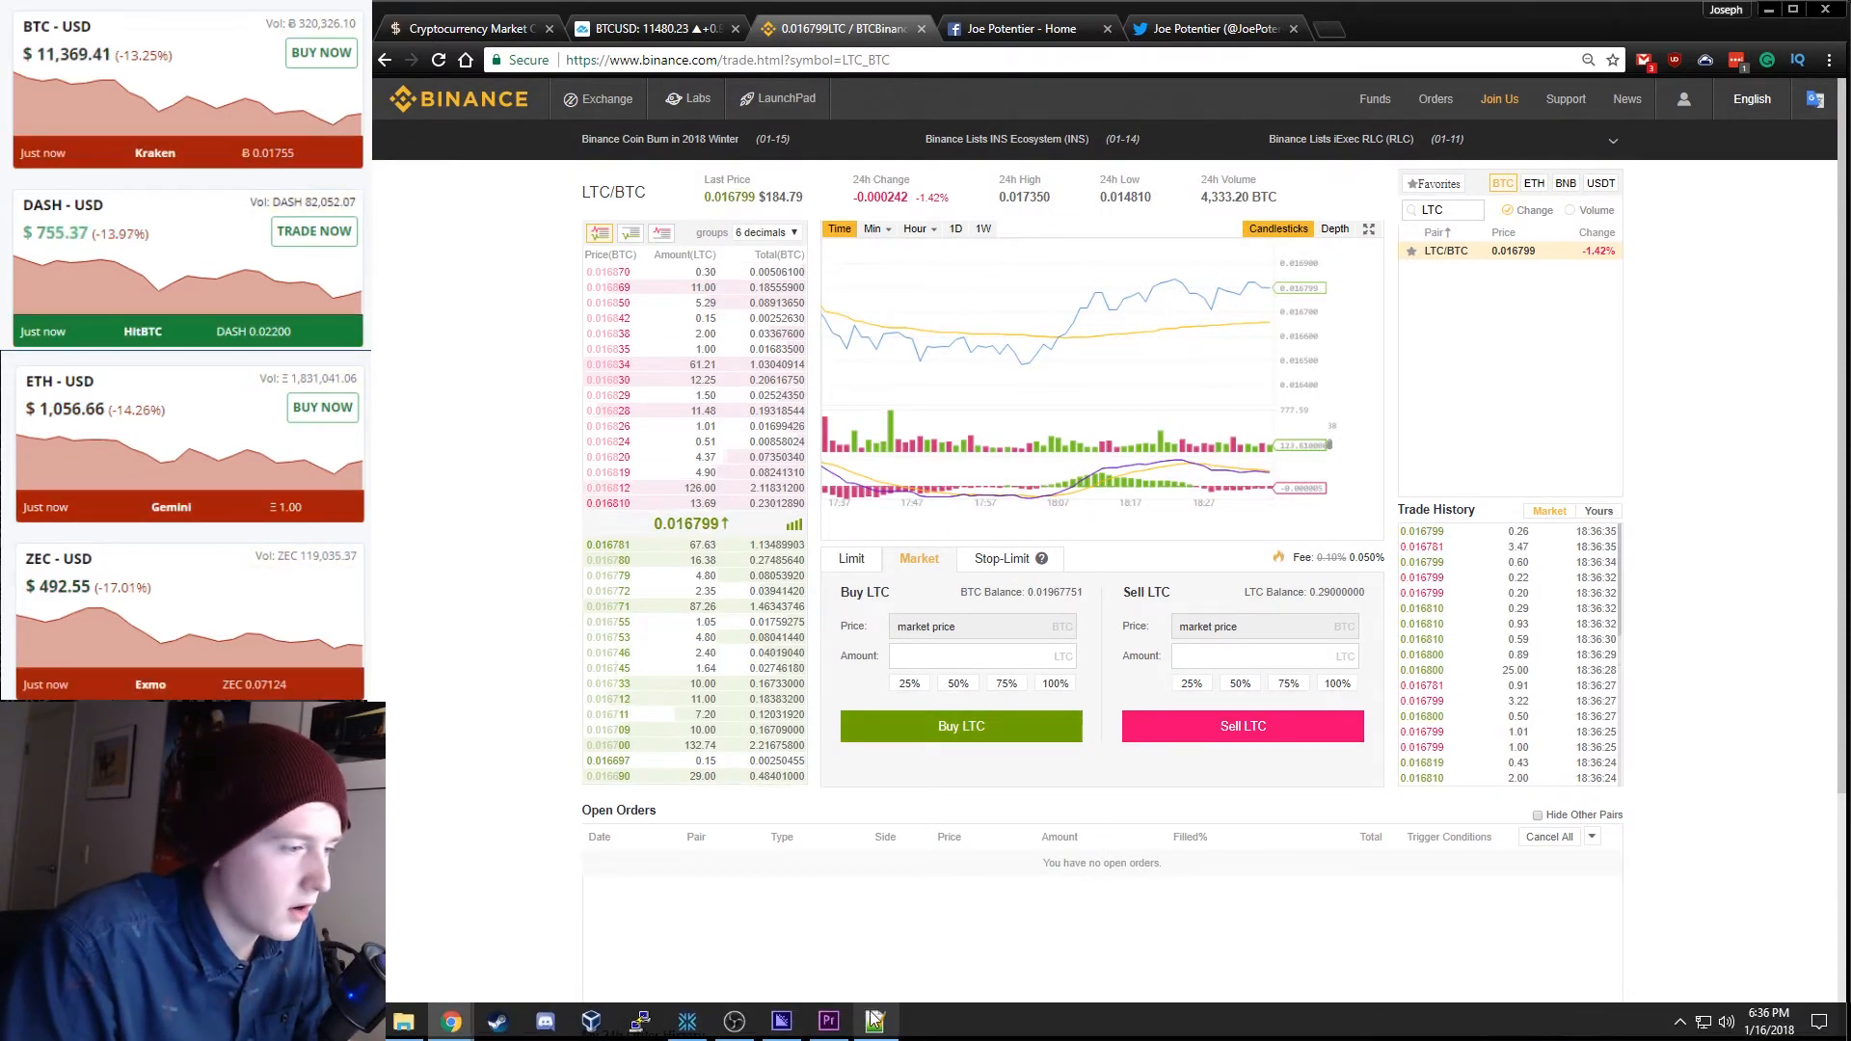
Market-buy 0.09 ZEC on the ZEC/BTC page, leaving 0.01571497 BTC.
left_click(874, 1020)
type("ZEC")
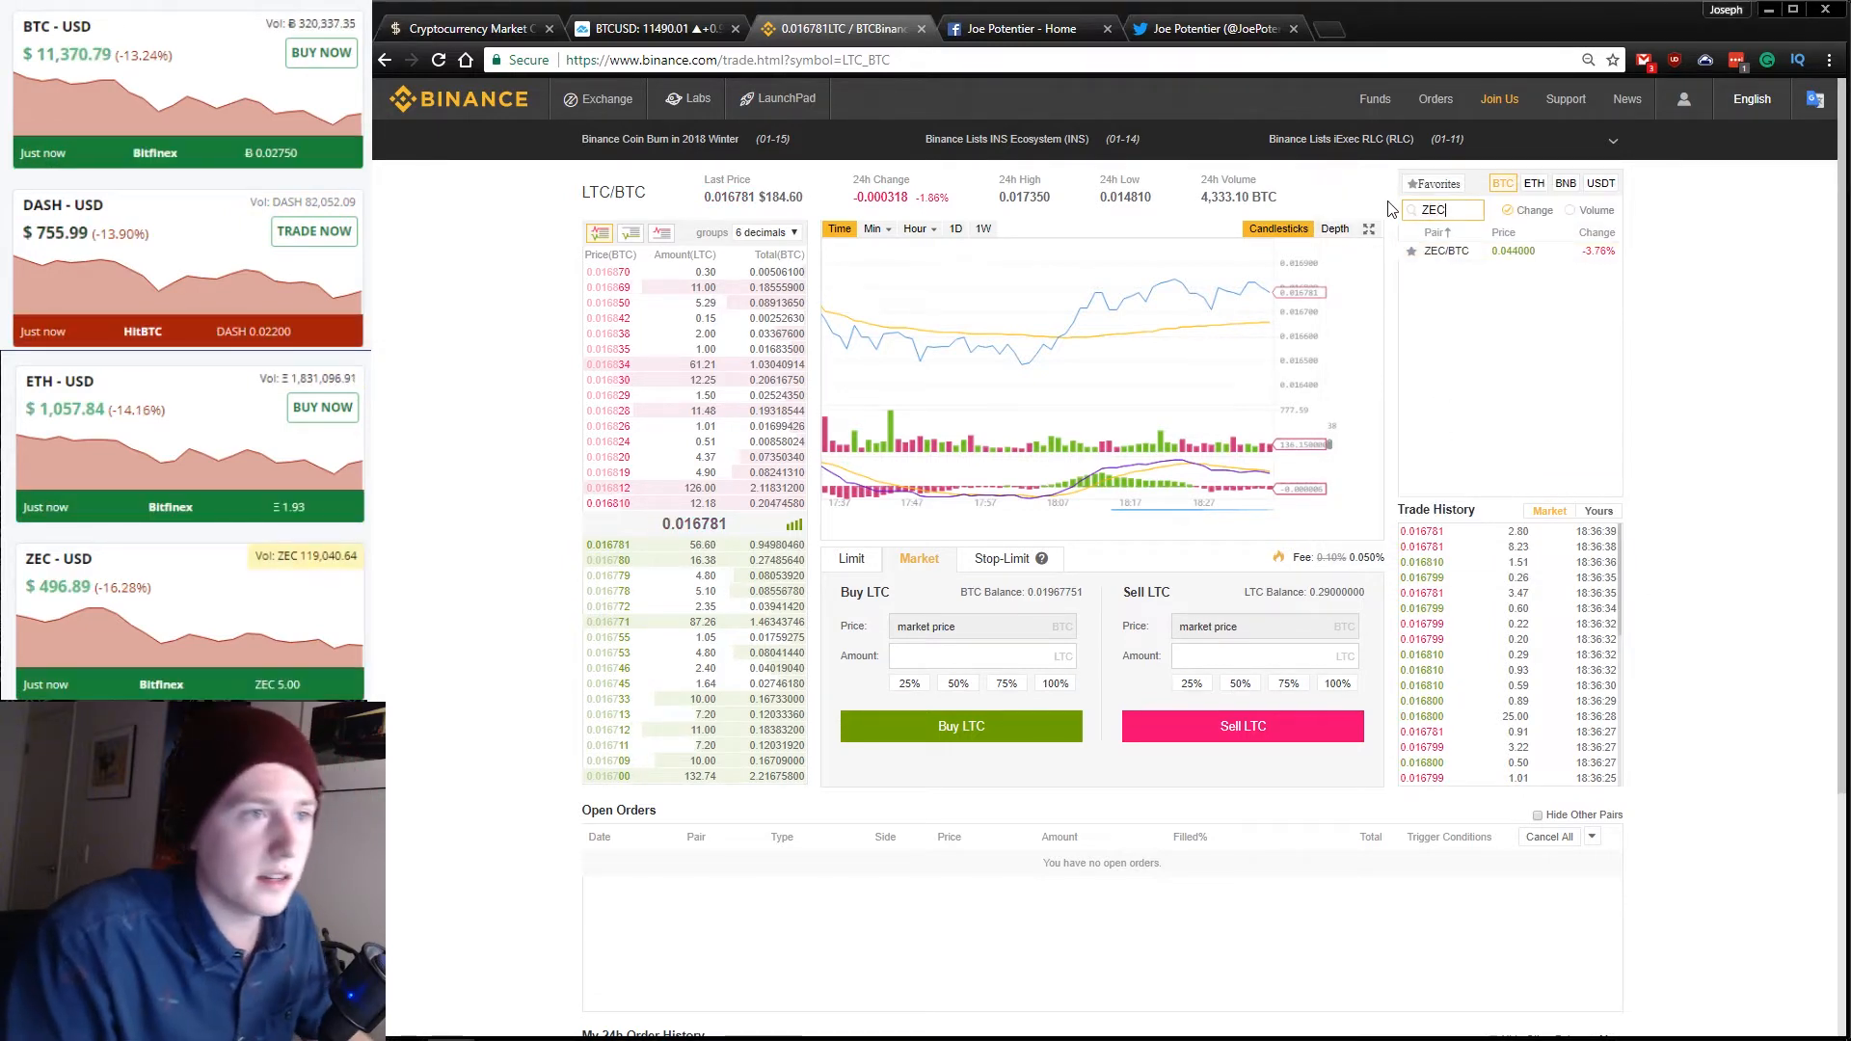
left_click(1444, 251)
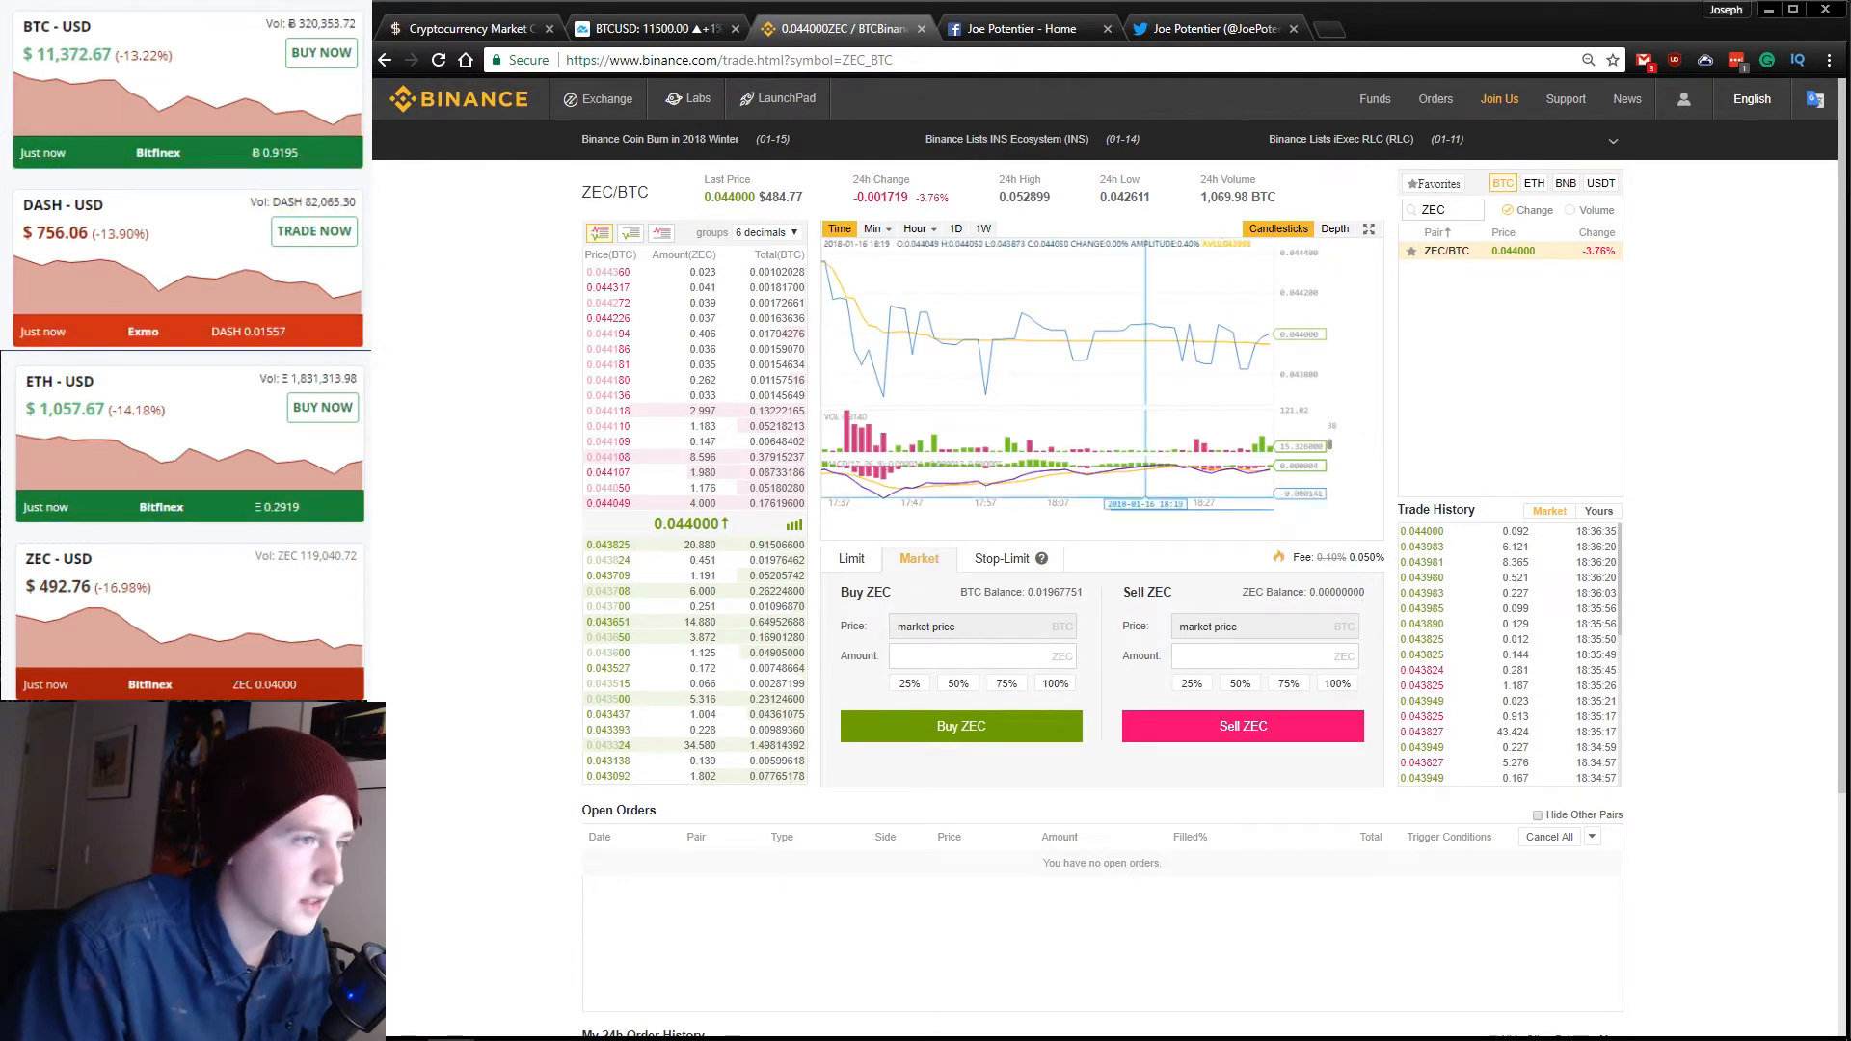
mouse_move(1113, 565)
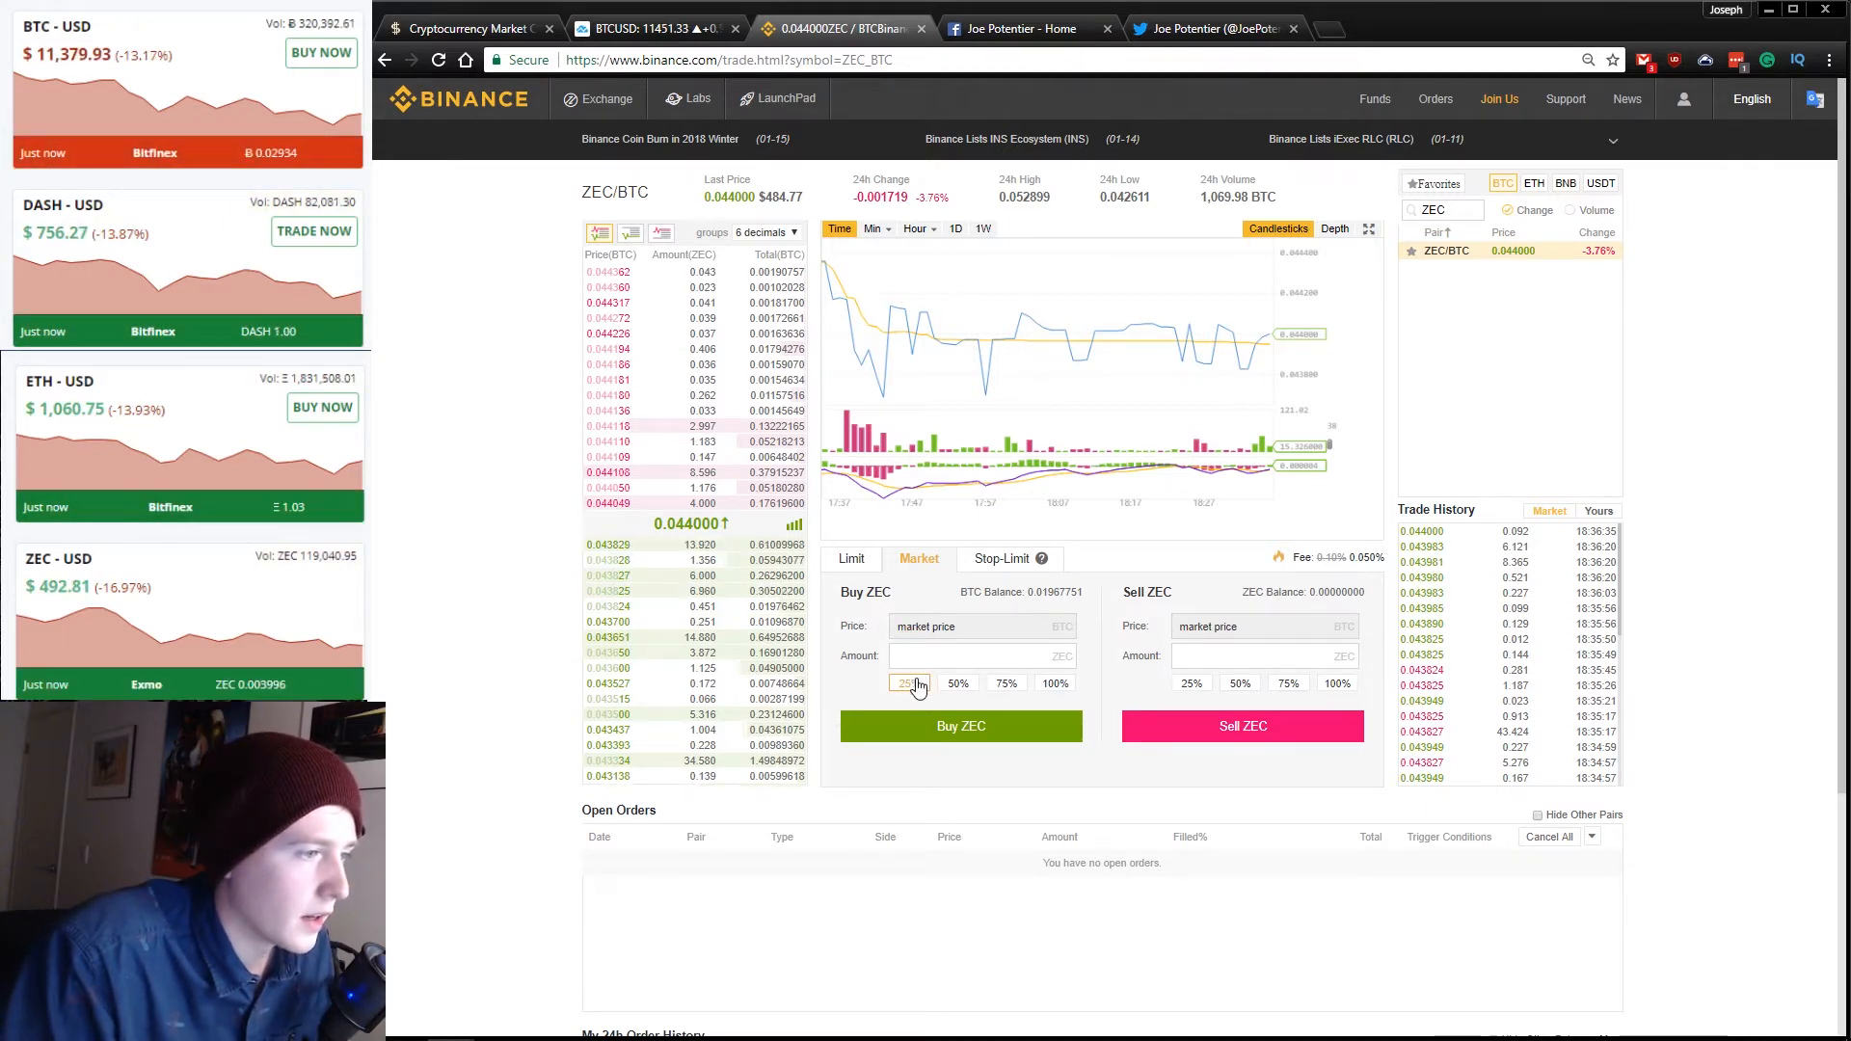
left_click(908, 682)
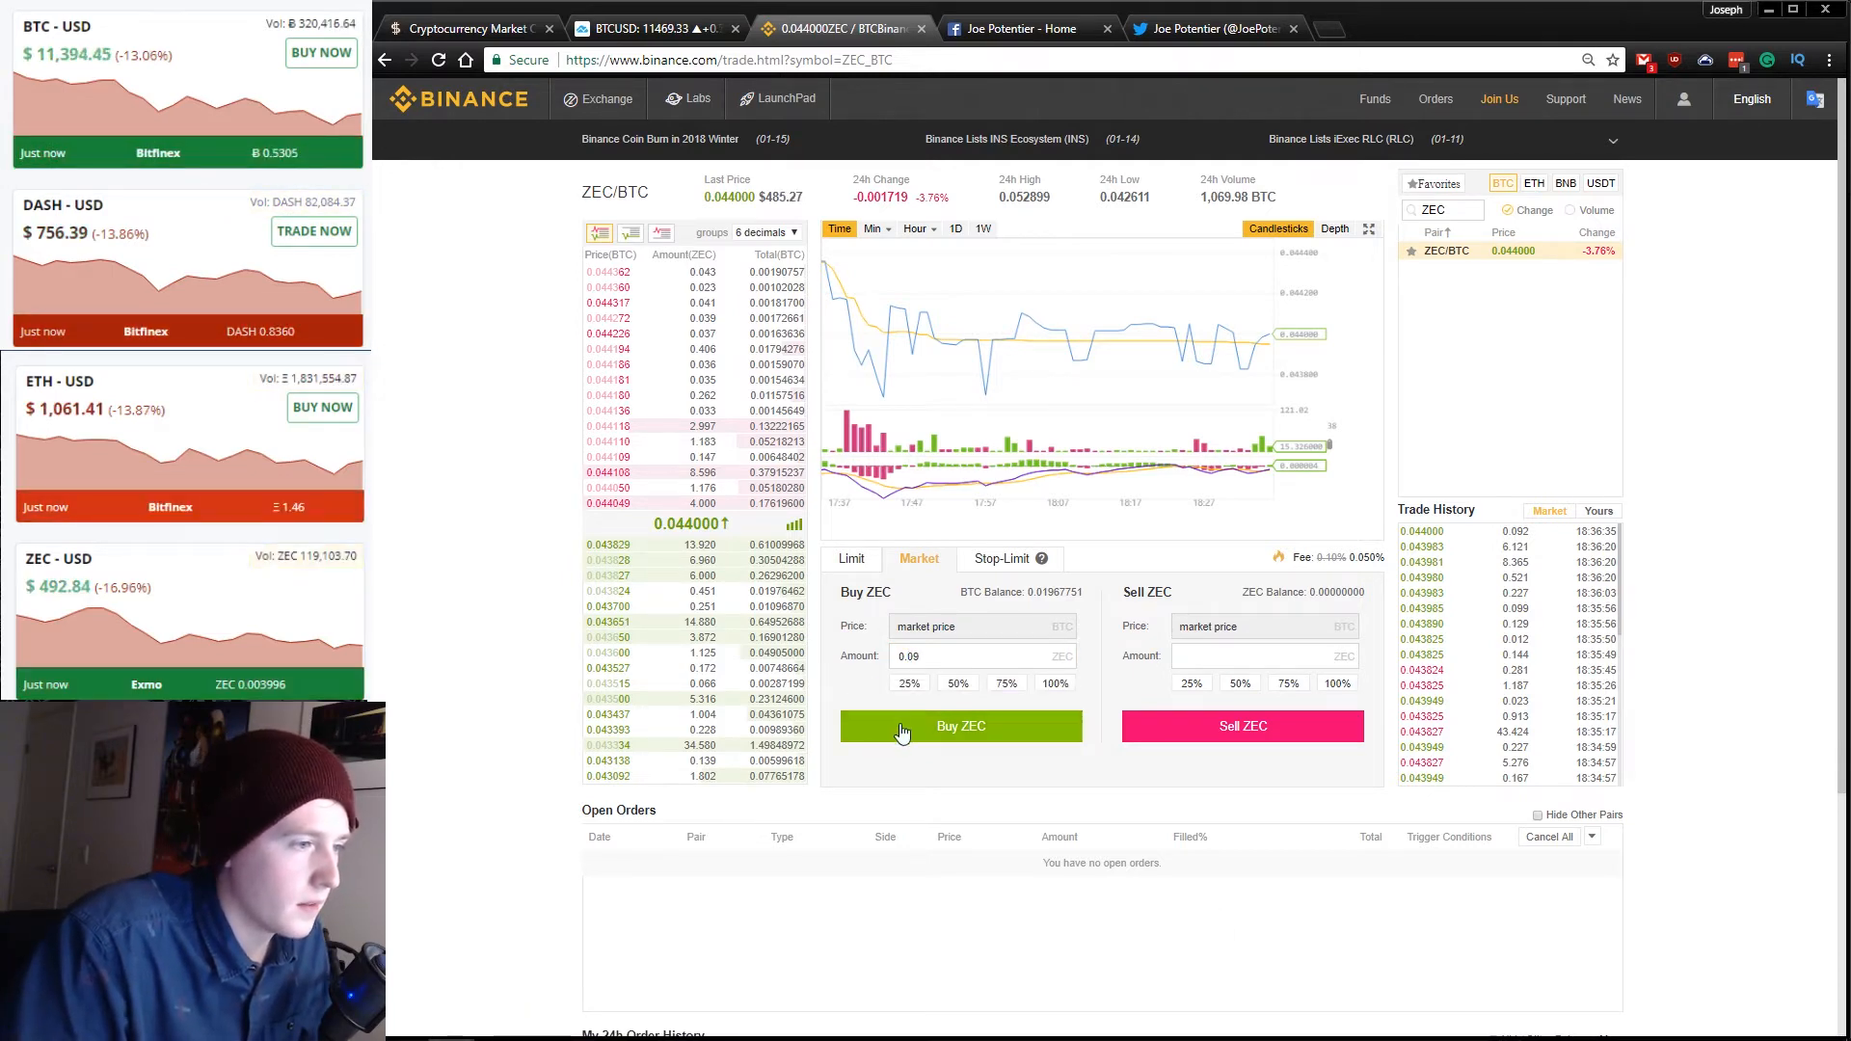
left_click(960, 725)
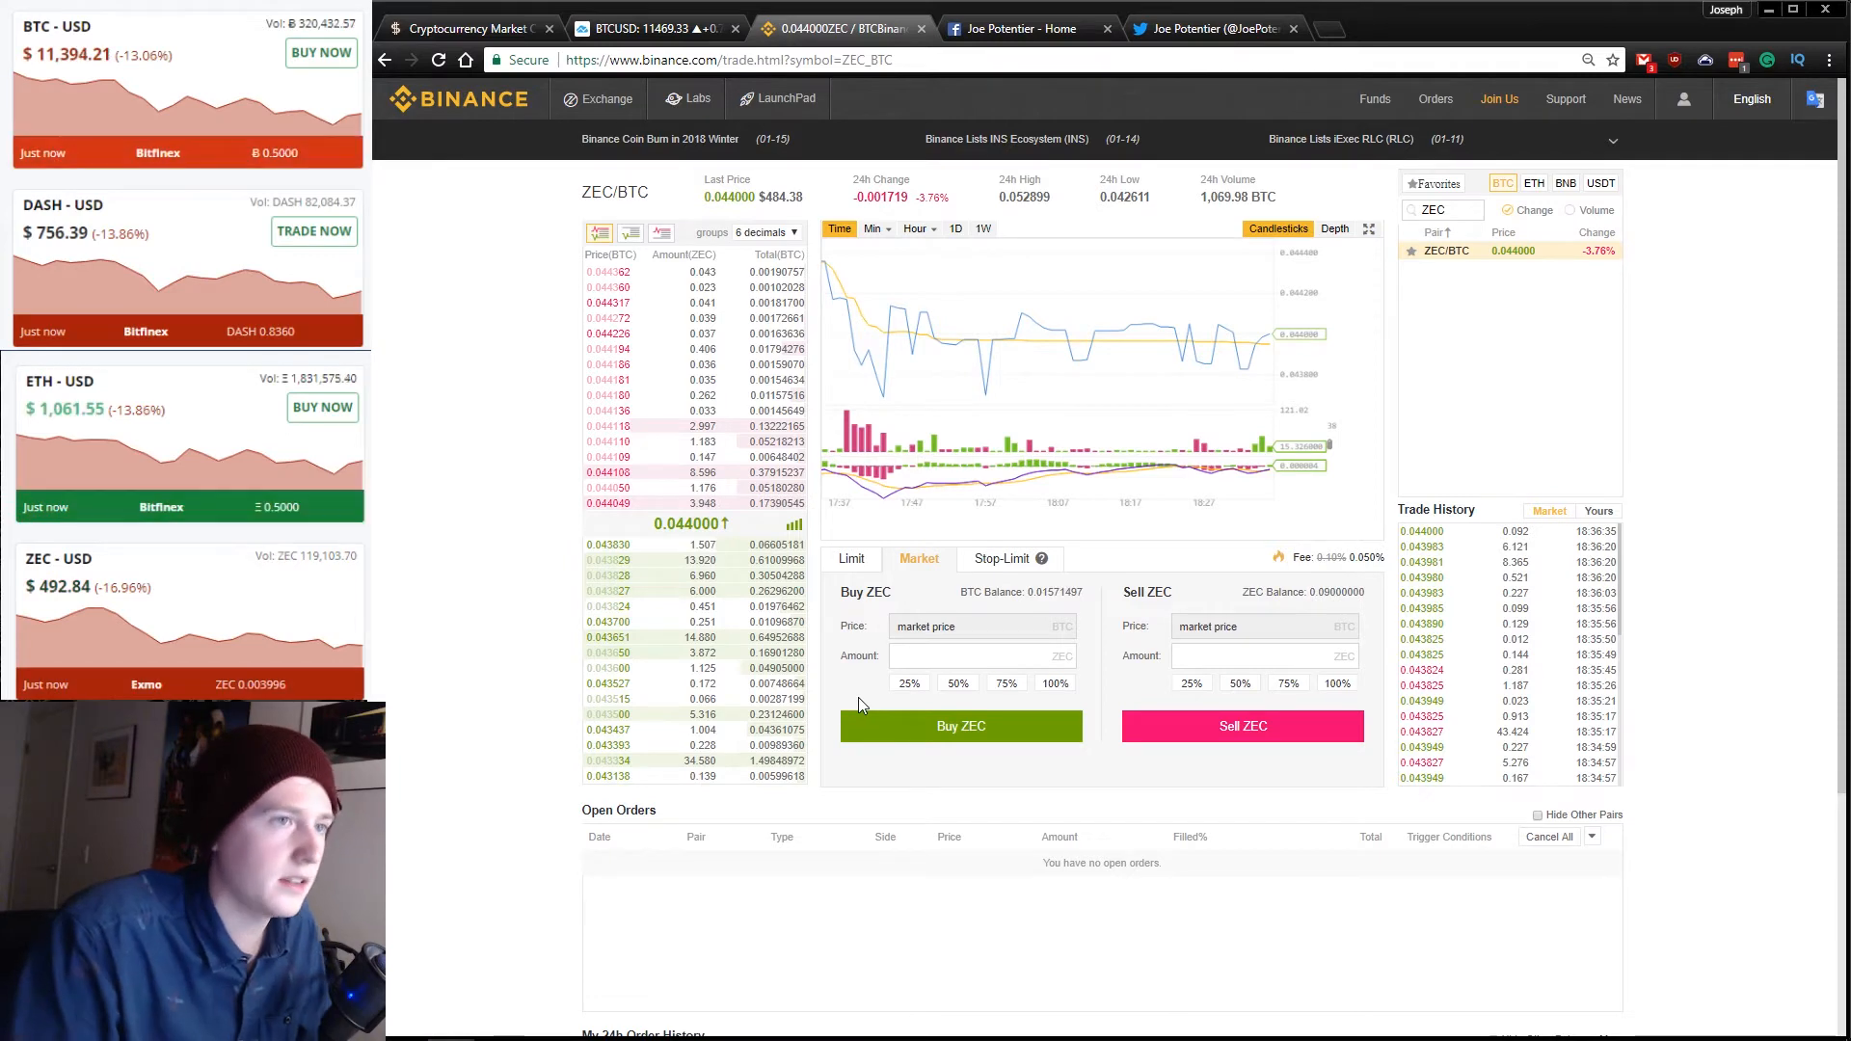
left_click(877, 1020)
type("XRP")
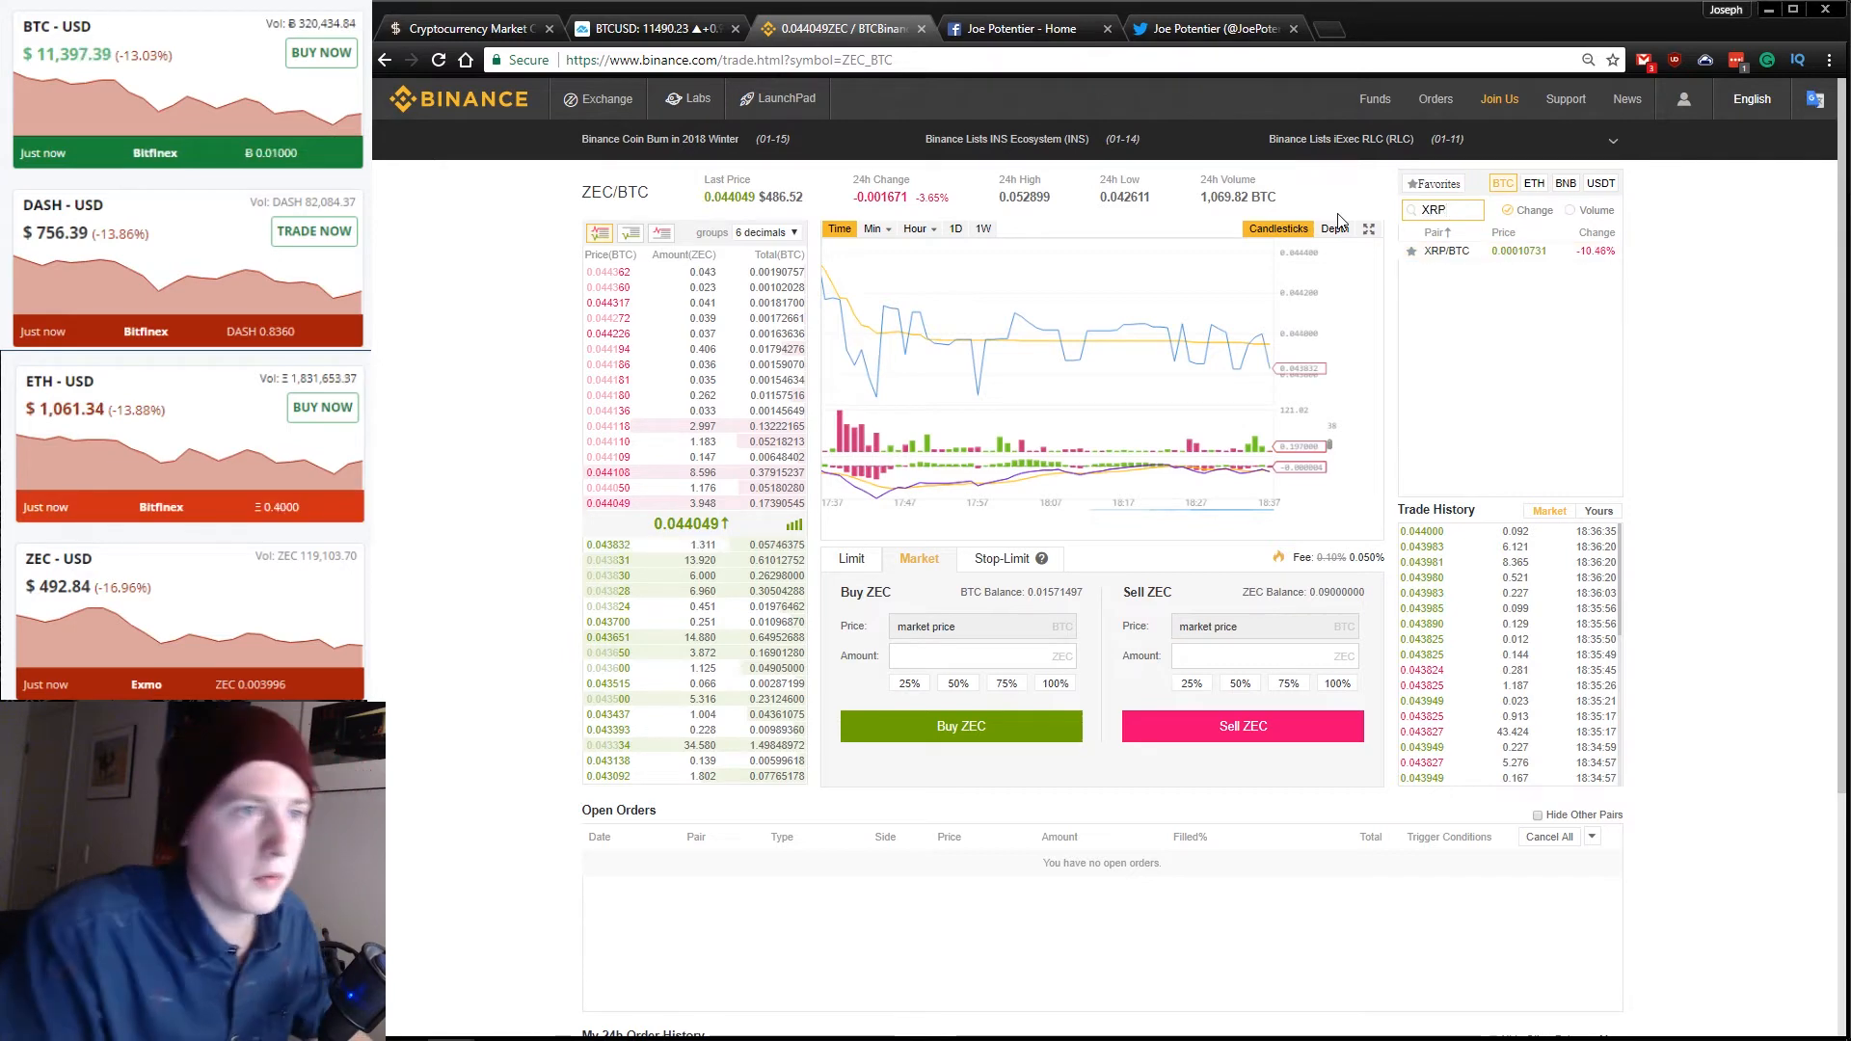
Market-buy 36 XRP on the XRP/BTC page, then view the account's coin balances under Funds.
left_click(1442, 251)
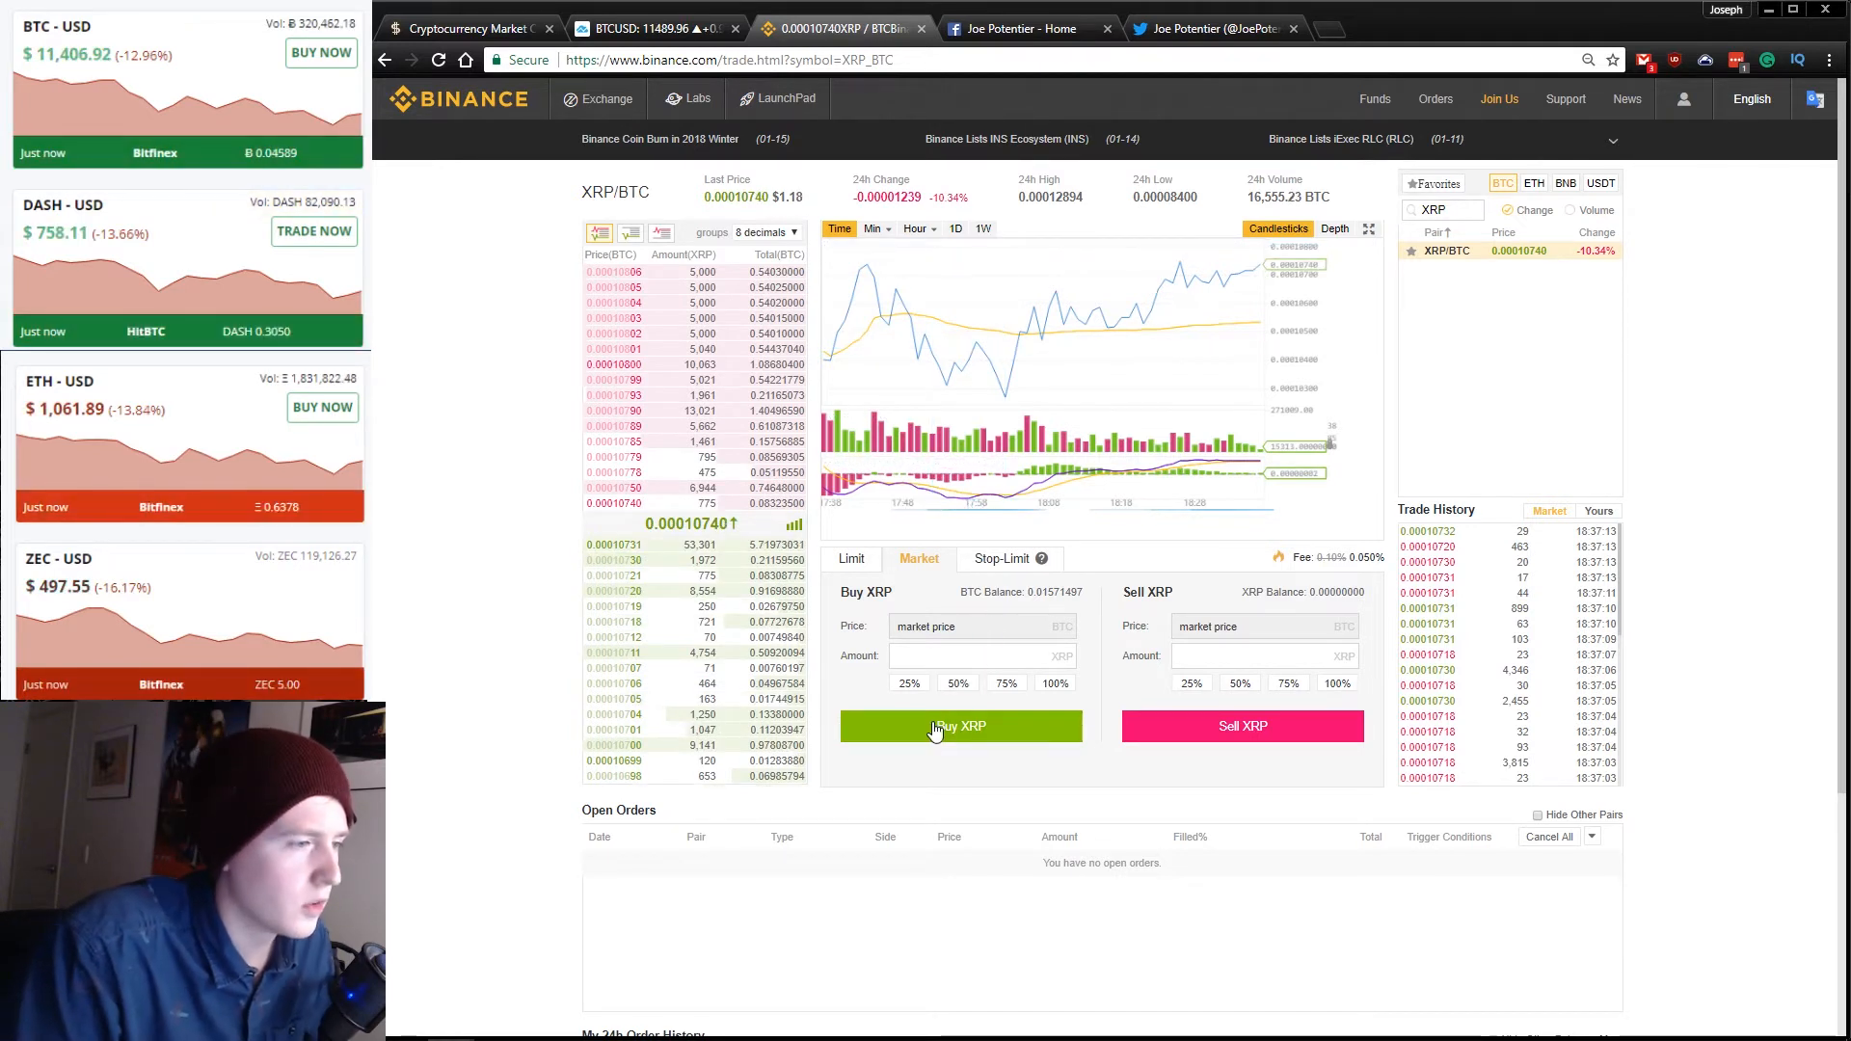
type("36")
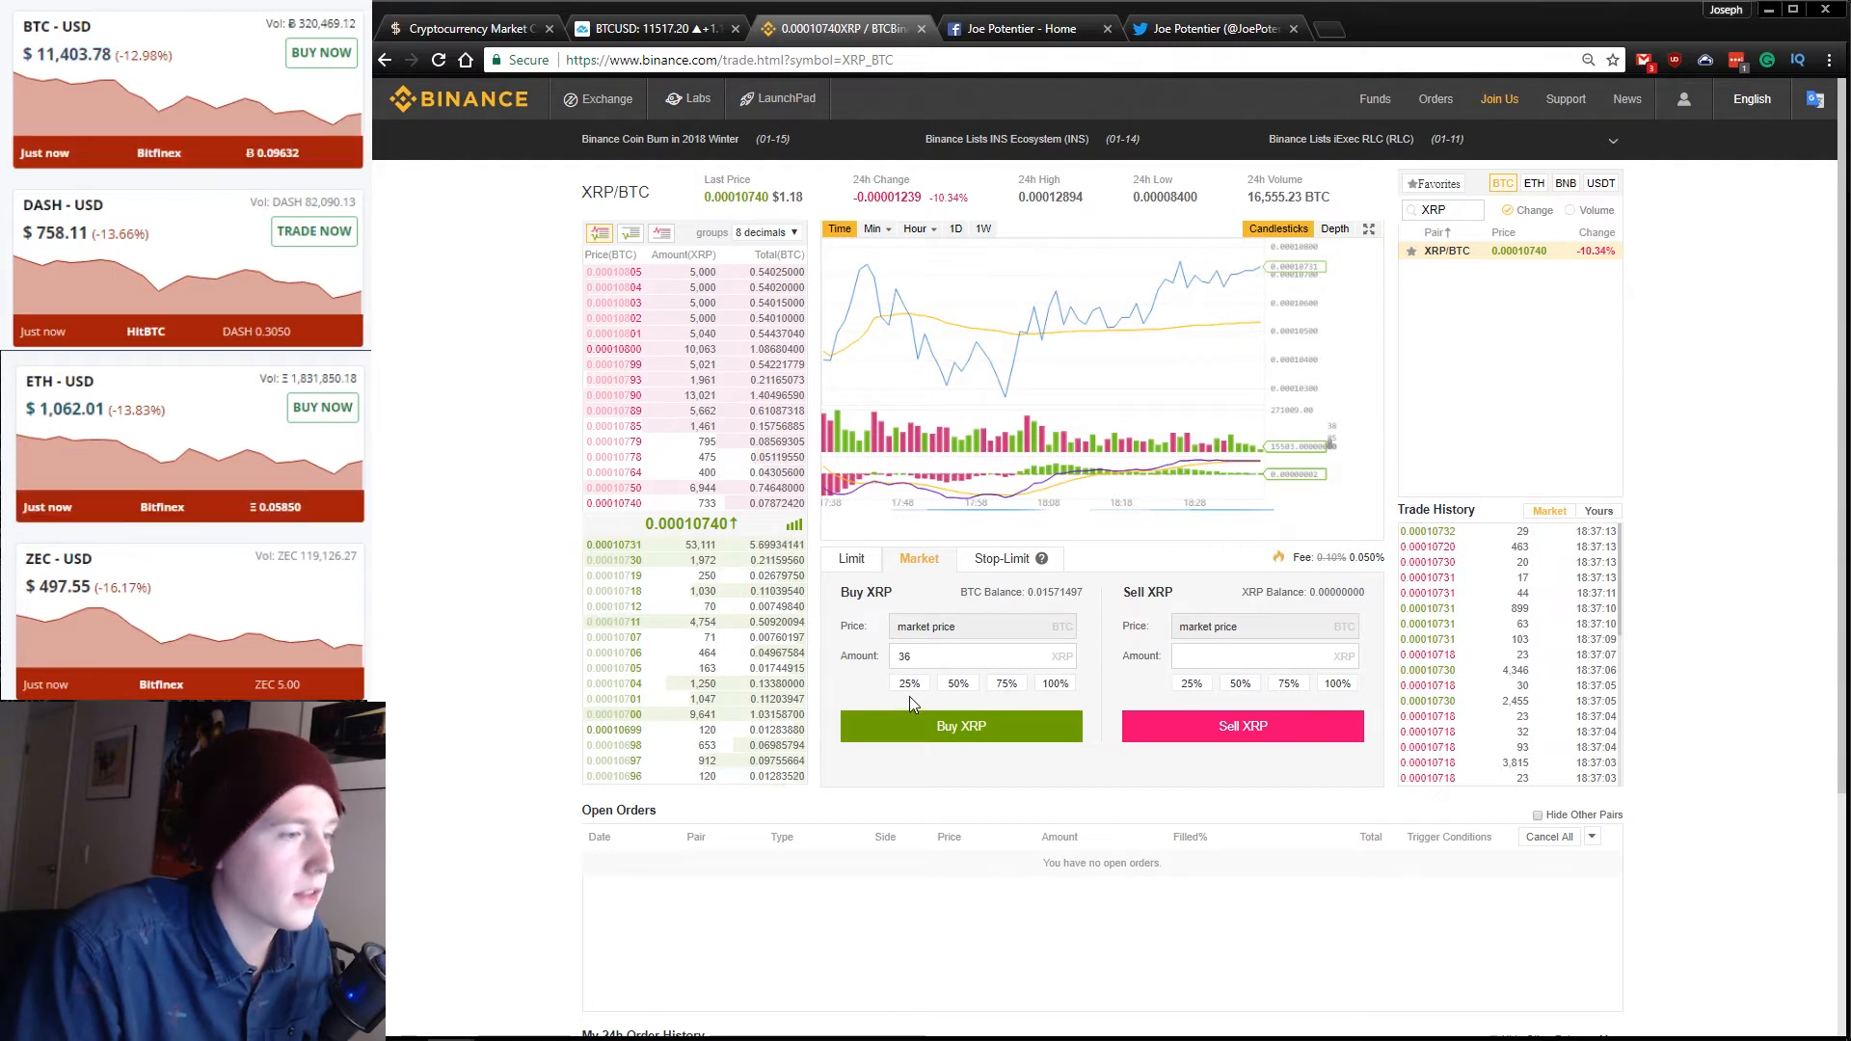
left_click(960, 725)
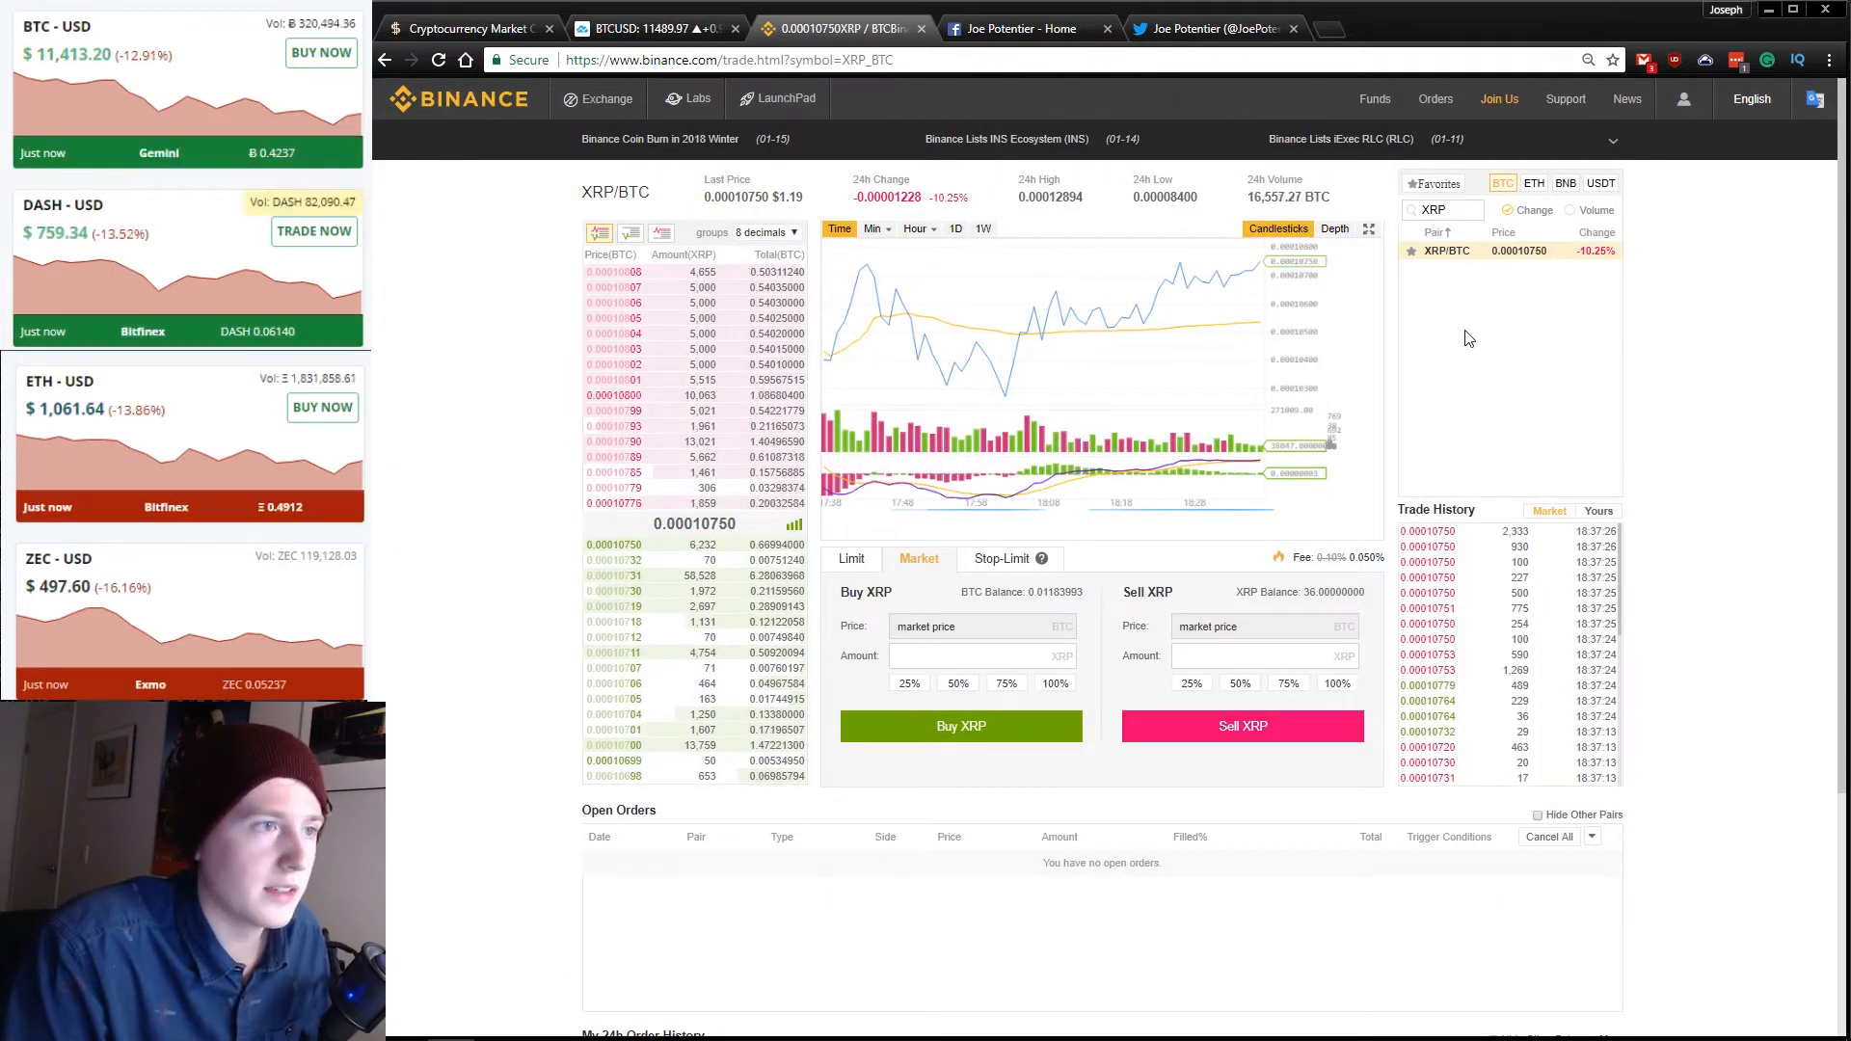
left_click(1434, 98)
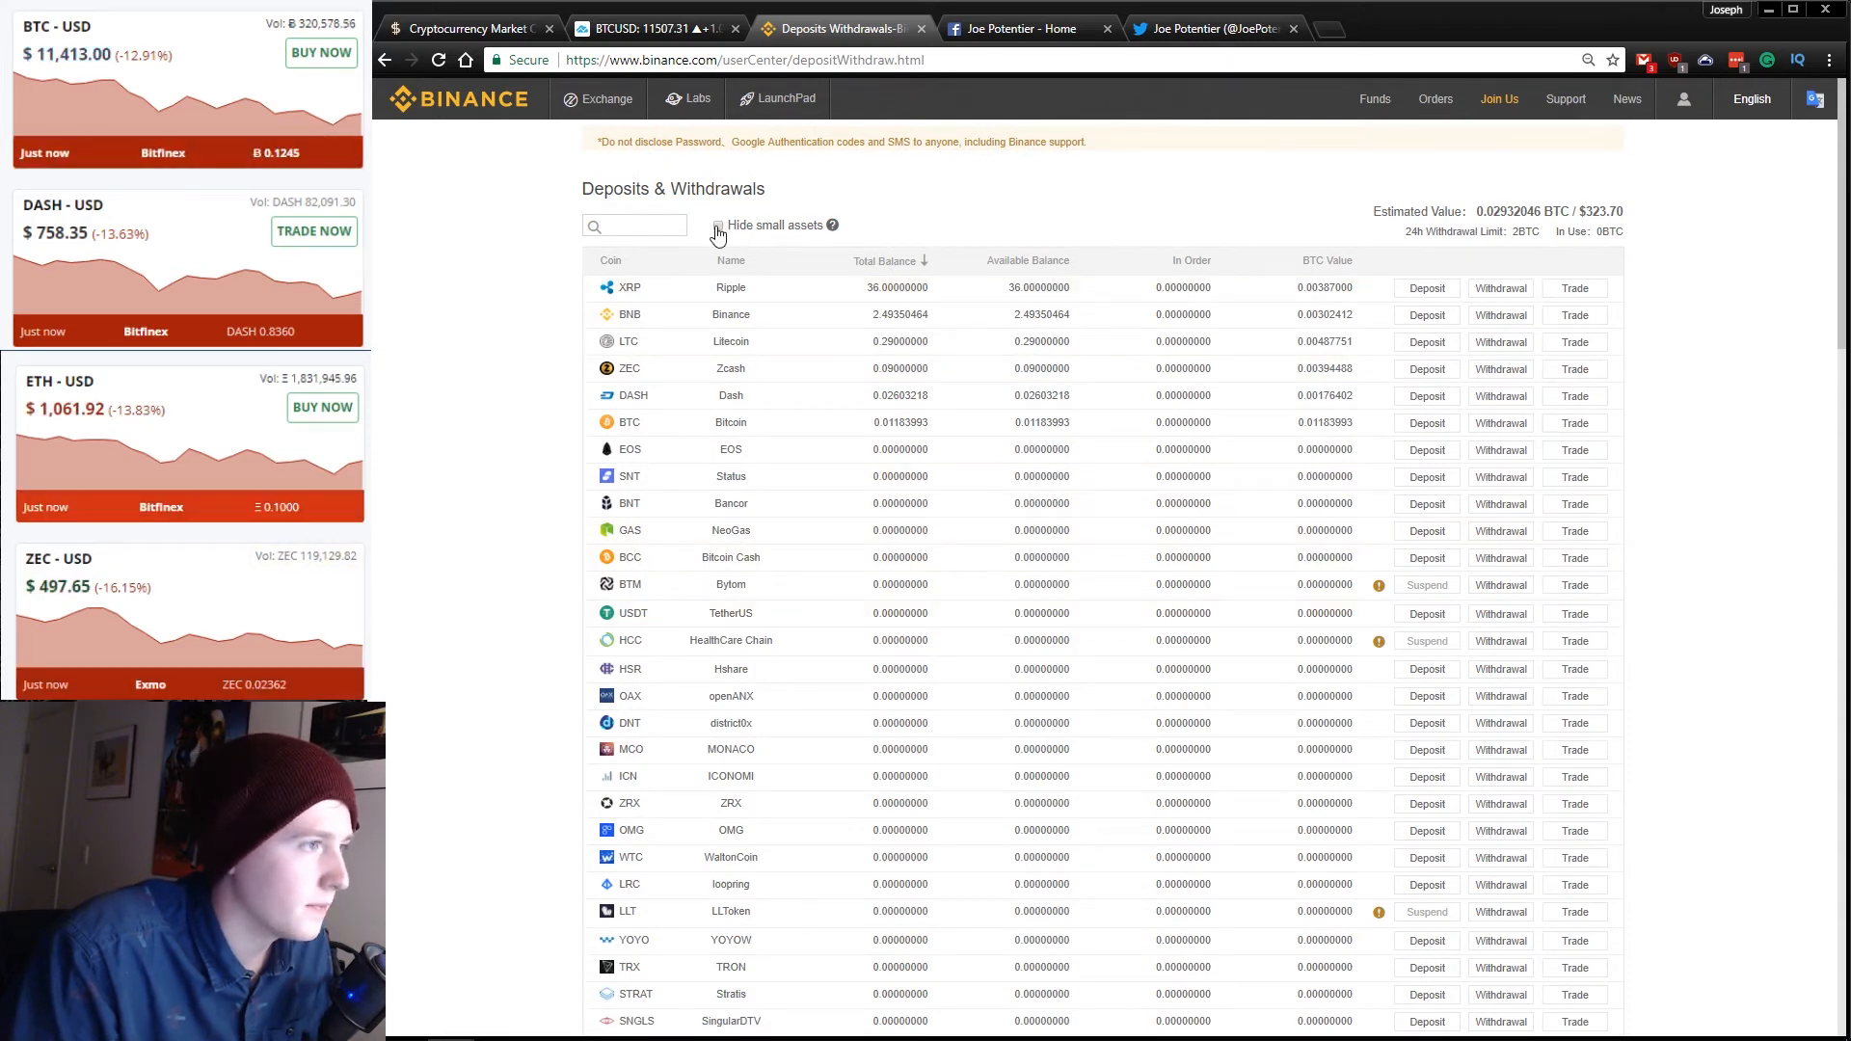
Return from the Deposits & Withdrawals balances to the Binance home page.
left_click(721, 226)
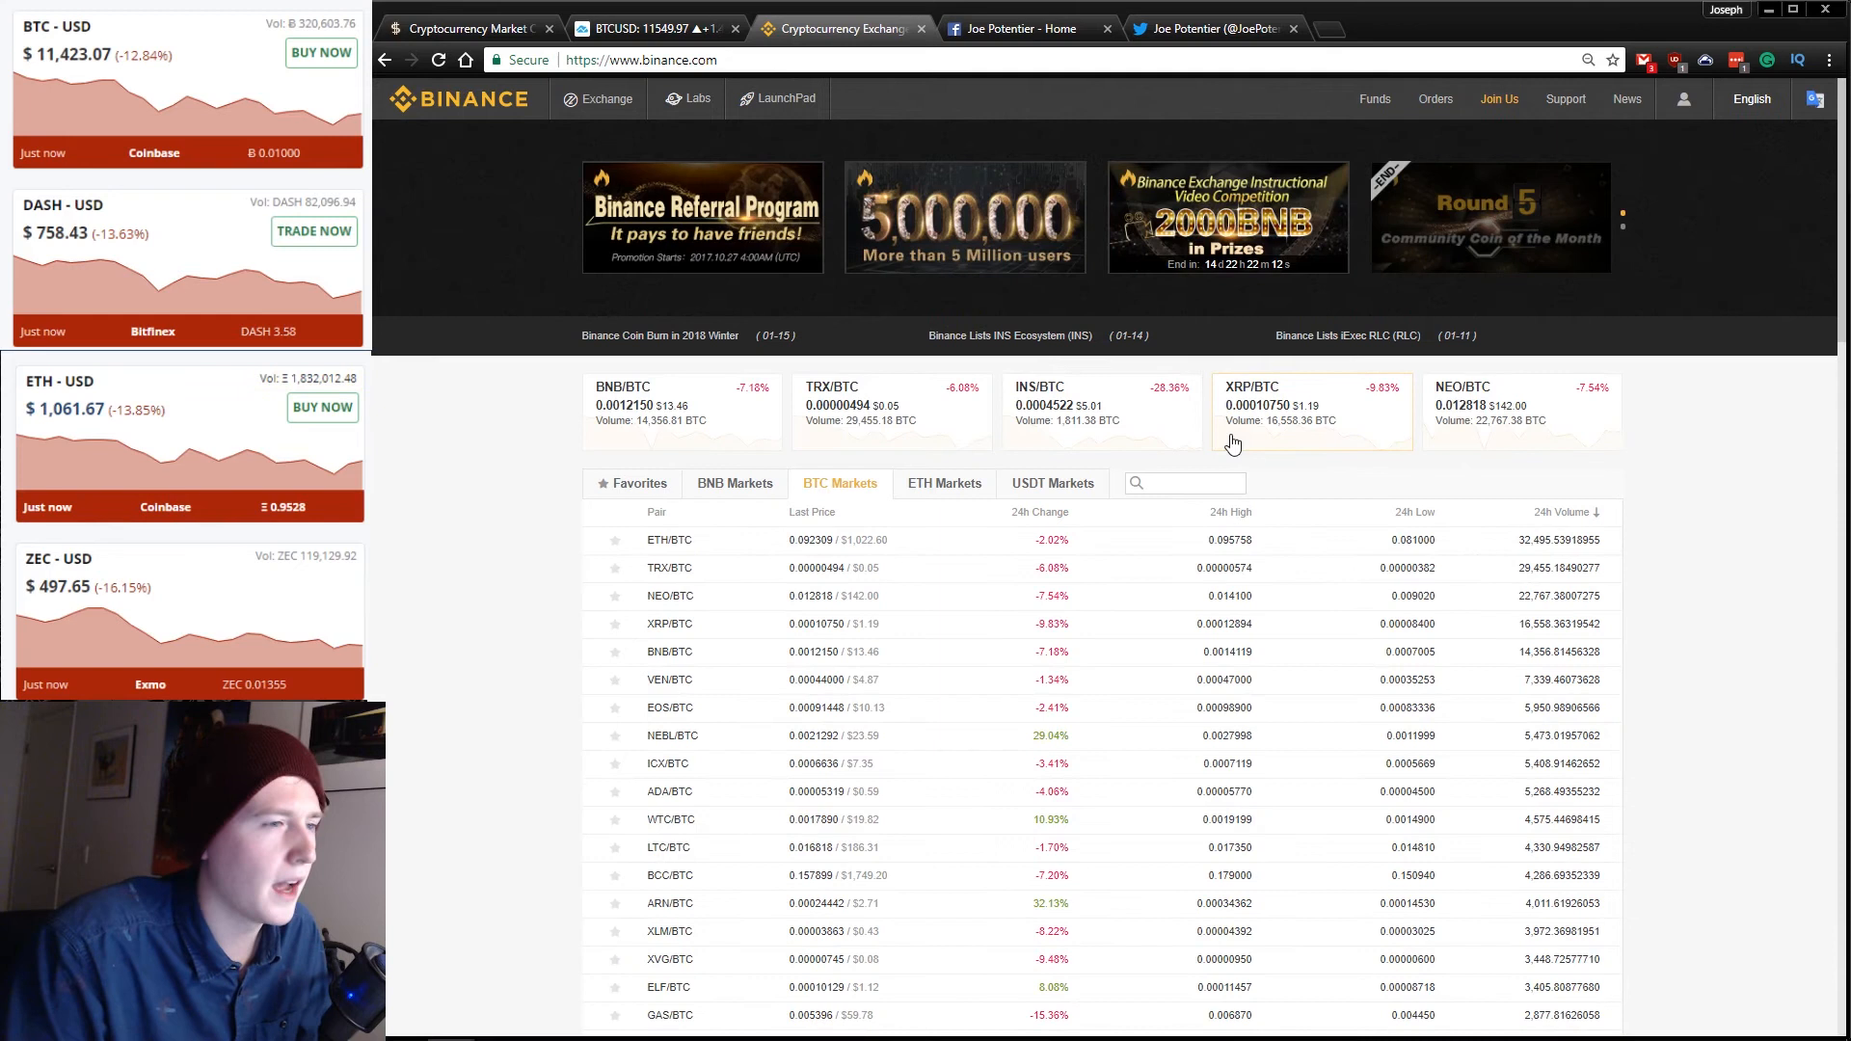
Search BCC, open BCC/BTC and submit a market buy of 0.009 BCC.
left_click(1184, 482)
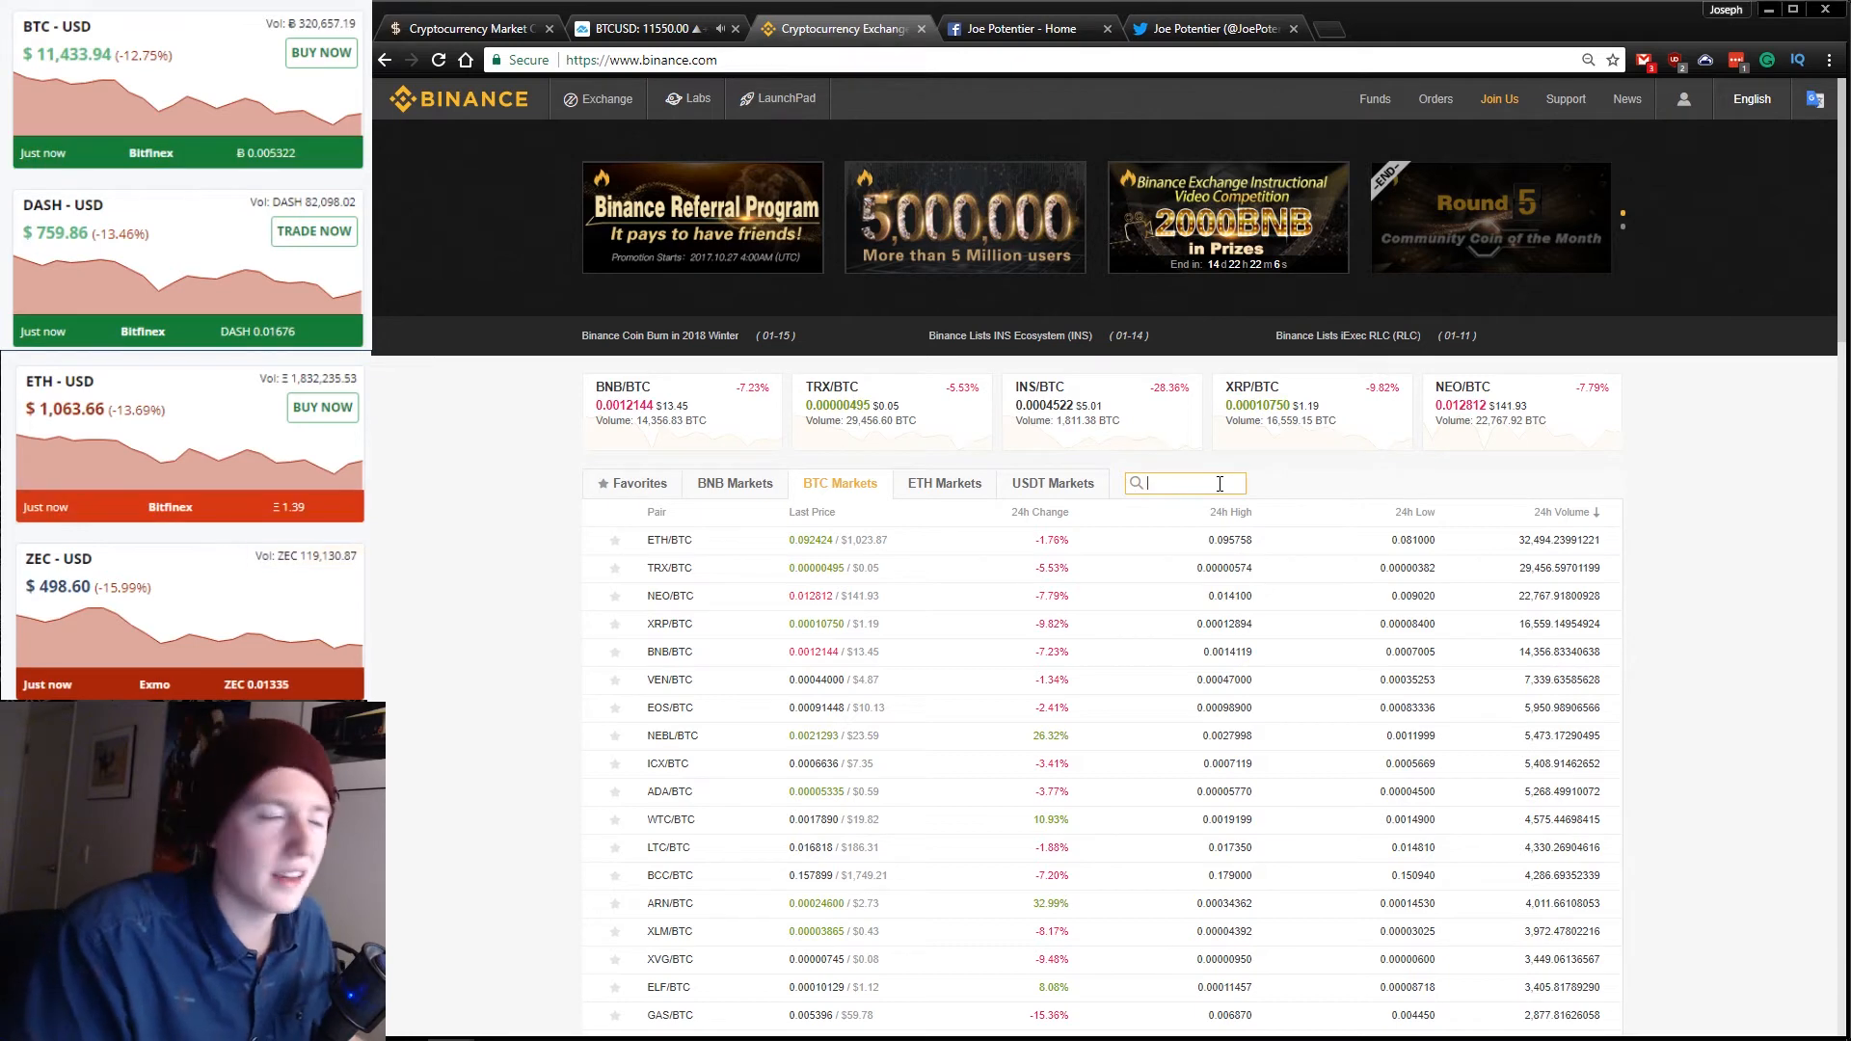
type("BC")
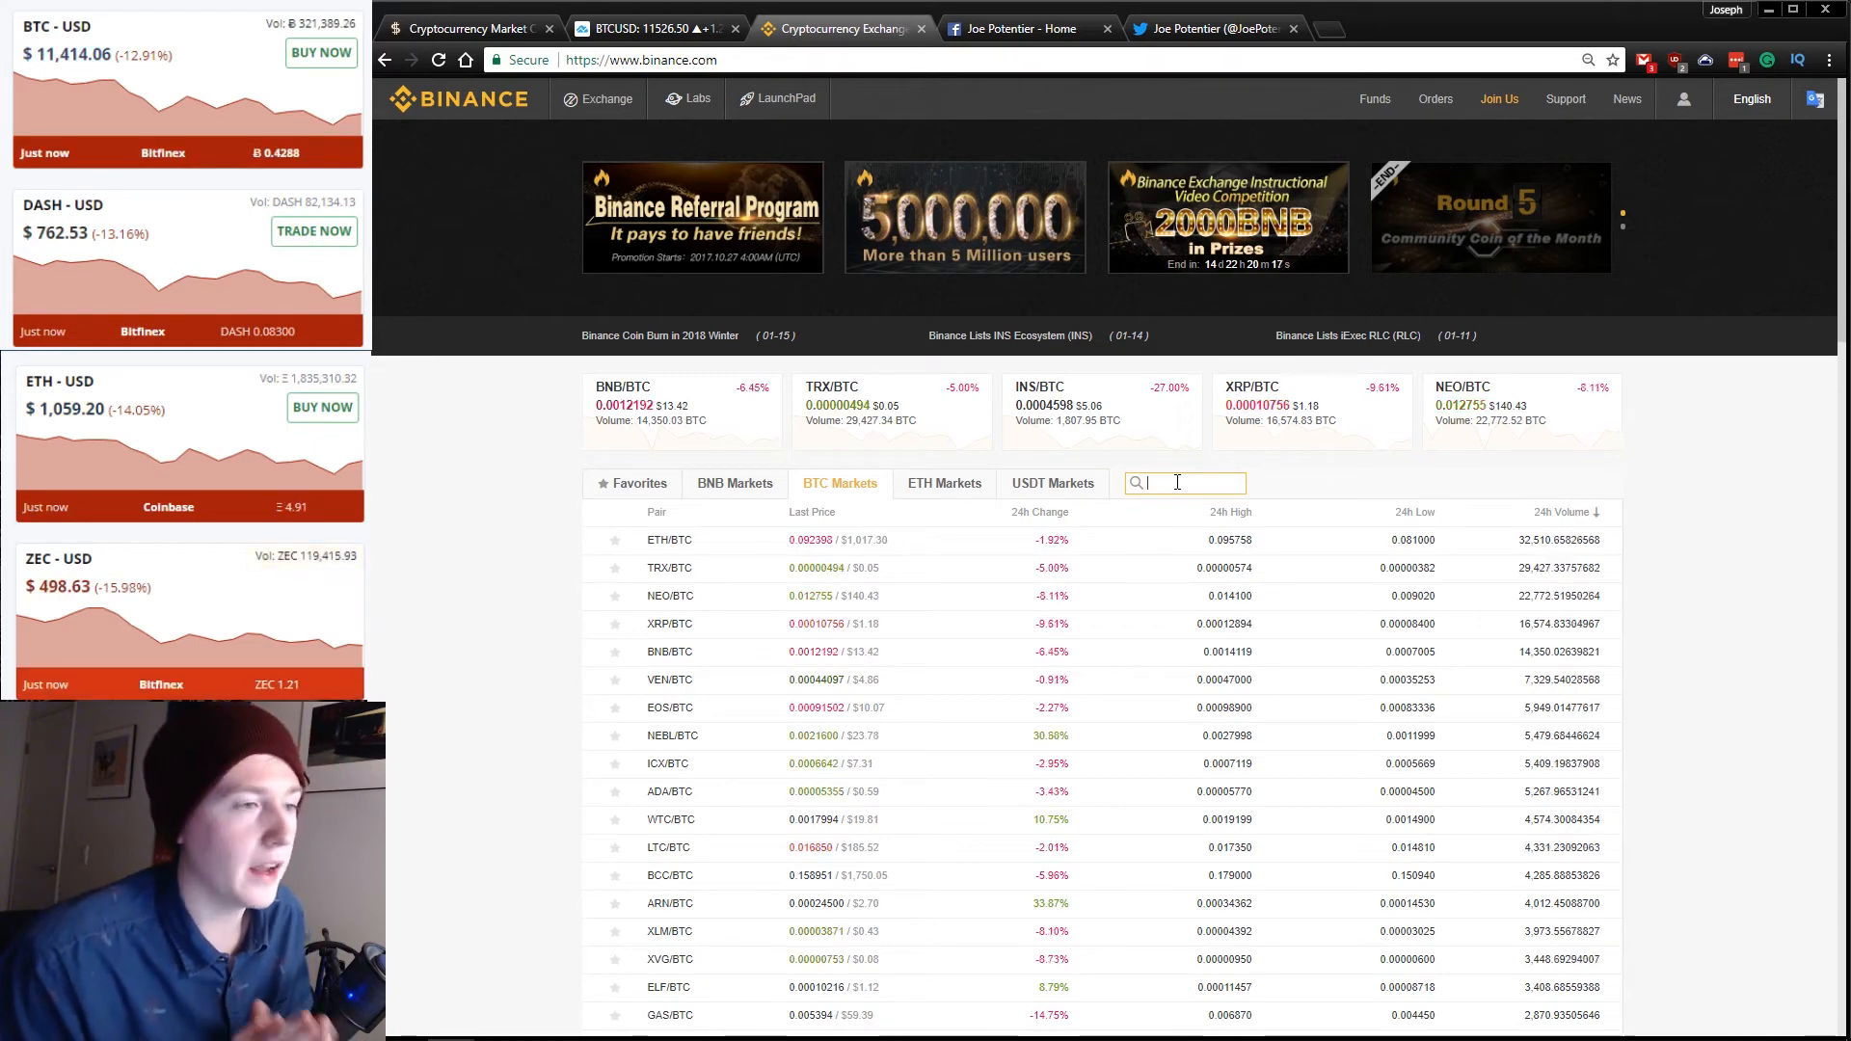
type("BCC")
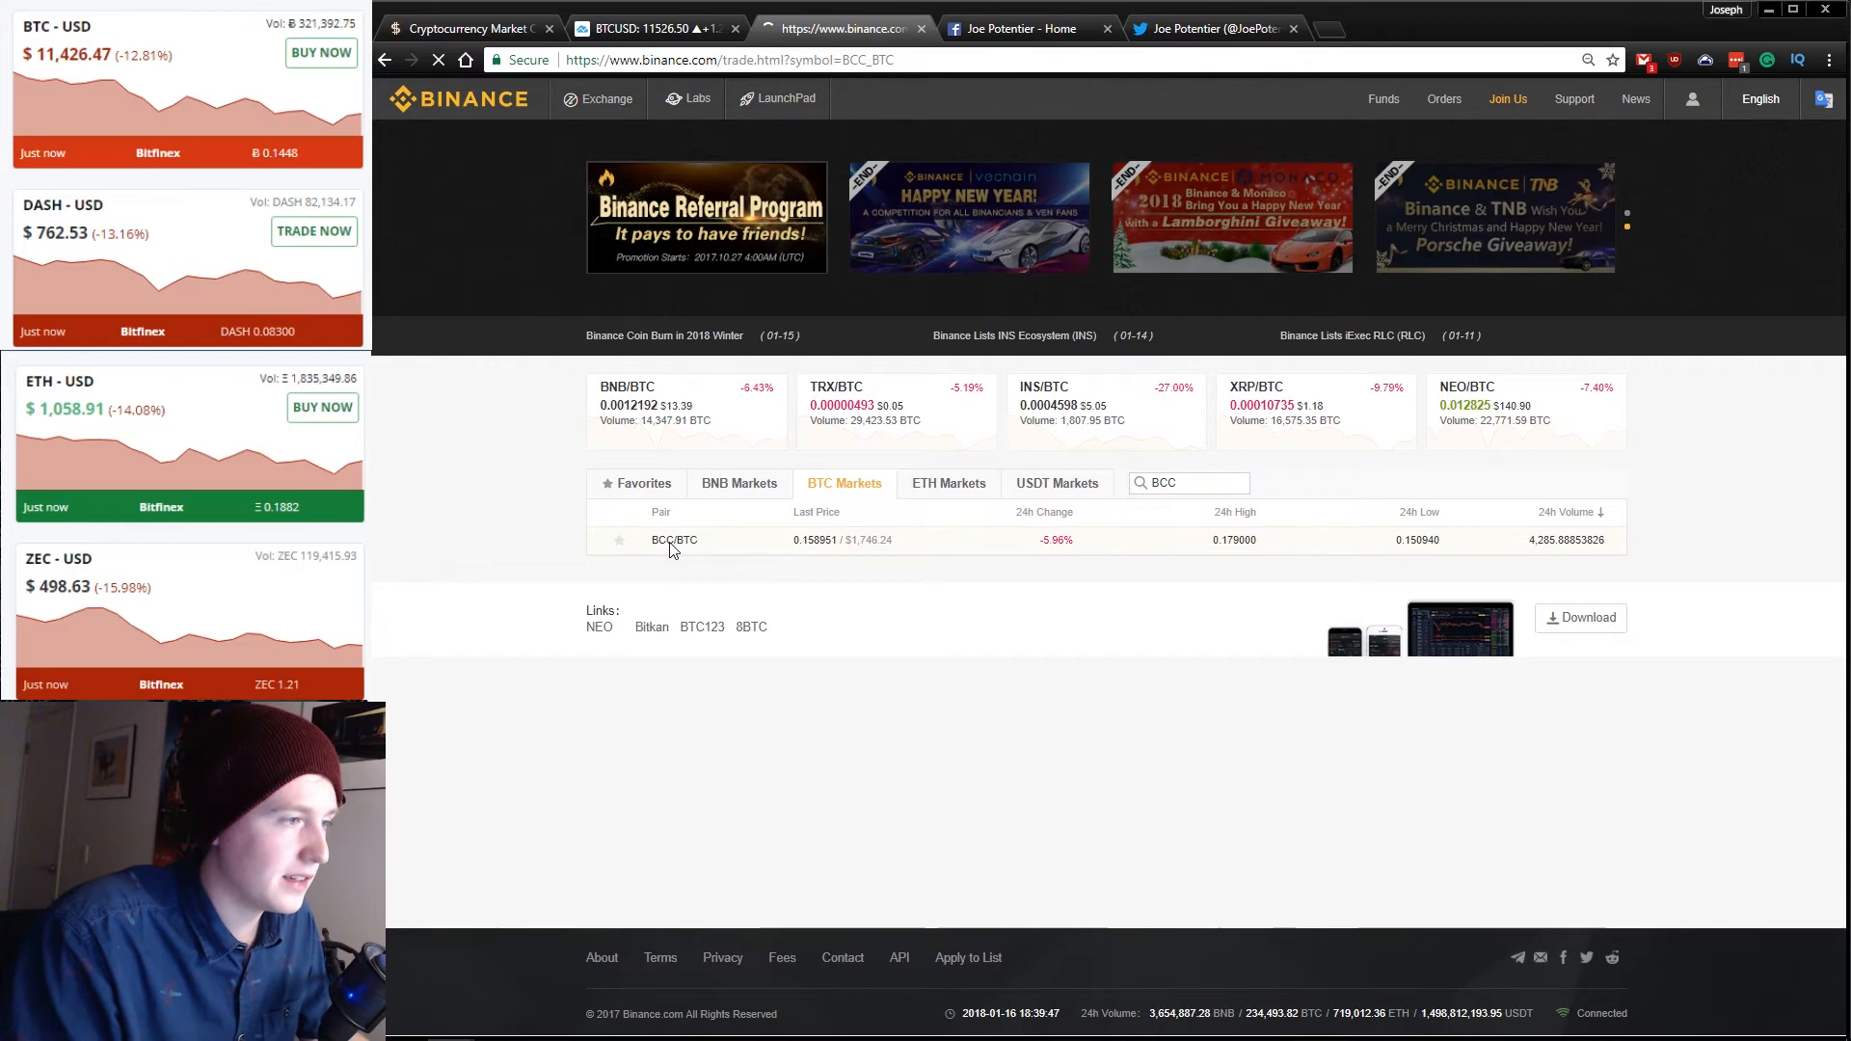
left_click(672, 539)
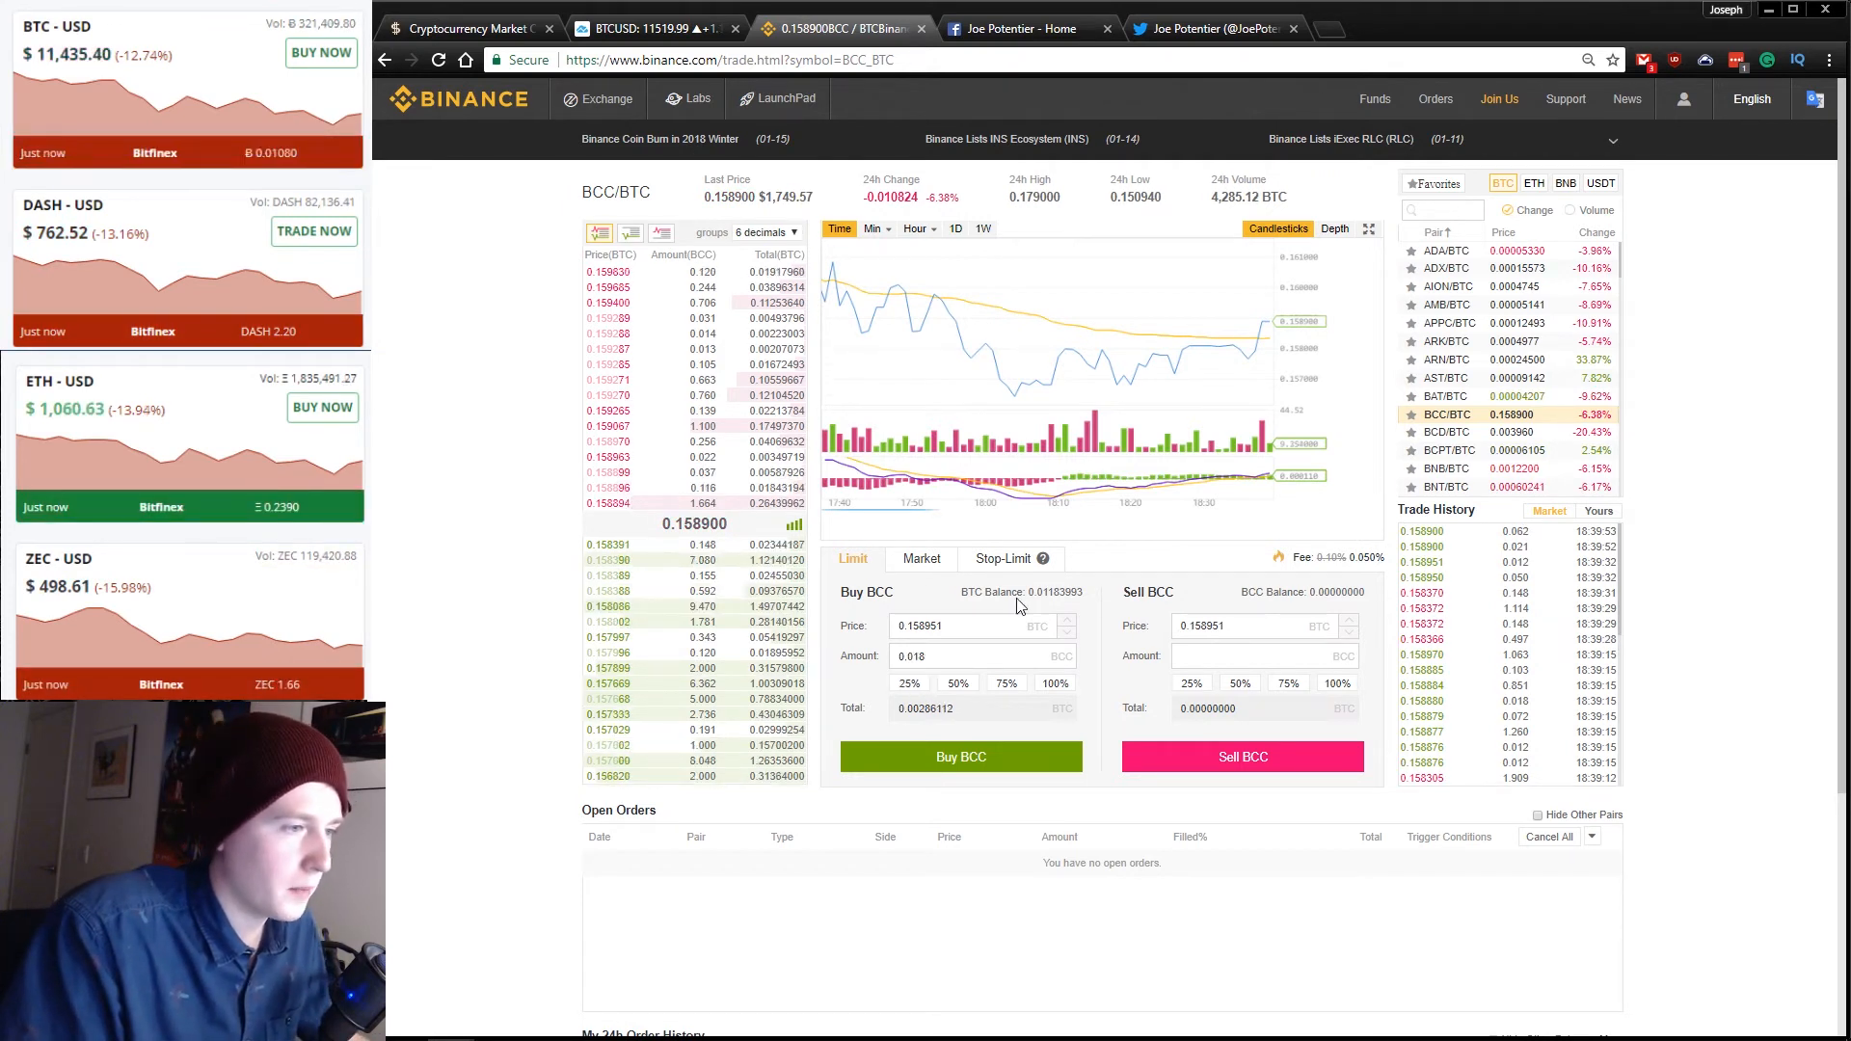
left_click(918, 559)
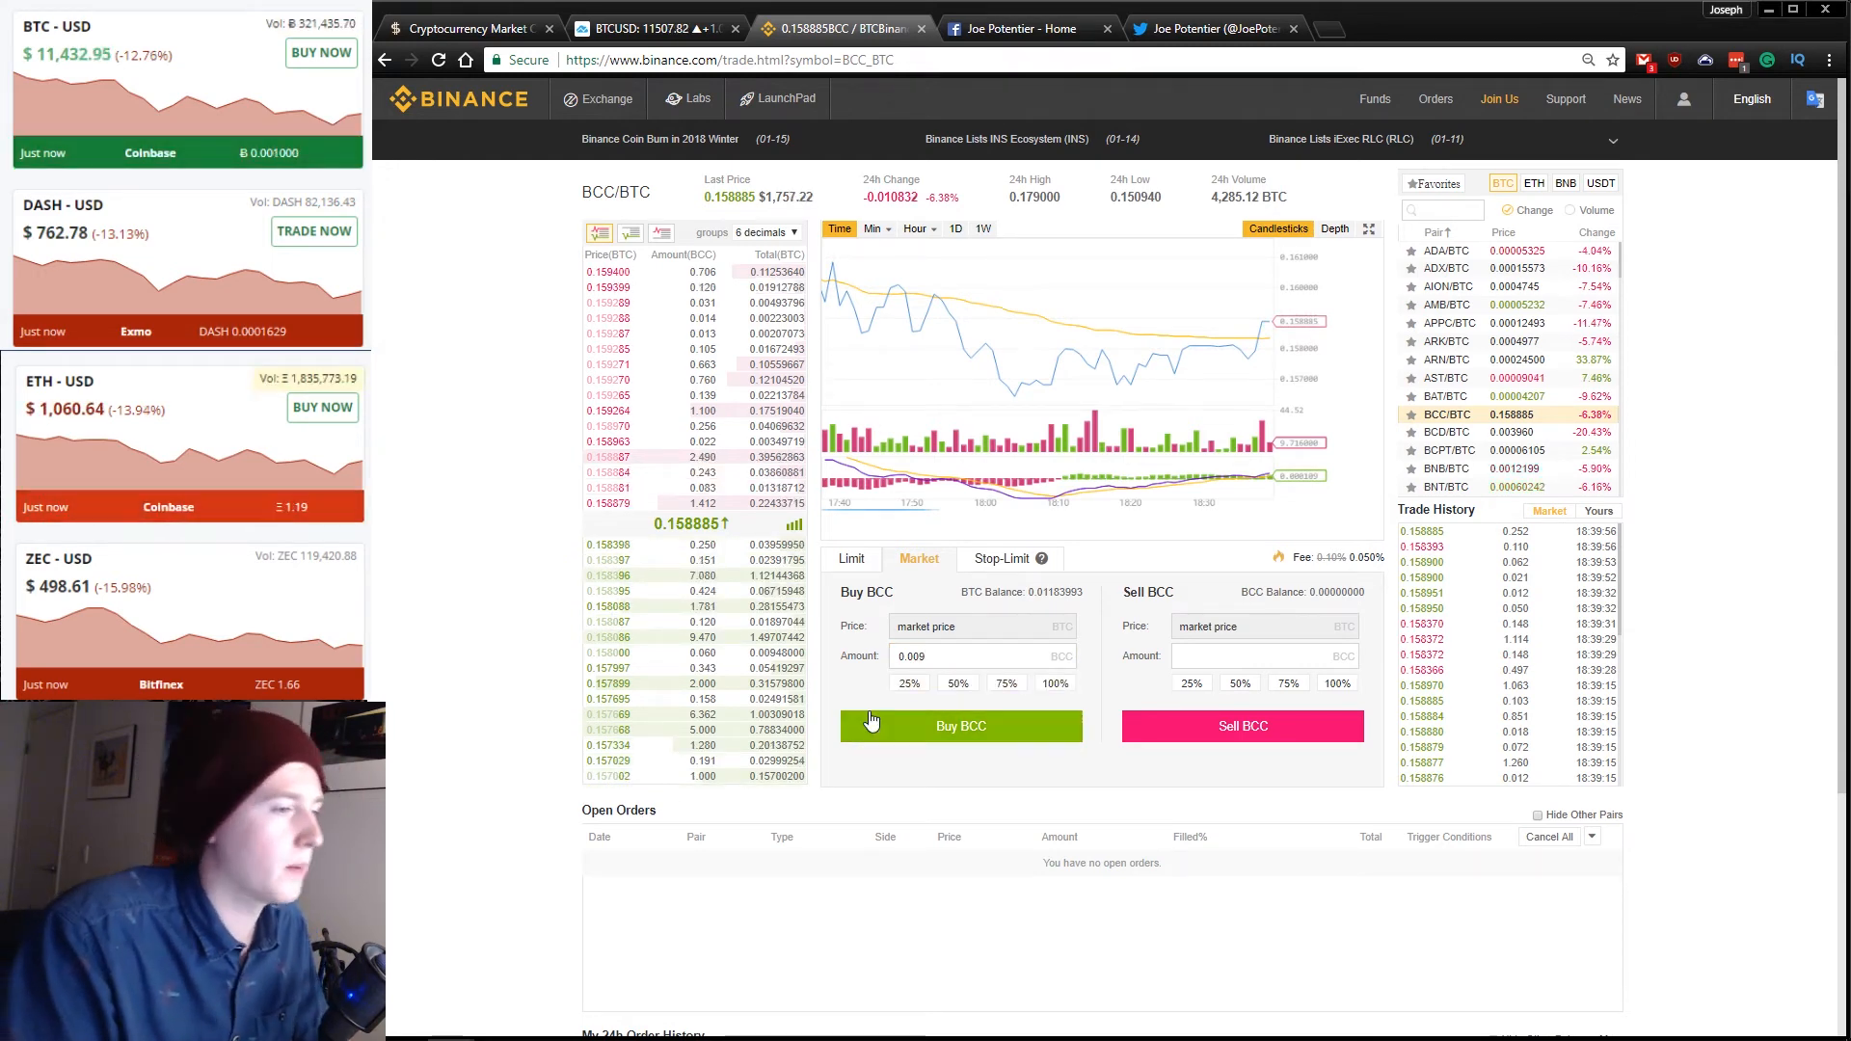
left_click(960, 725)
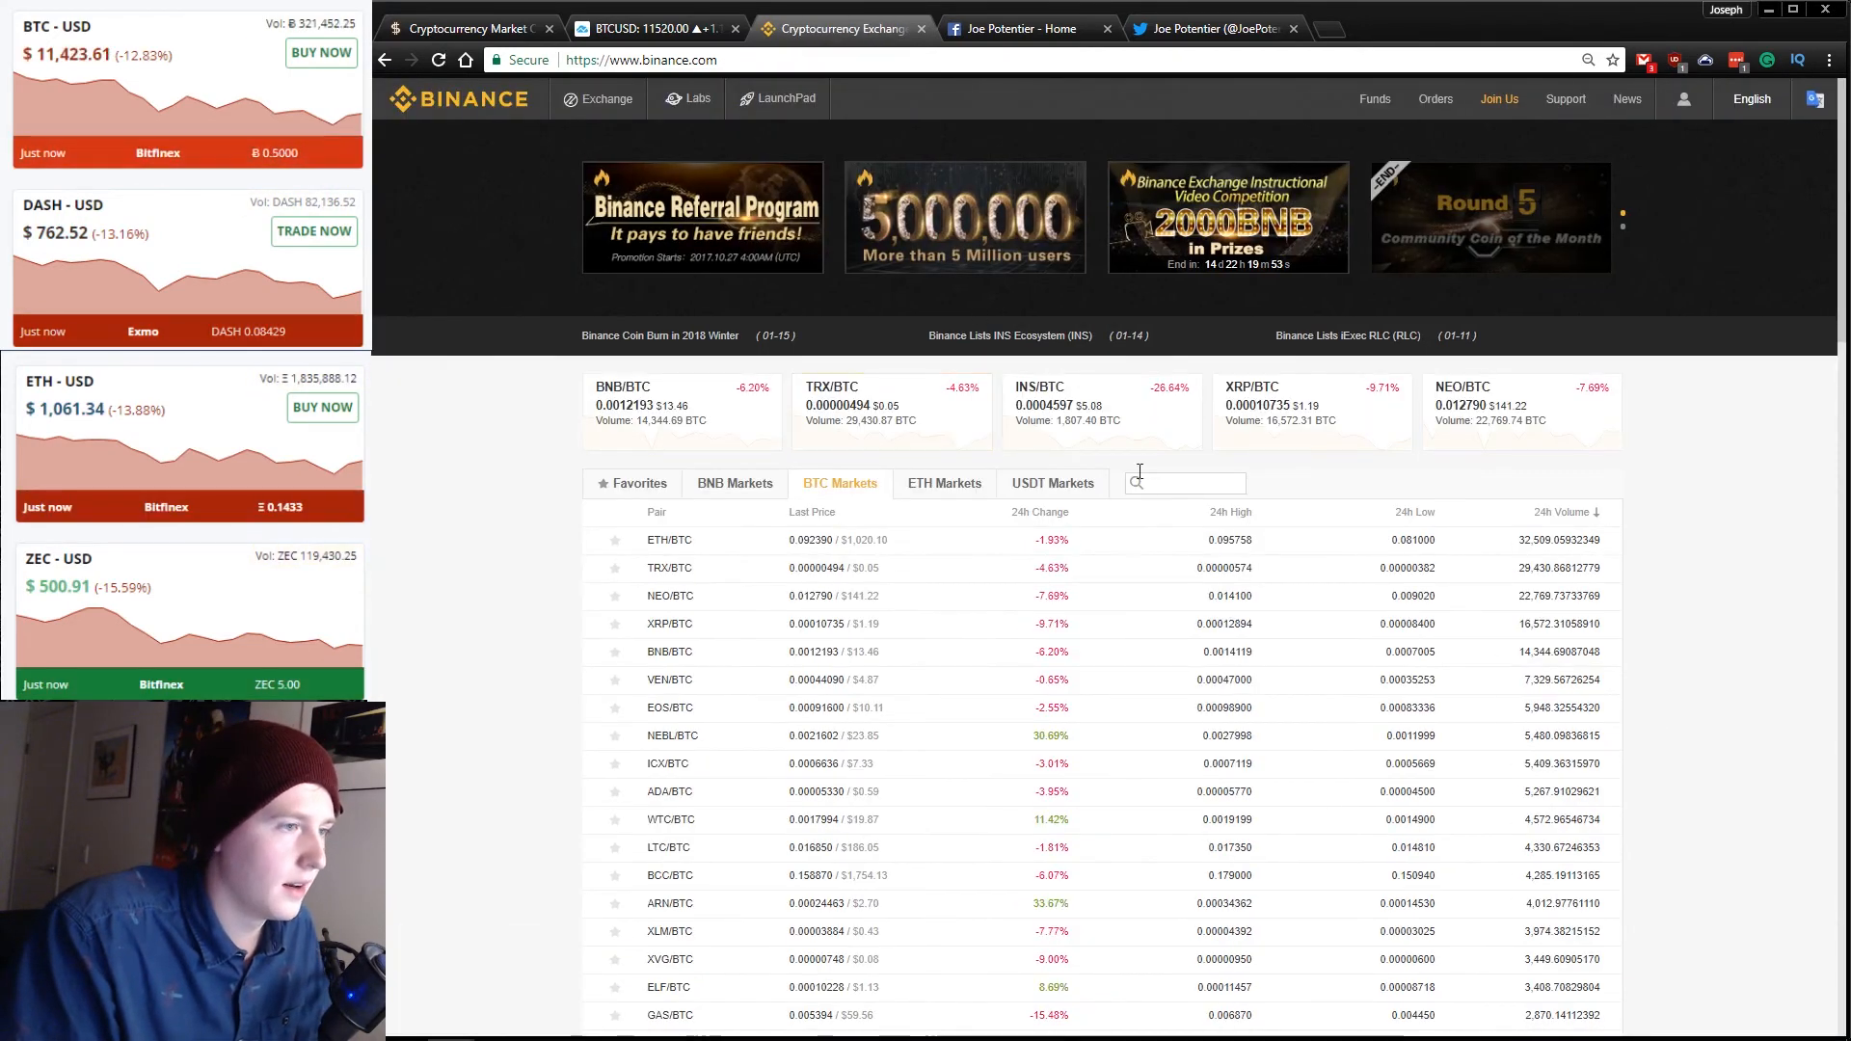
Search XLM, open XLM/BTC and market-buy 48 XLM, leaving about 0.0065 BTC.
left_click(873, 1020)
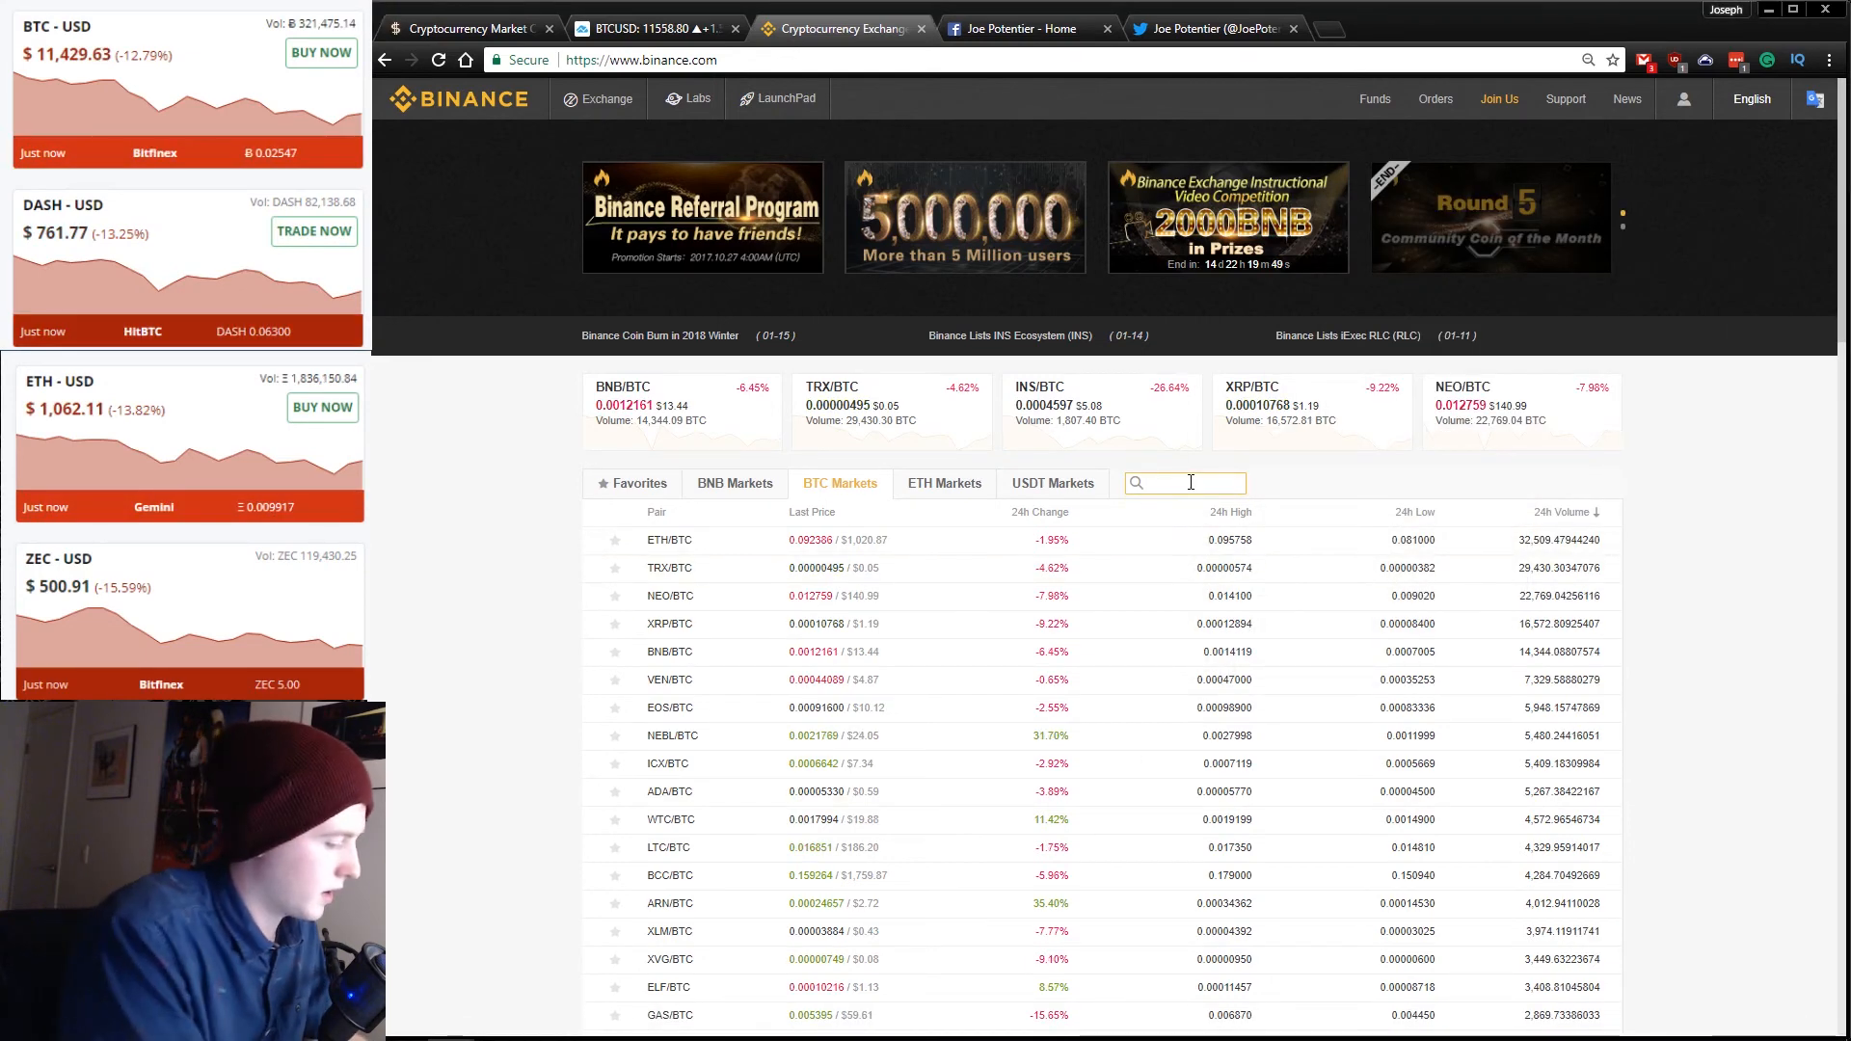
type("XLM")
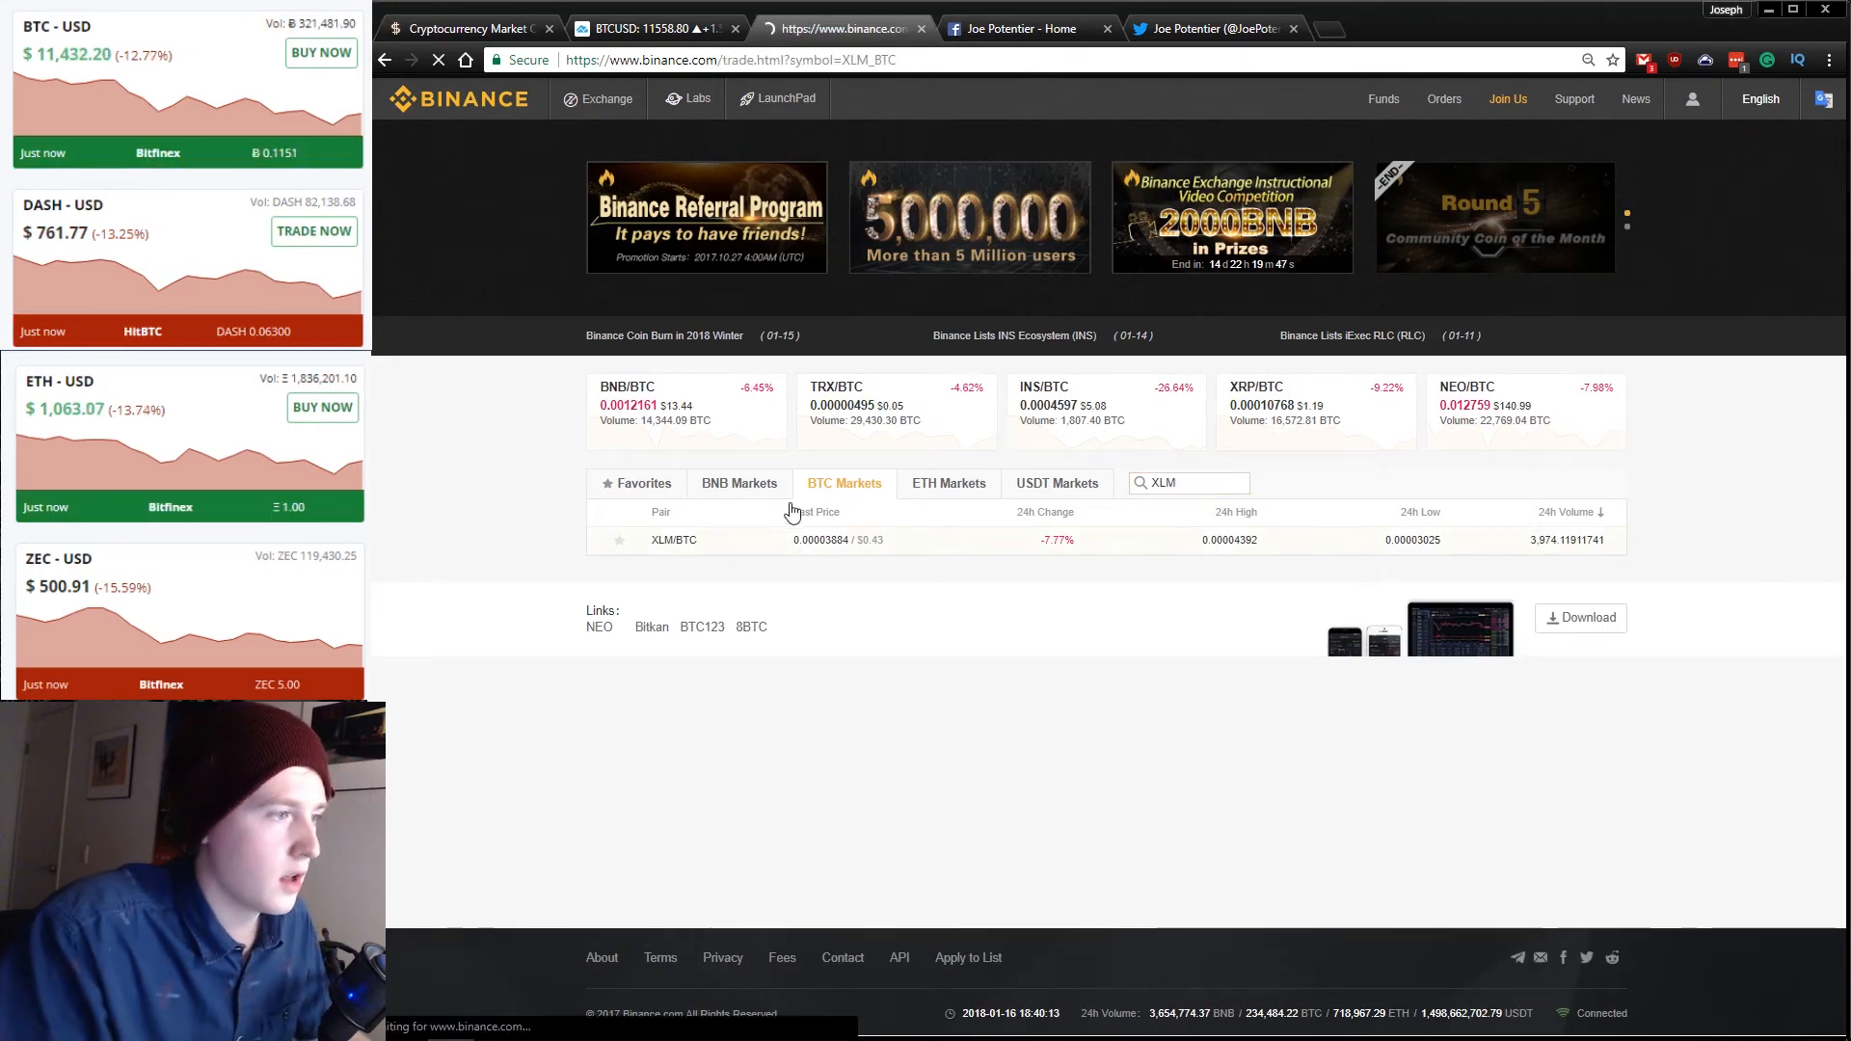
left_click(673, 540)
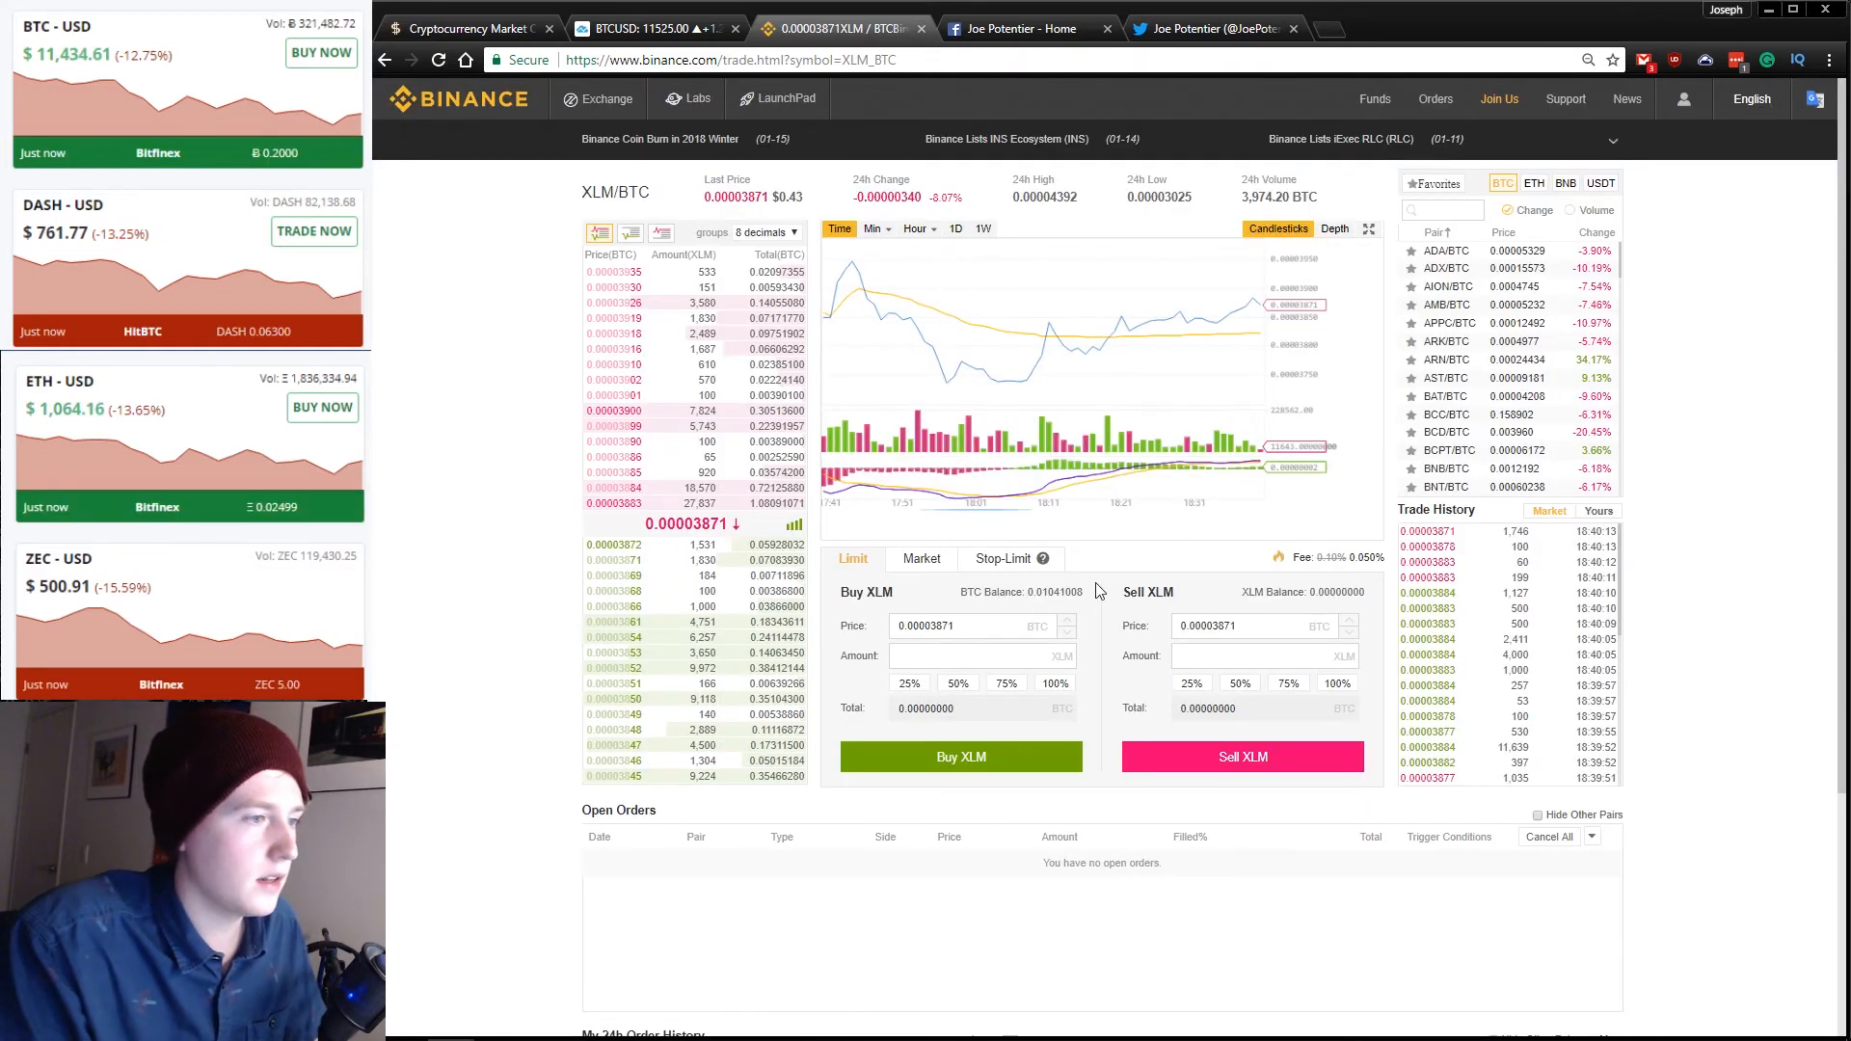
left_click(919, 557)
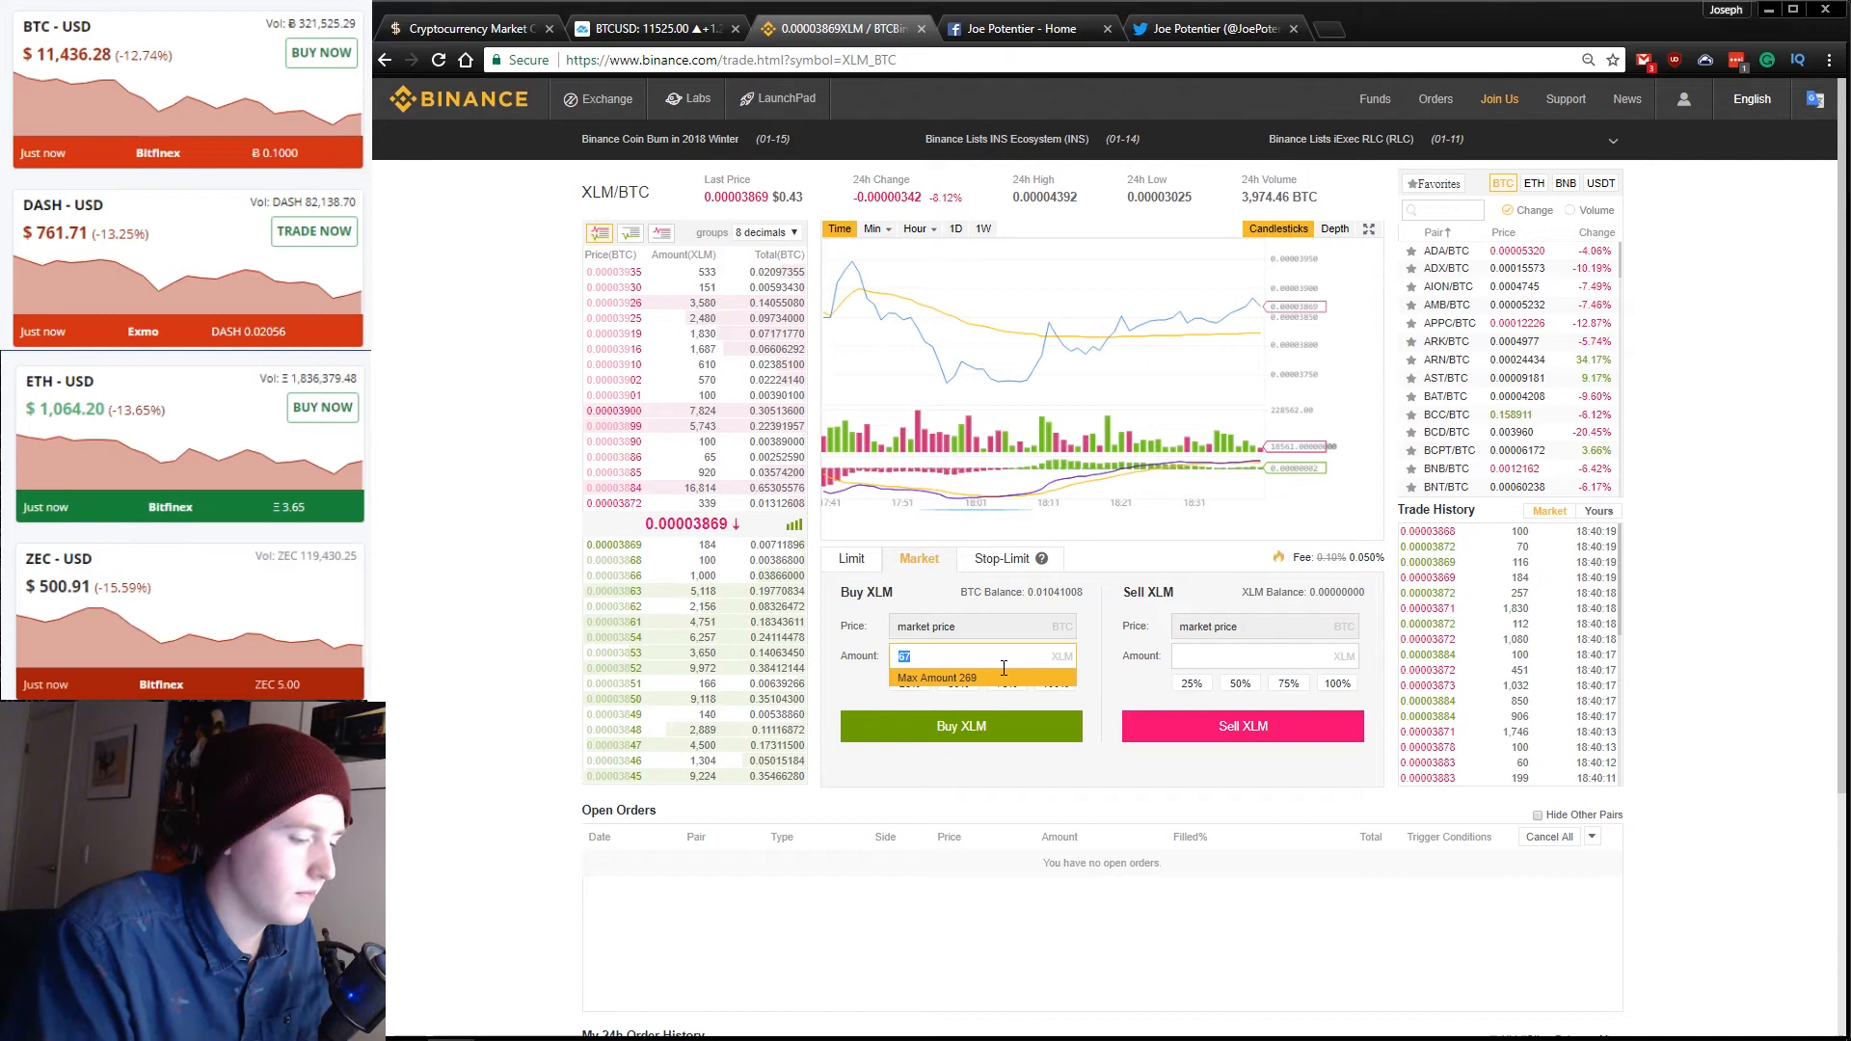
type("48")
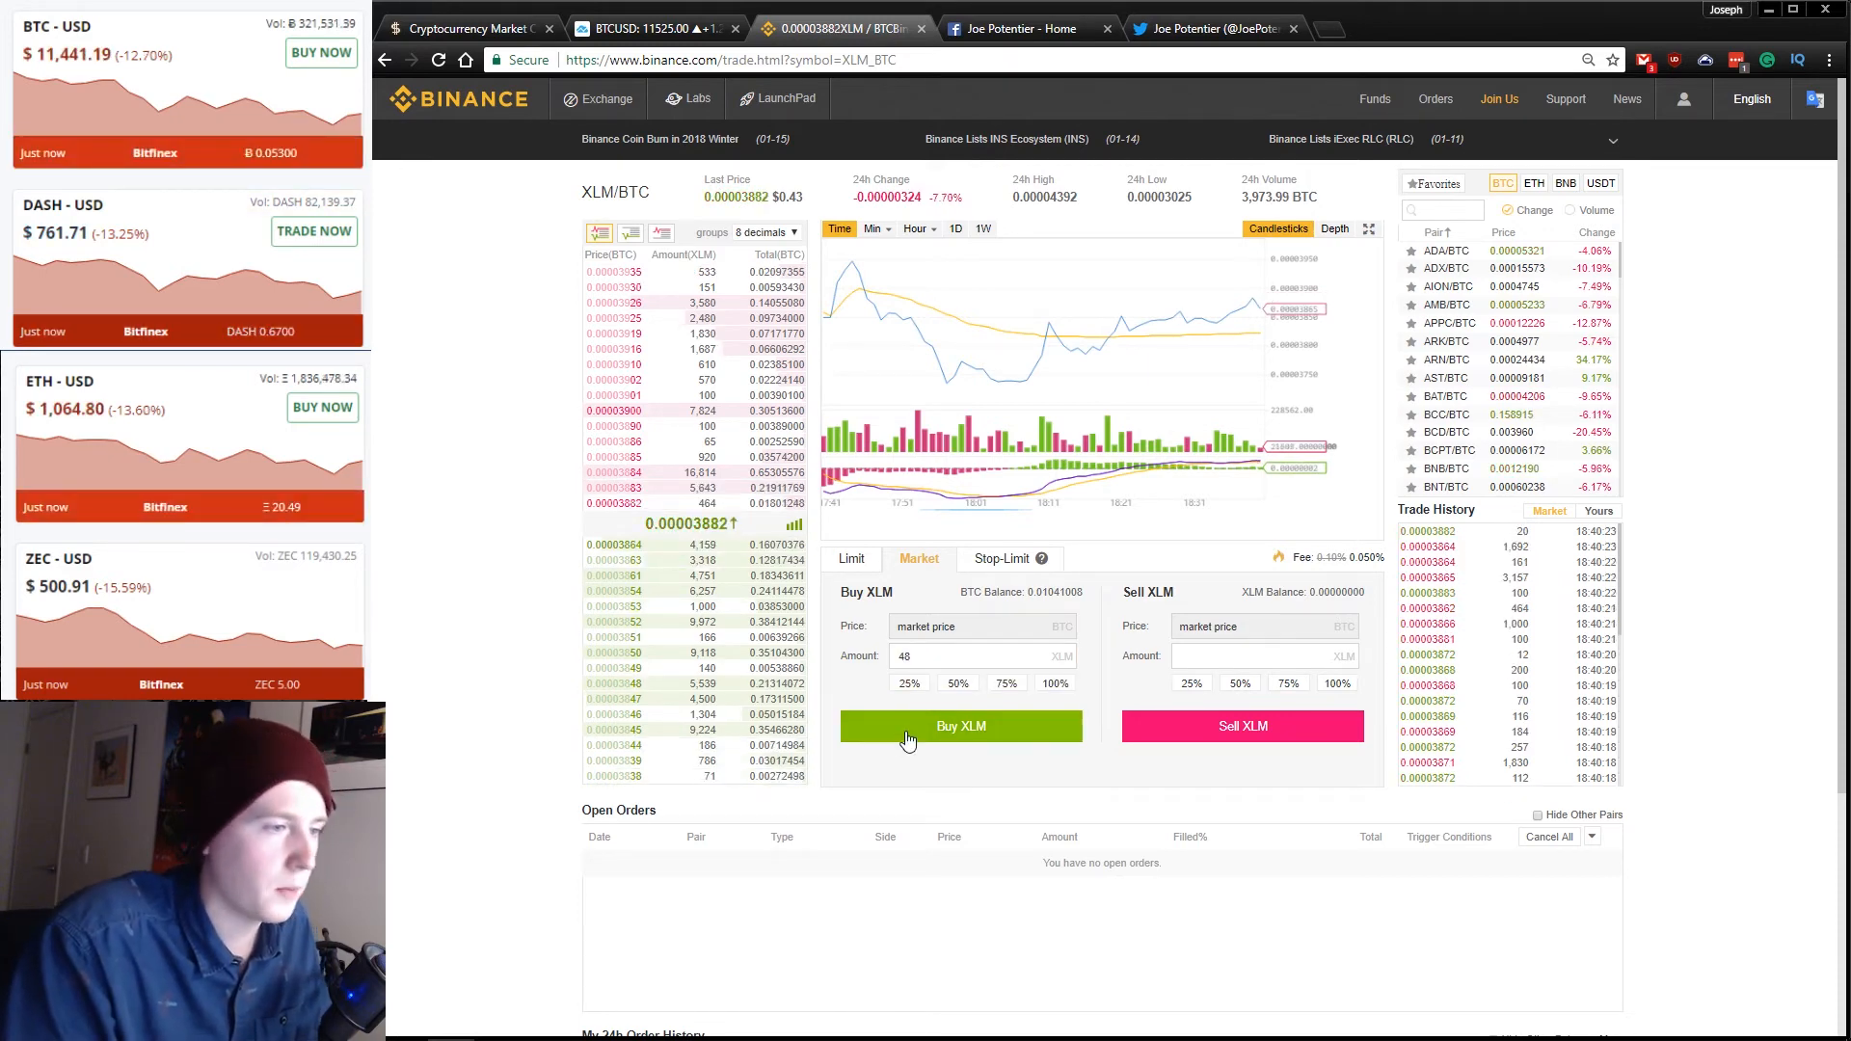
left_click(960, 726)
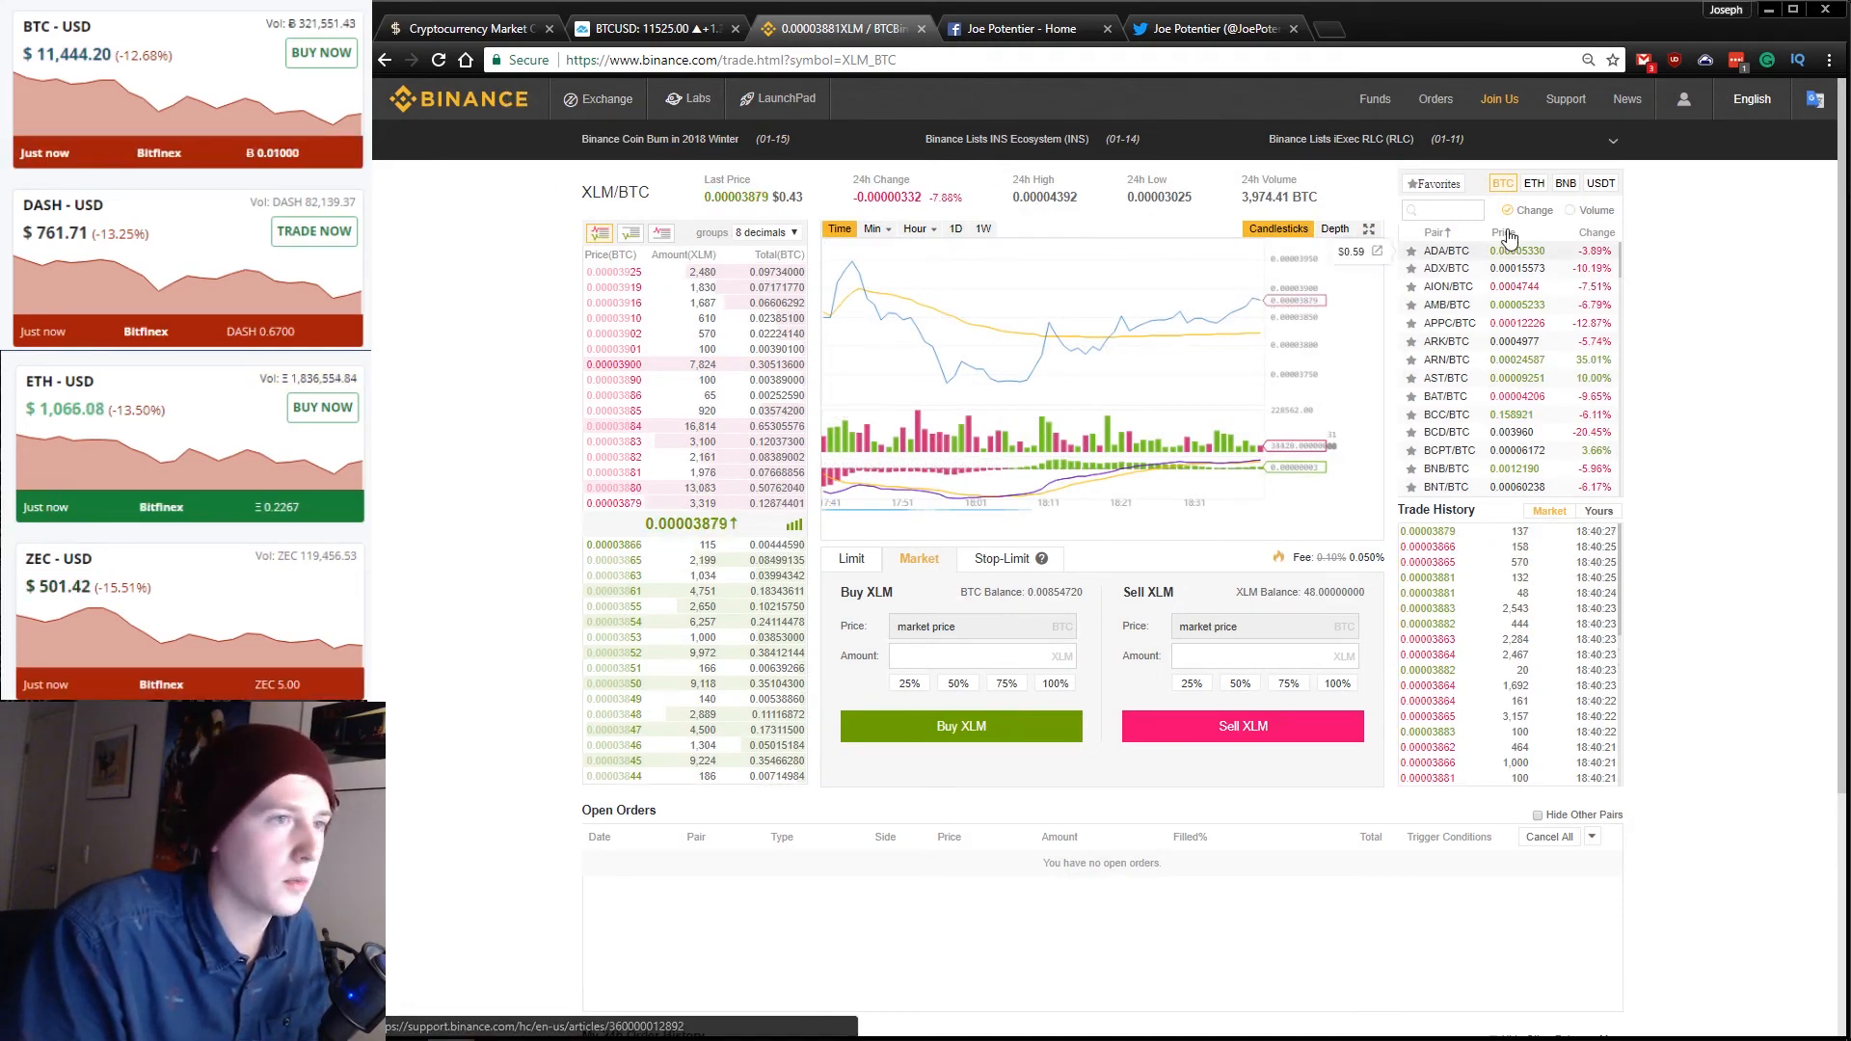
Filter the pair list to XVG, open XVG/BTC and submit a market buy of 286 XVG.
left_click(875, 1022)
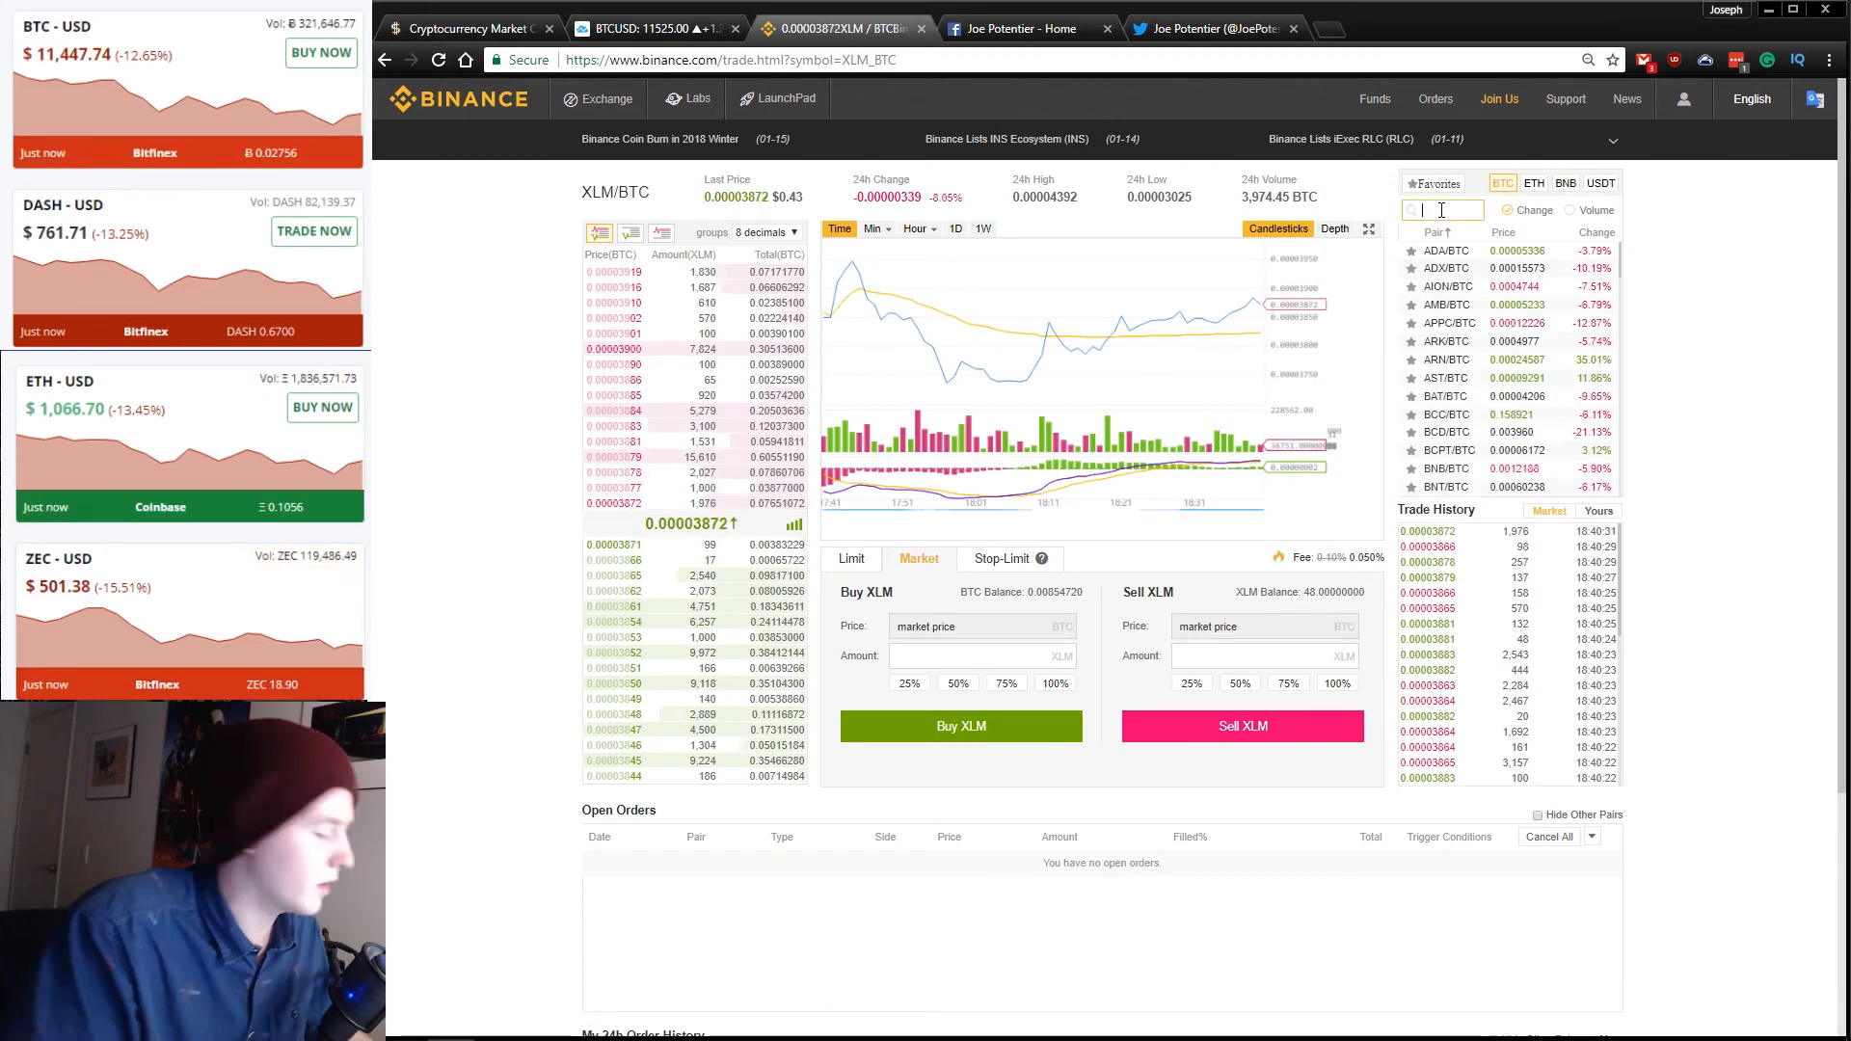
type("XVG")
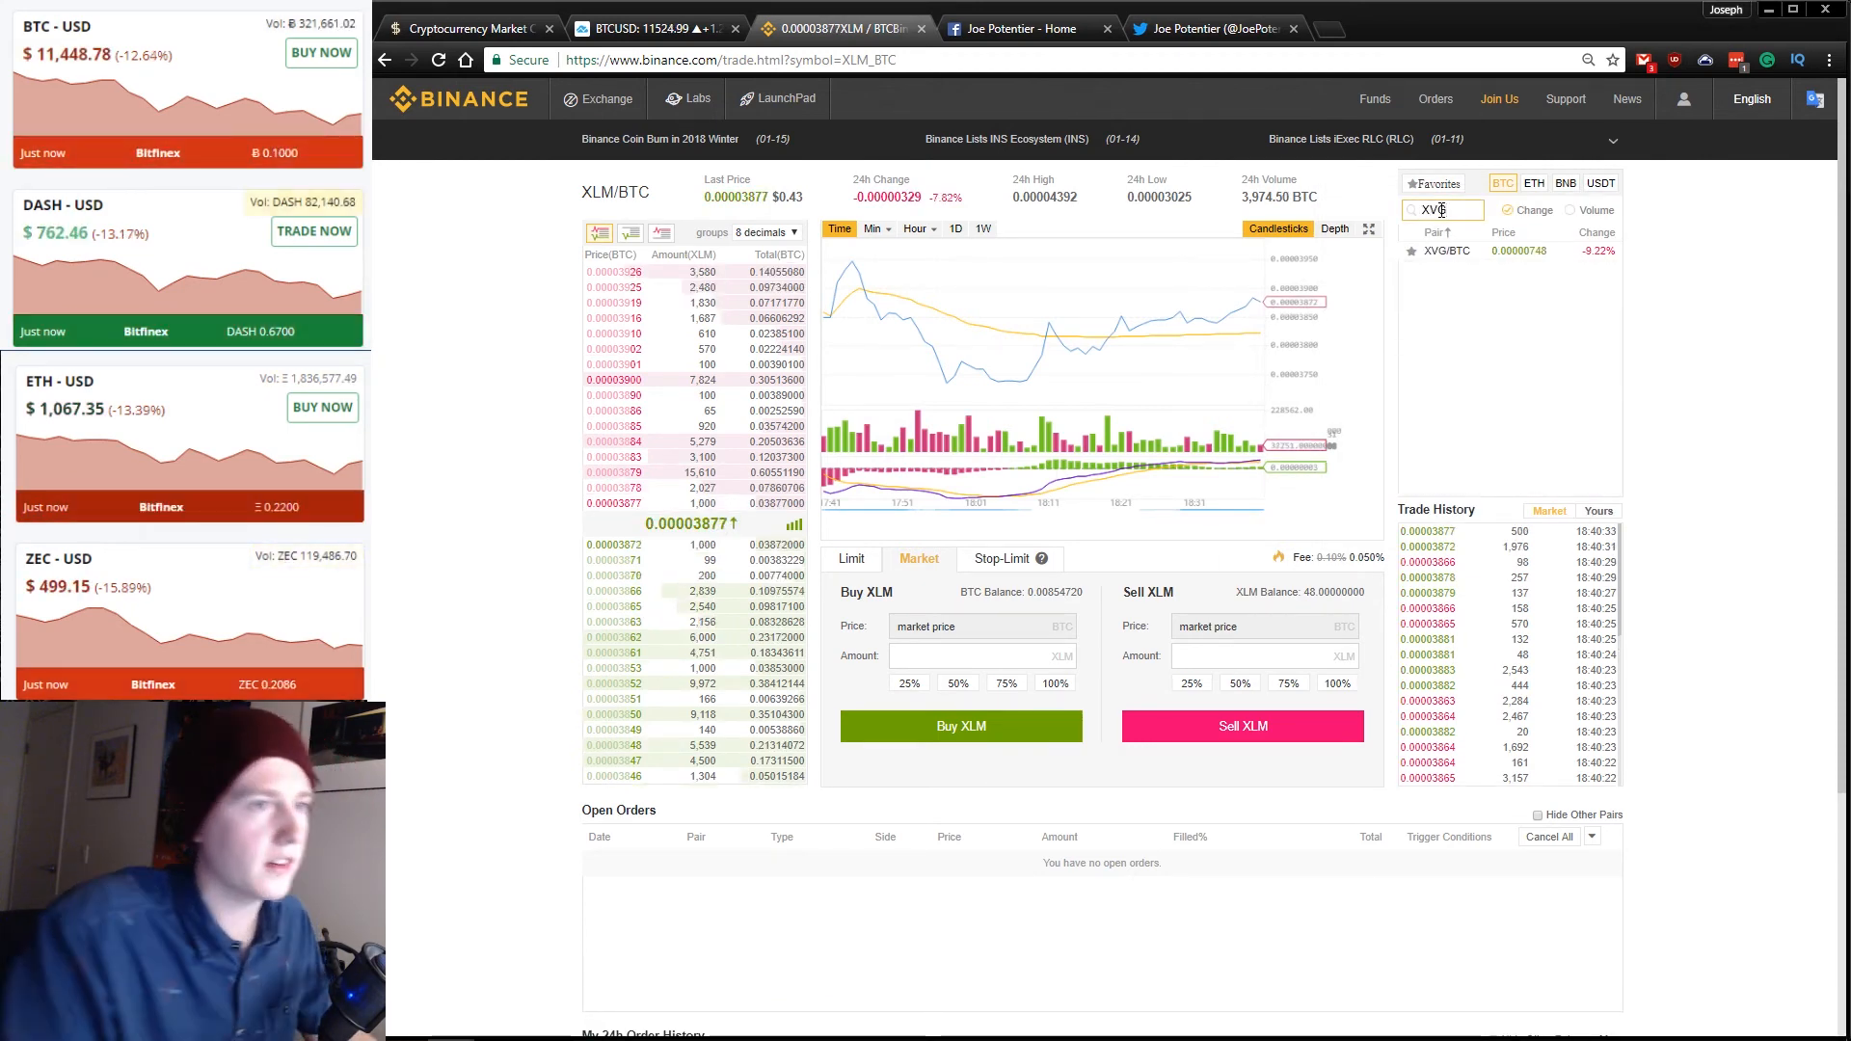
left_click(1444, 250)
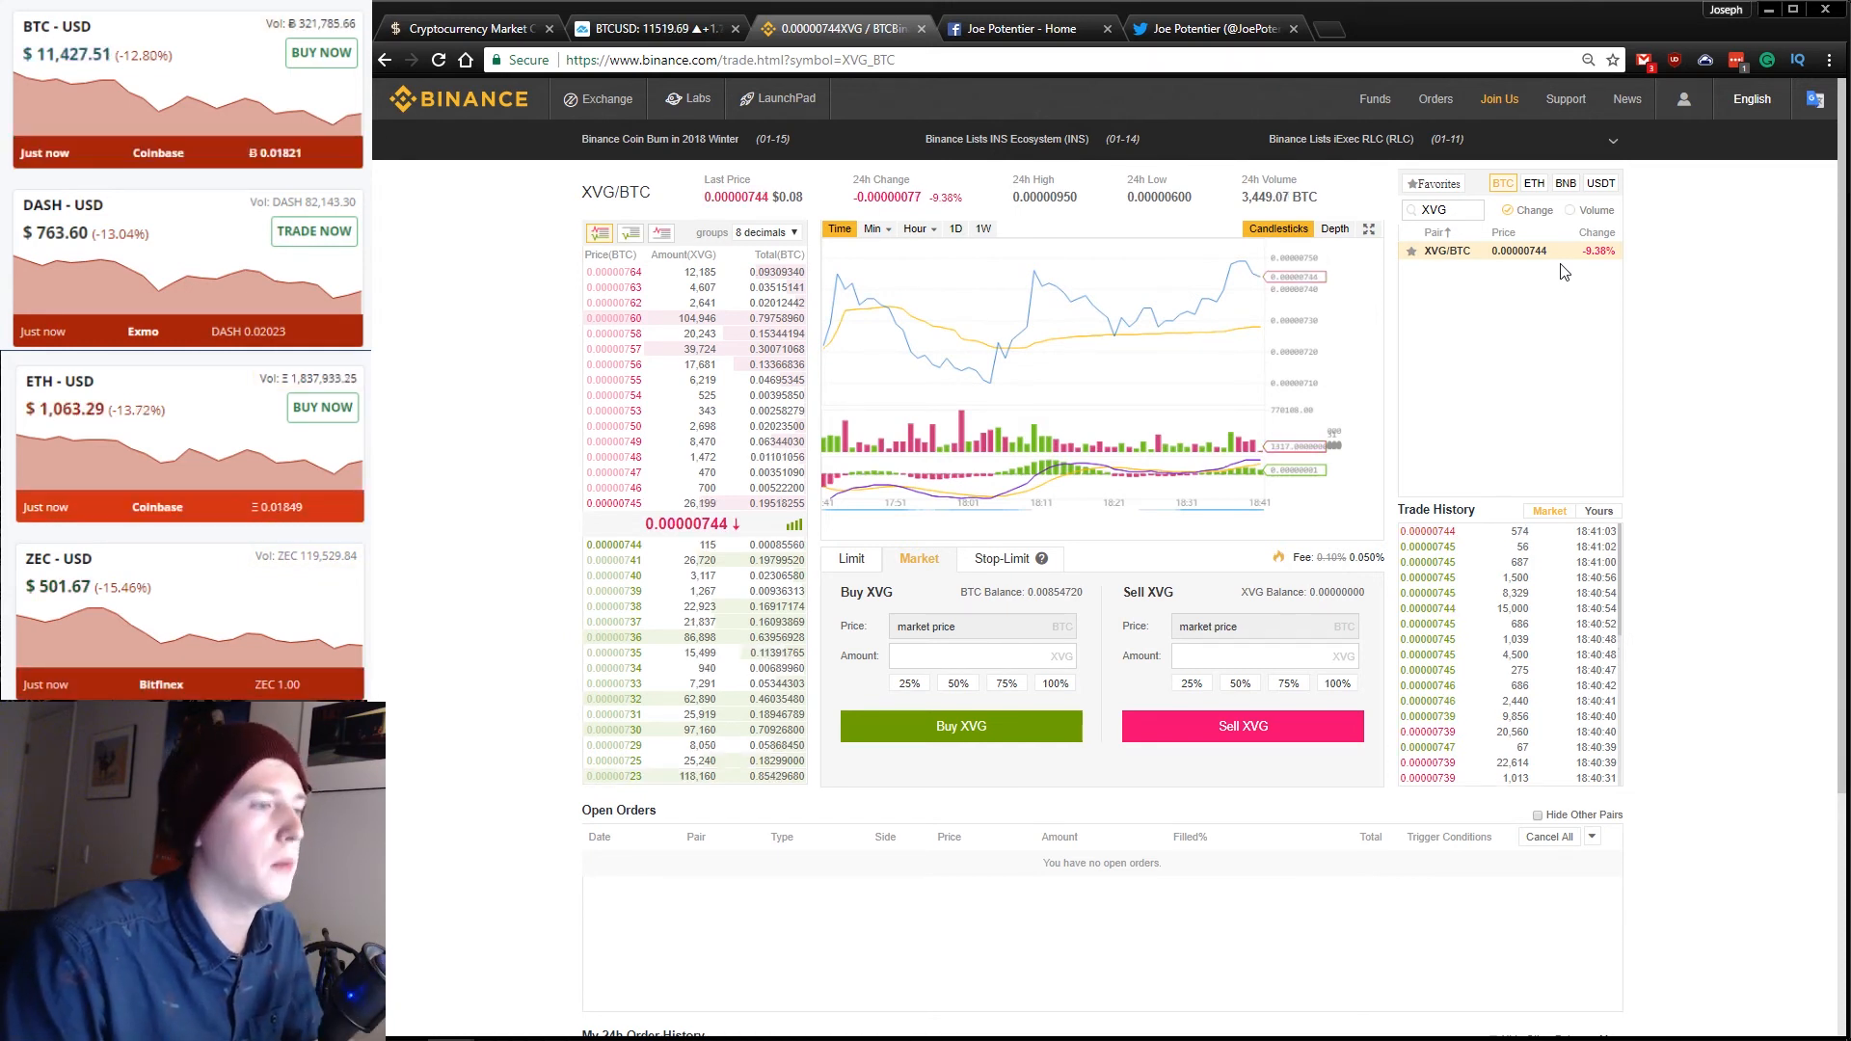
left_click(906, 682)
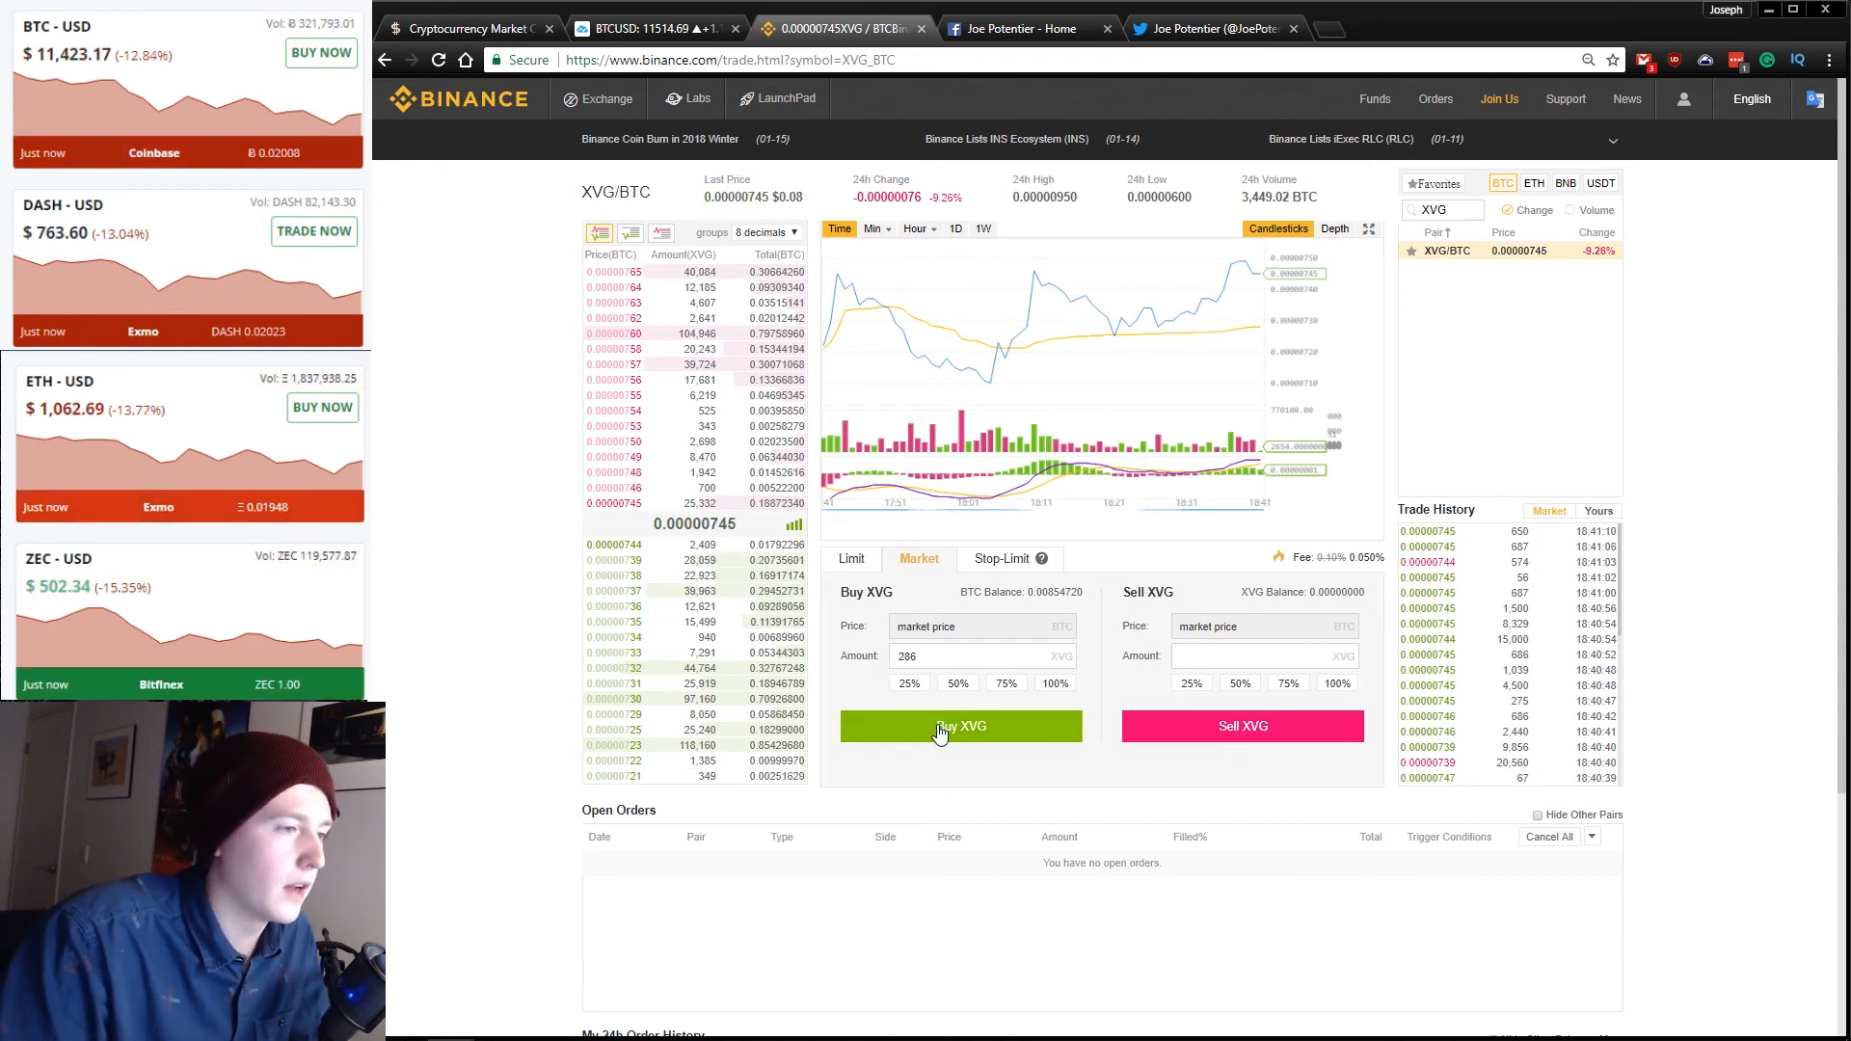
left_click(960, 725)
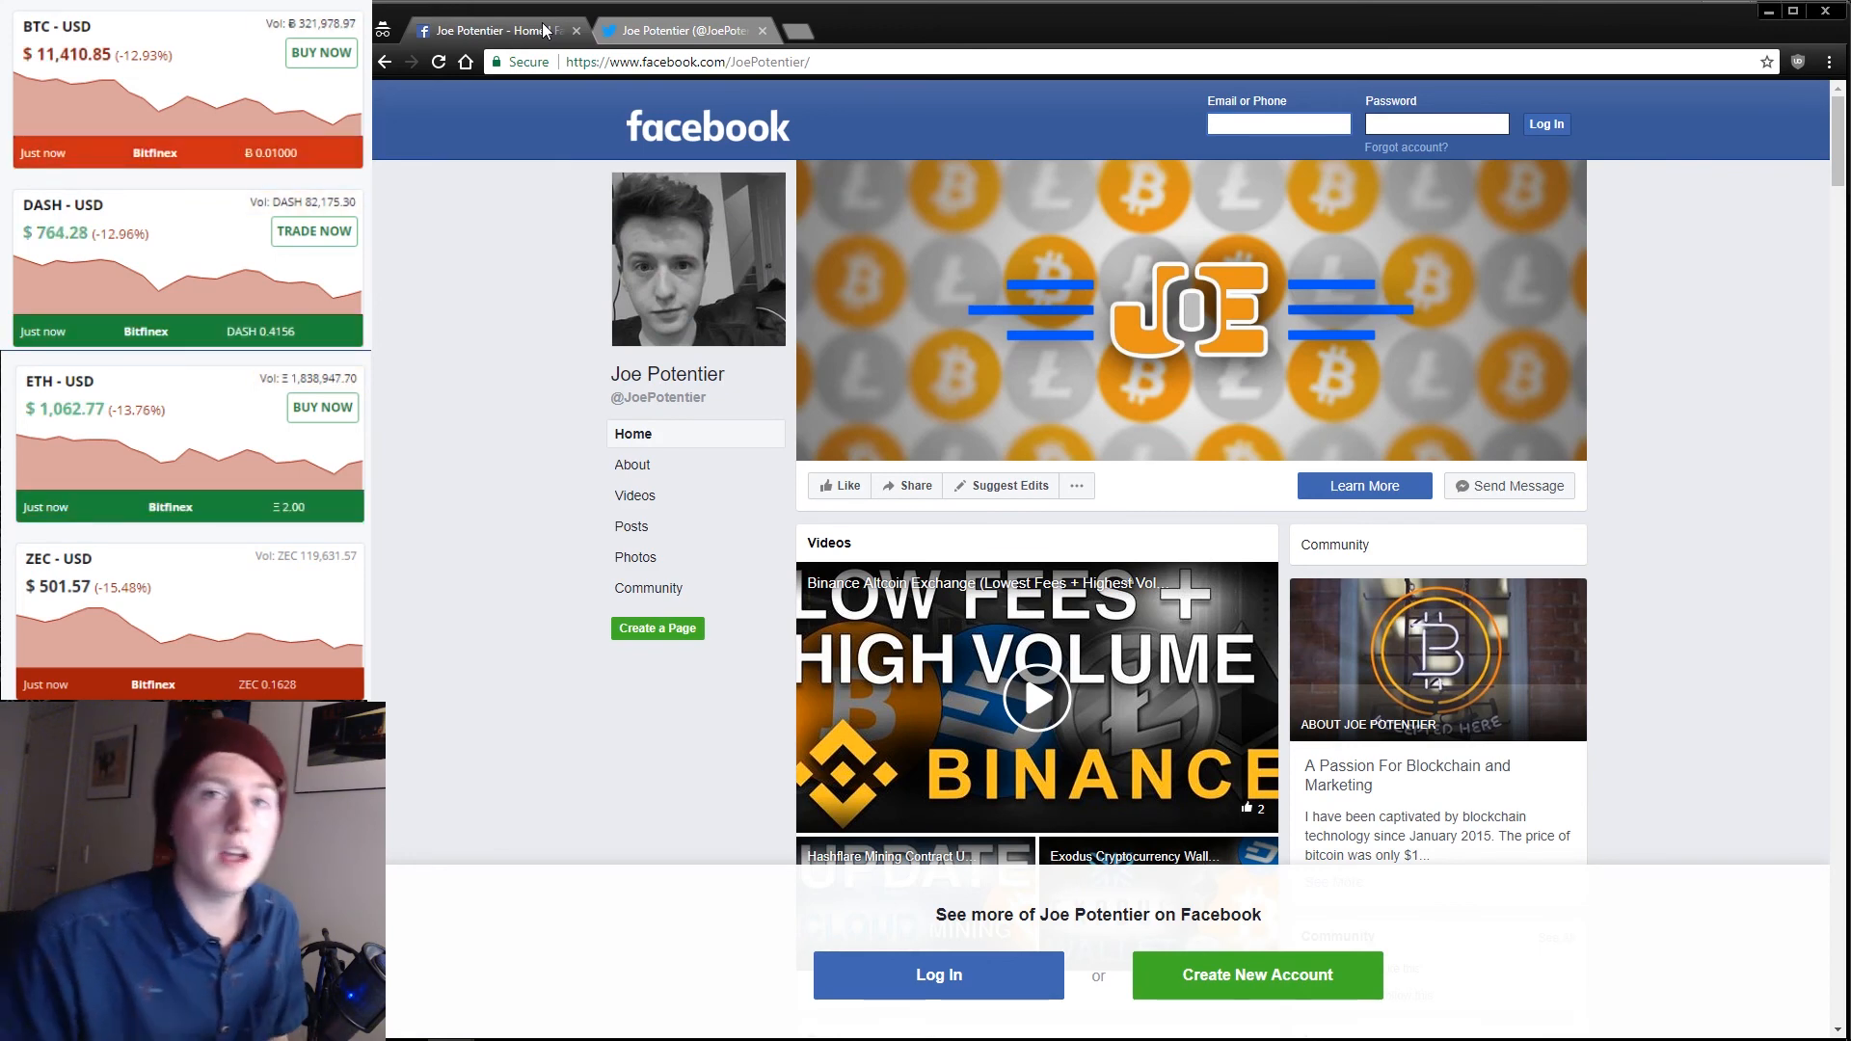
Switch from the creator's Facebook page to his Twitter profile in Chrome.
left_click(682, 31)
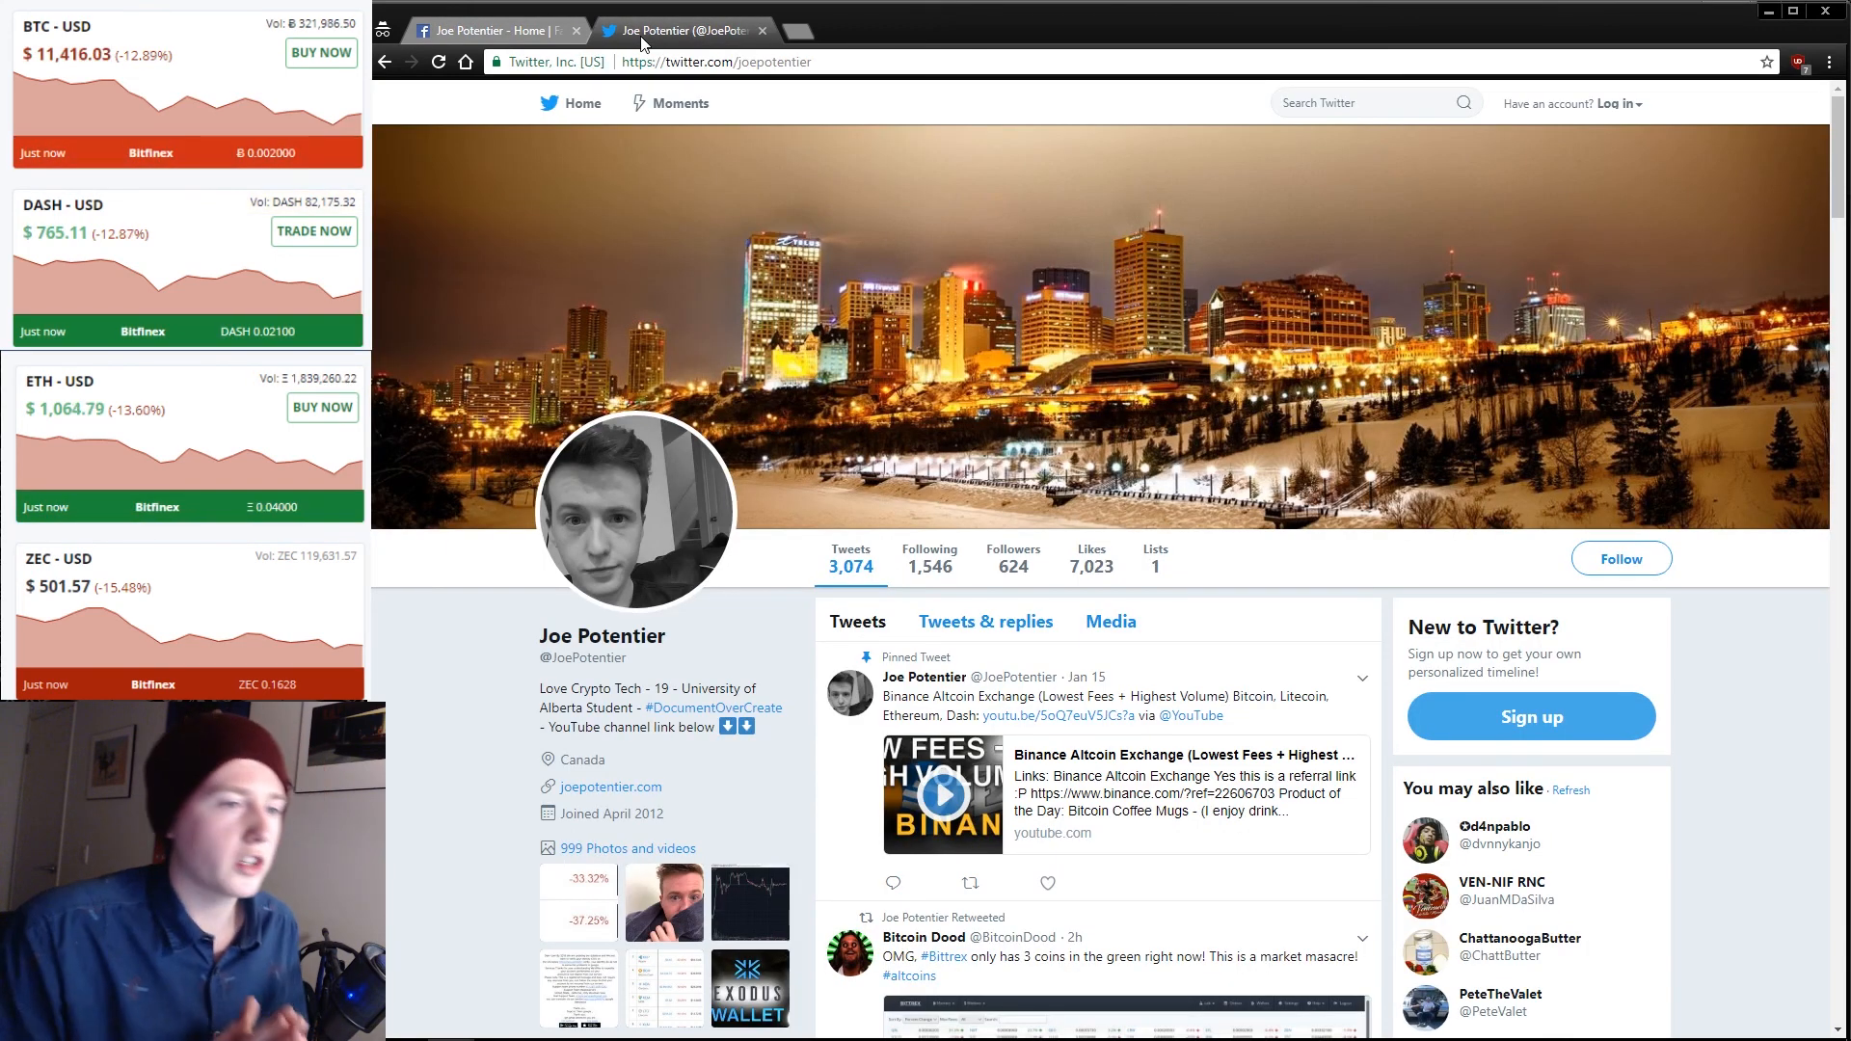